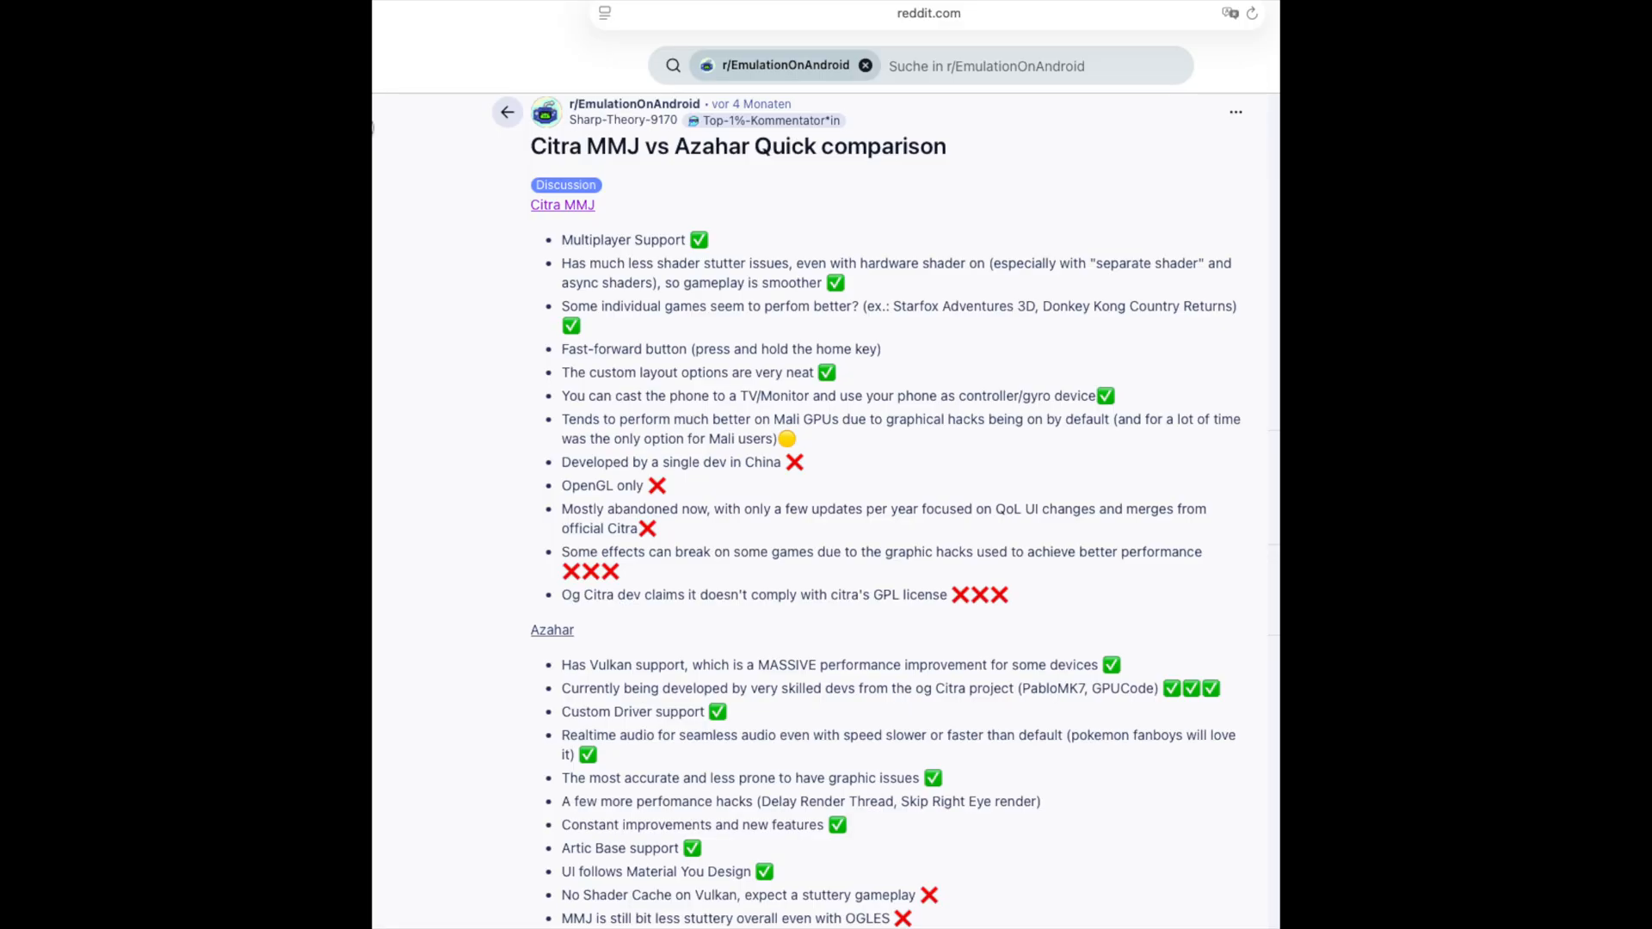
Leave the Citra MMJ vs Azahar comparison post for the Android home screen
{"action": "key", "text": "Home"}
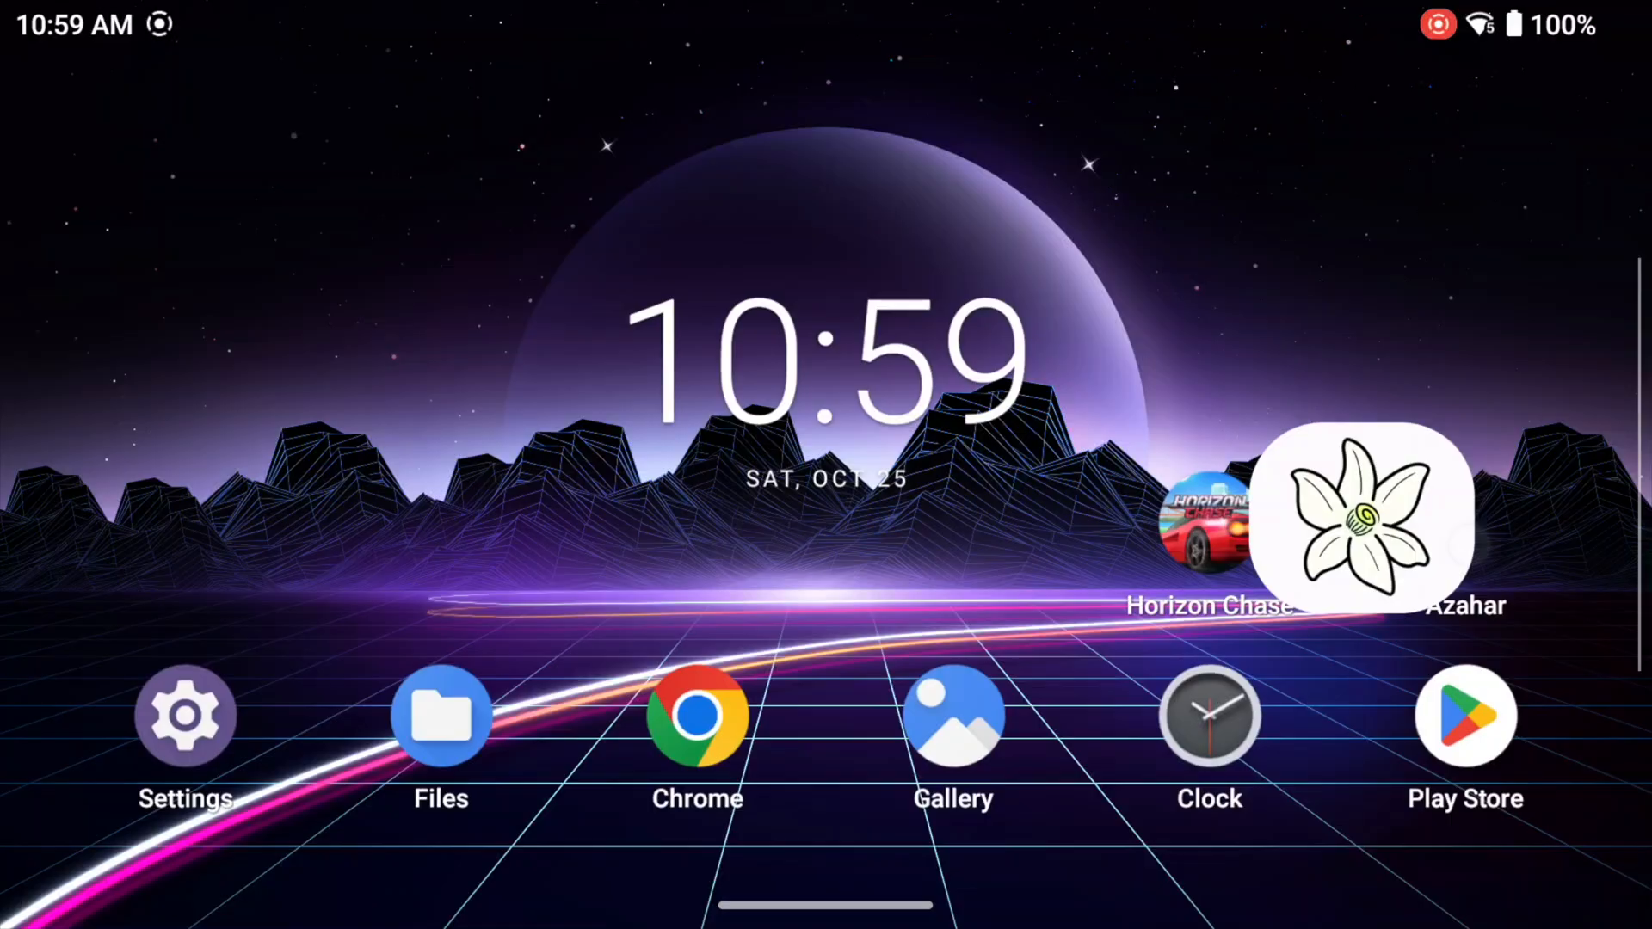
Launch Azahar and reach the Graphics page of its settings via the Options menu
{"action": "left_click", "coordinate": [1360, 520]}
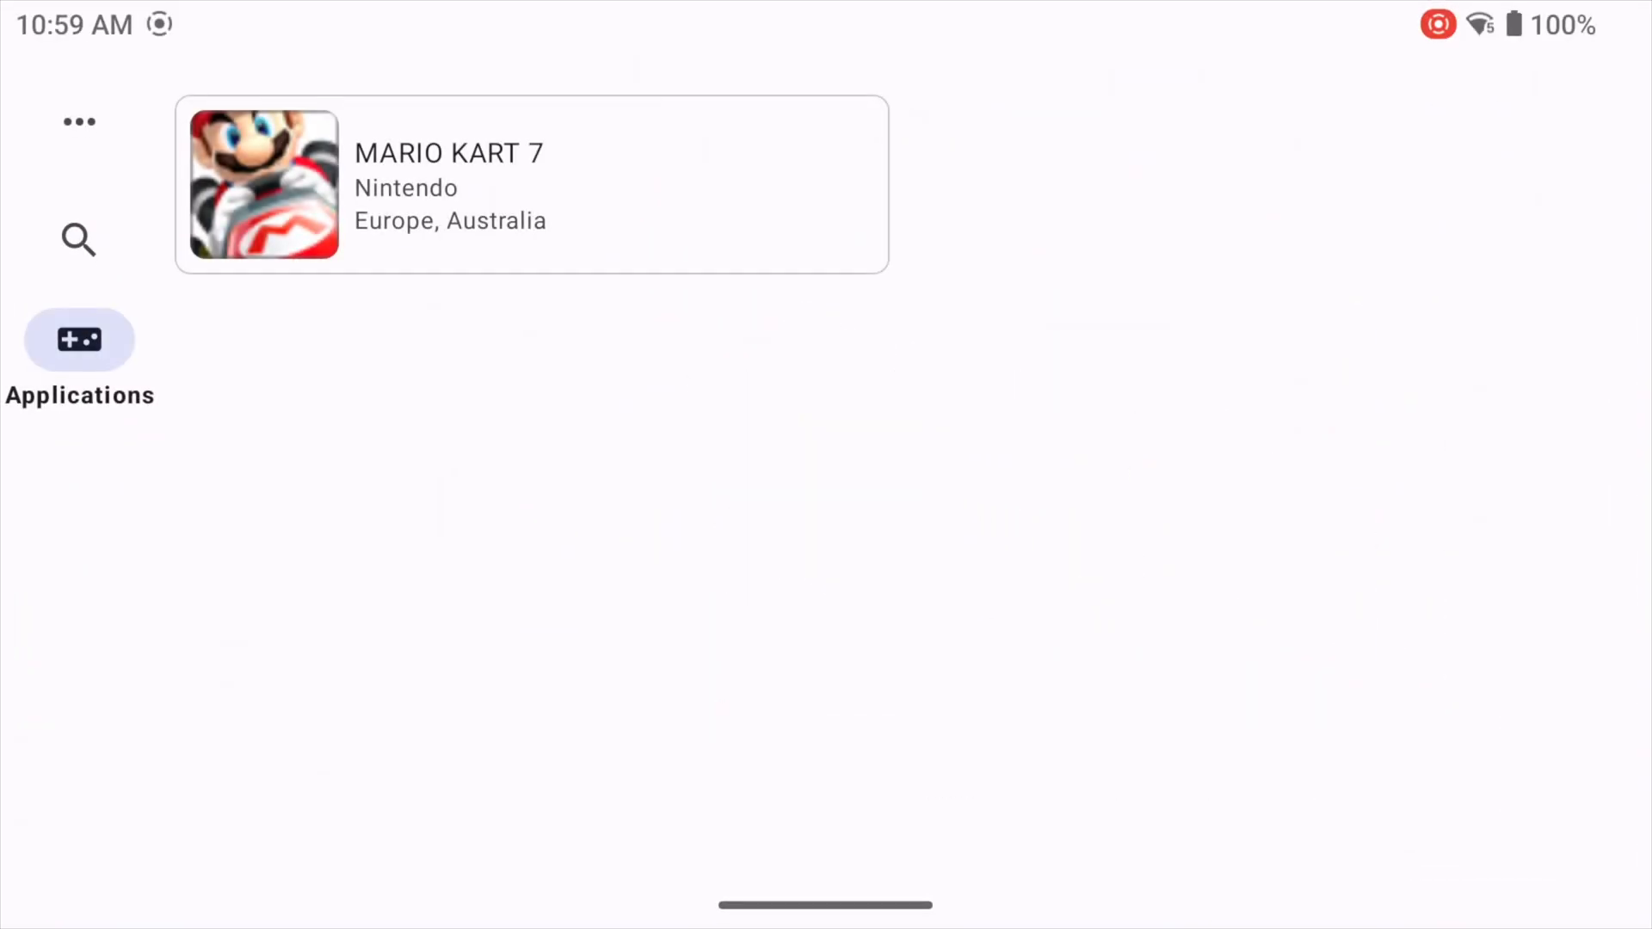
{"action": "left_click", "coordinate": [79, 121]}
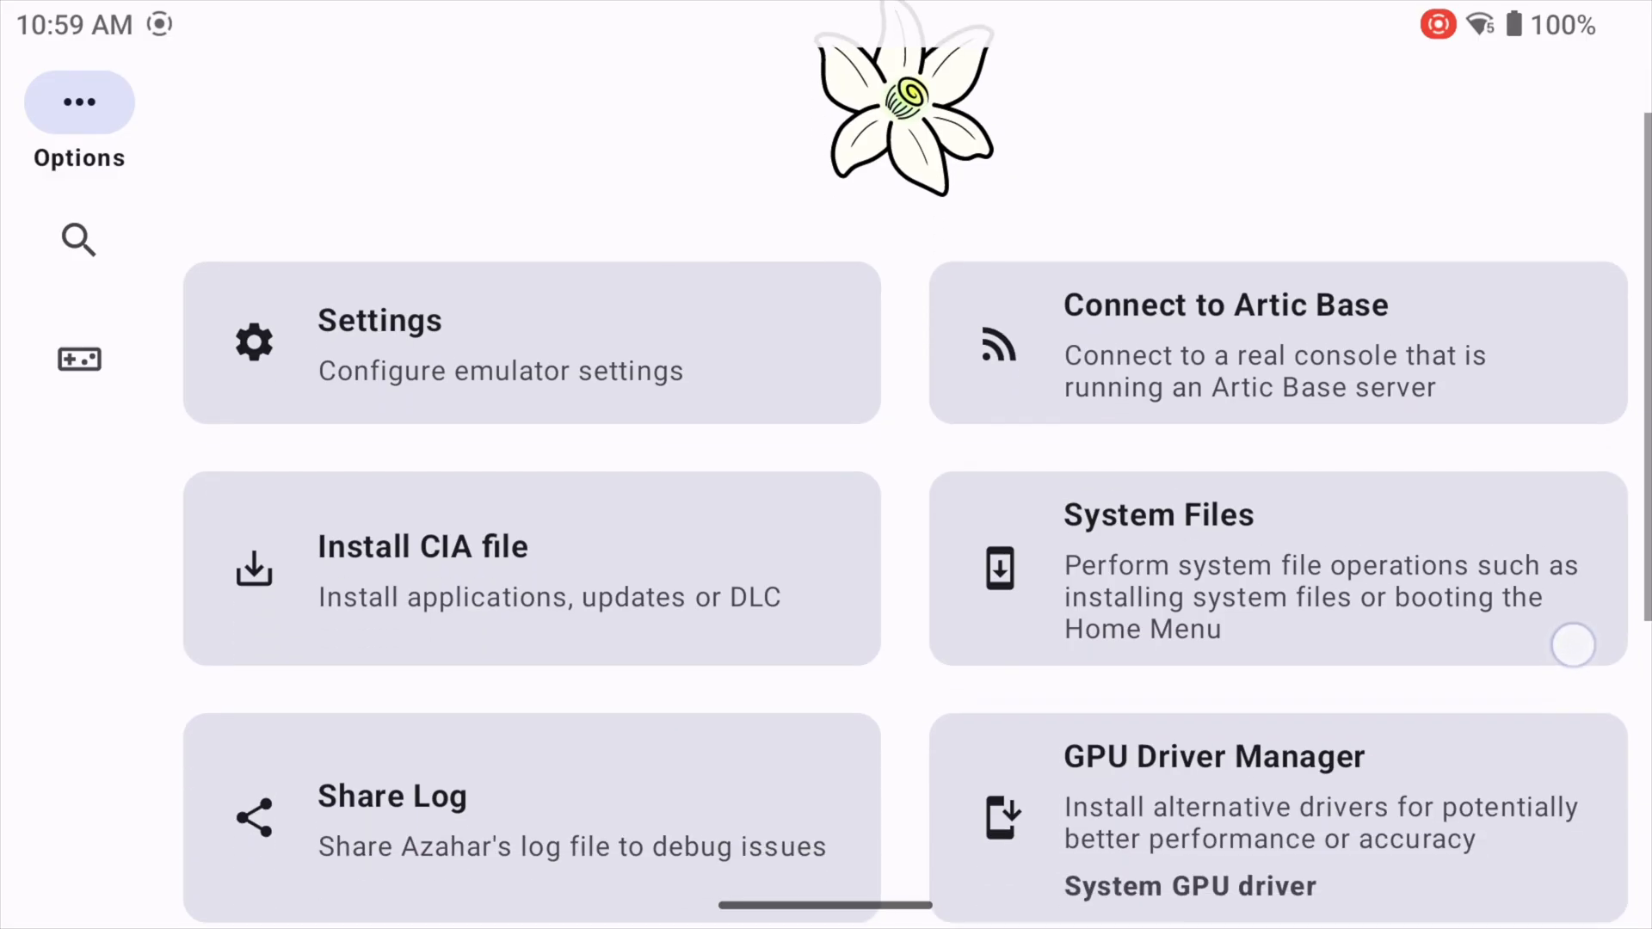
{"action": "scroll", "scroll_direction": "up", "scroll_amount": 3}
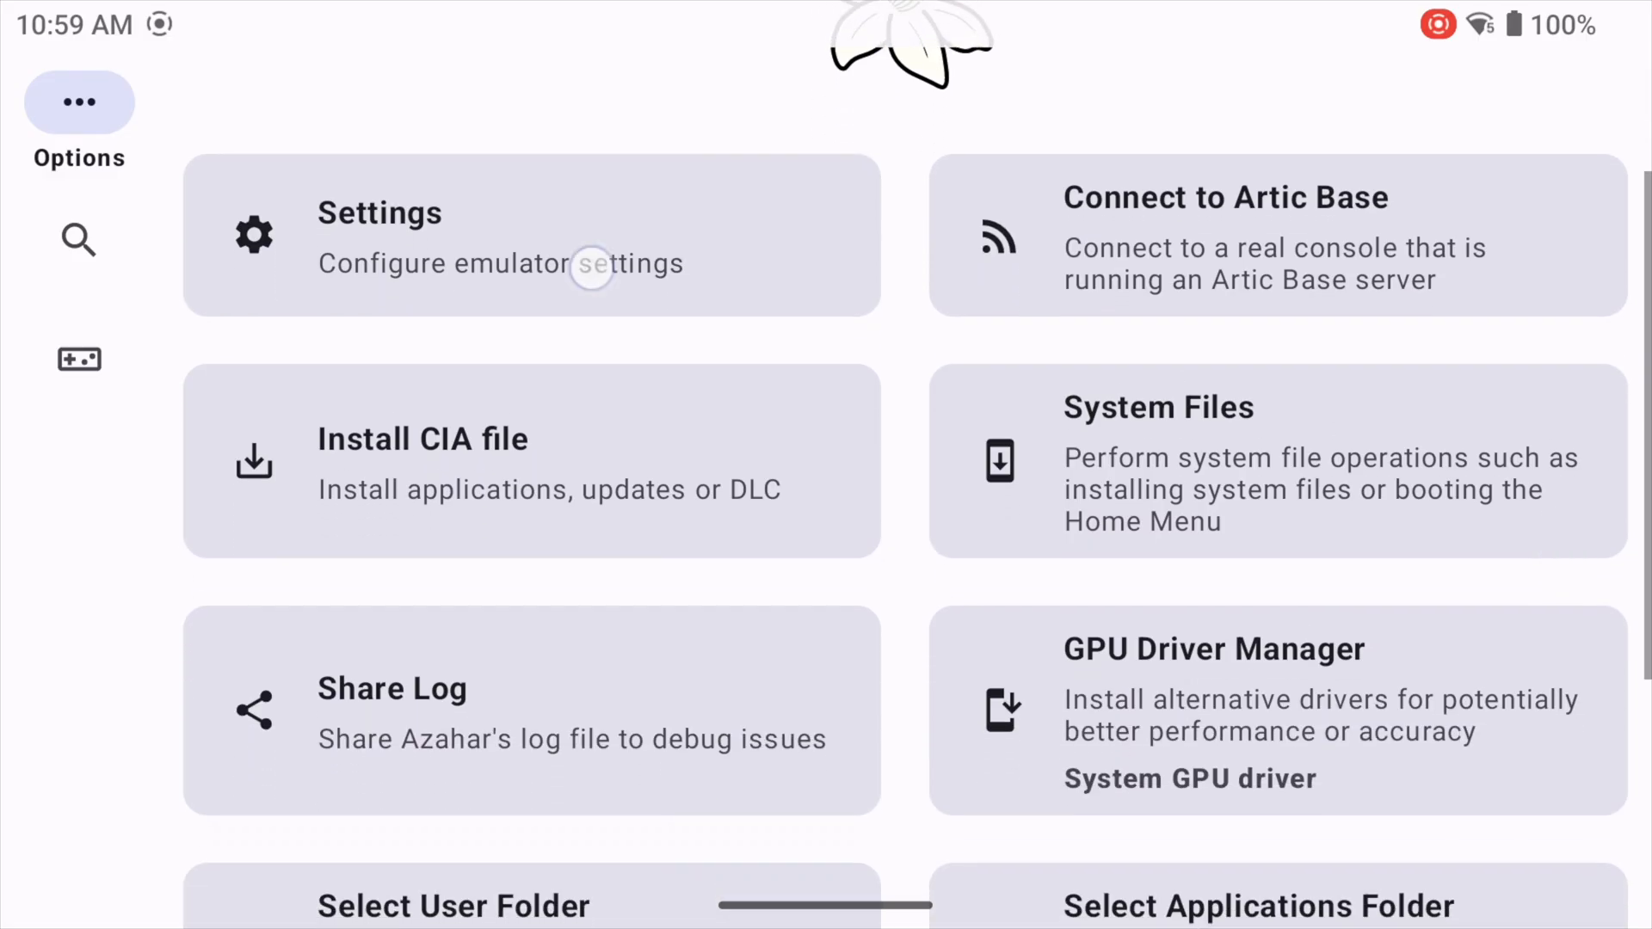
{"action": "left_click", "coordinate": [532, 236]}
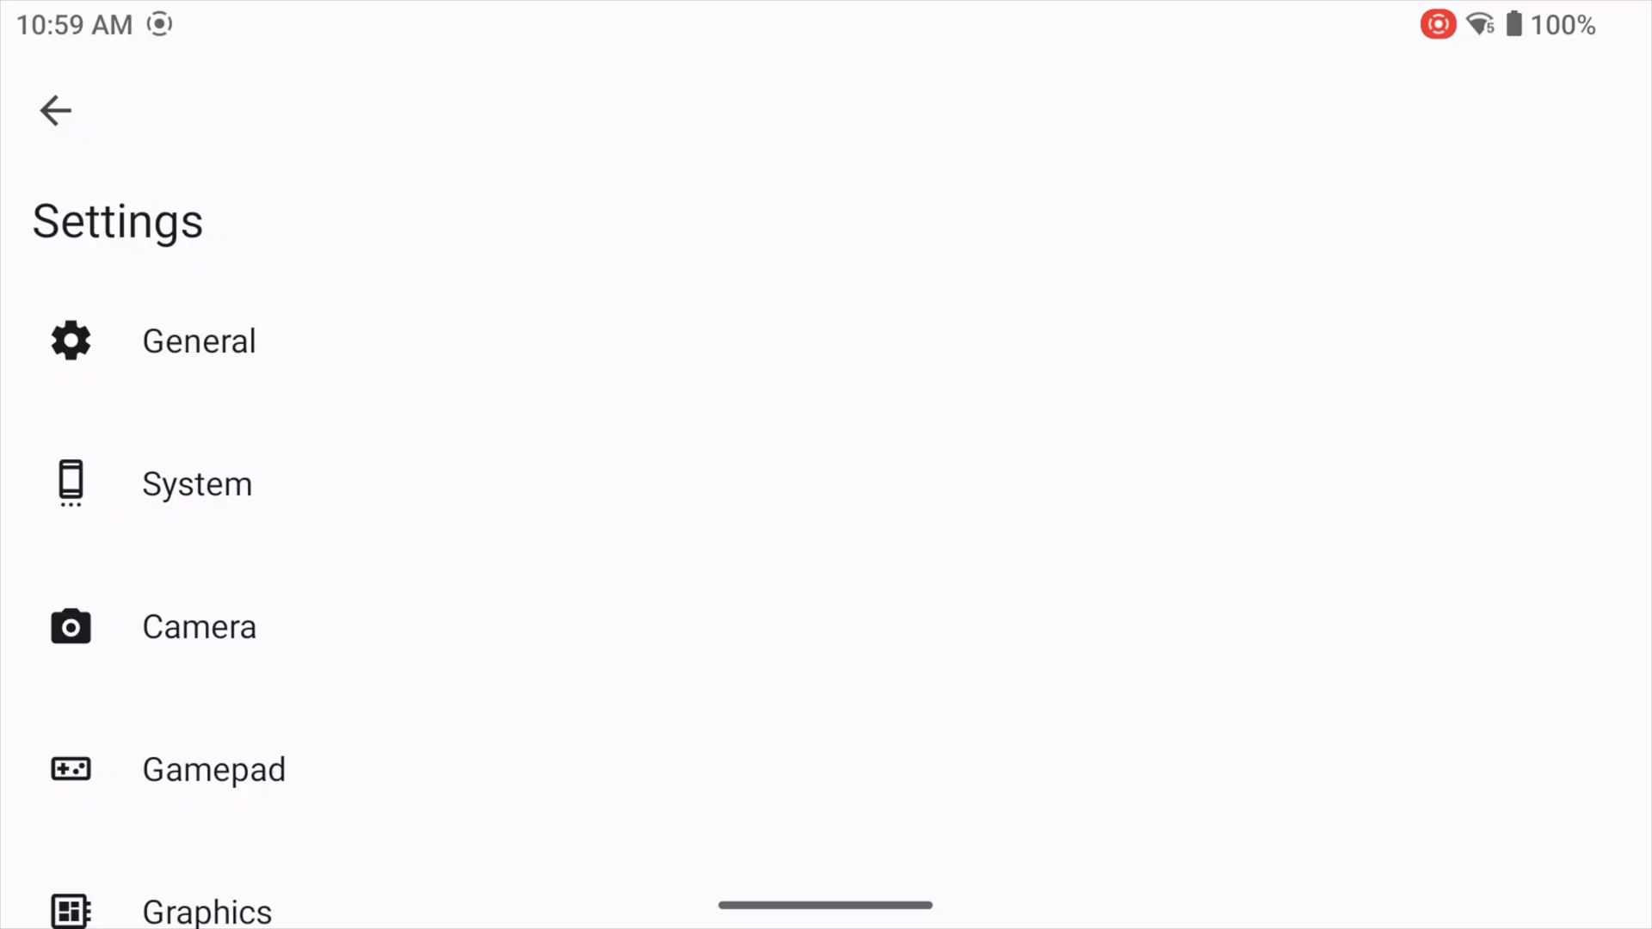
{"action": "scroll", "scroll_direction": "down", "scroll_amount": 3}
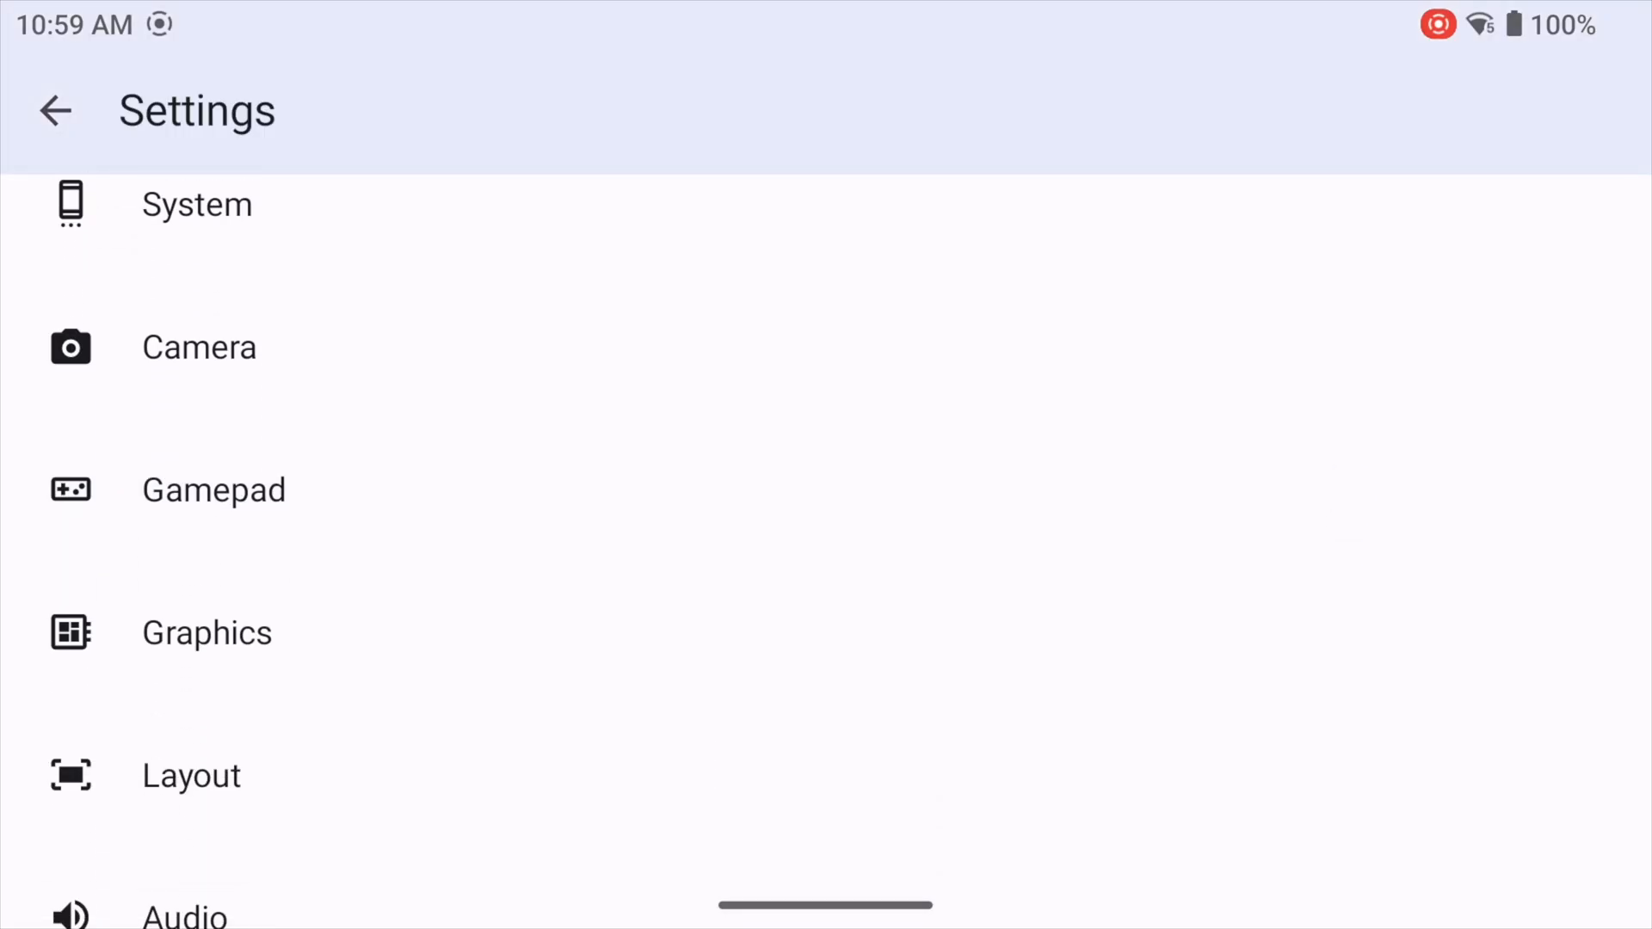
{"action": "left_click", "coordinate": [206, 631]}
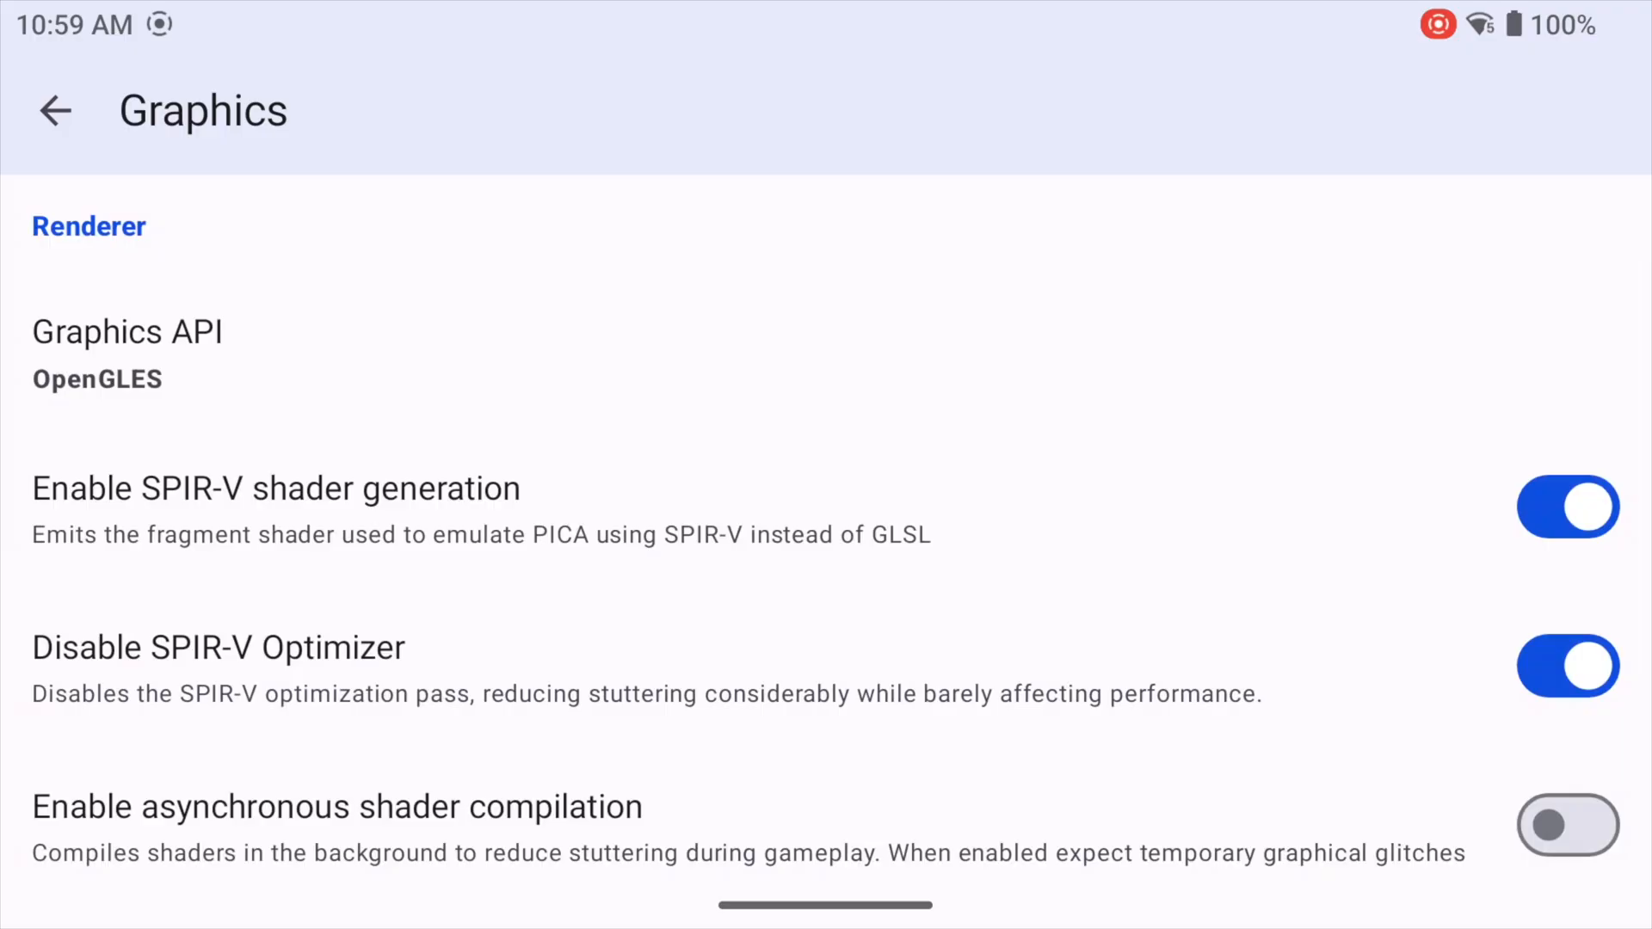
Set the graphics API to Vulkan and enable asynchronous shader compilation
{"action": "left_click", "coordinate": [125, 353]}
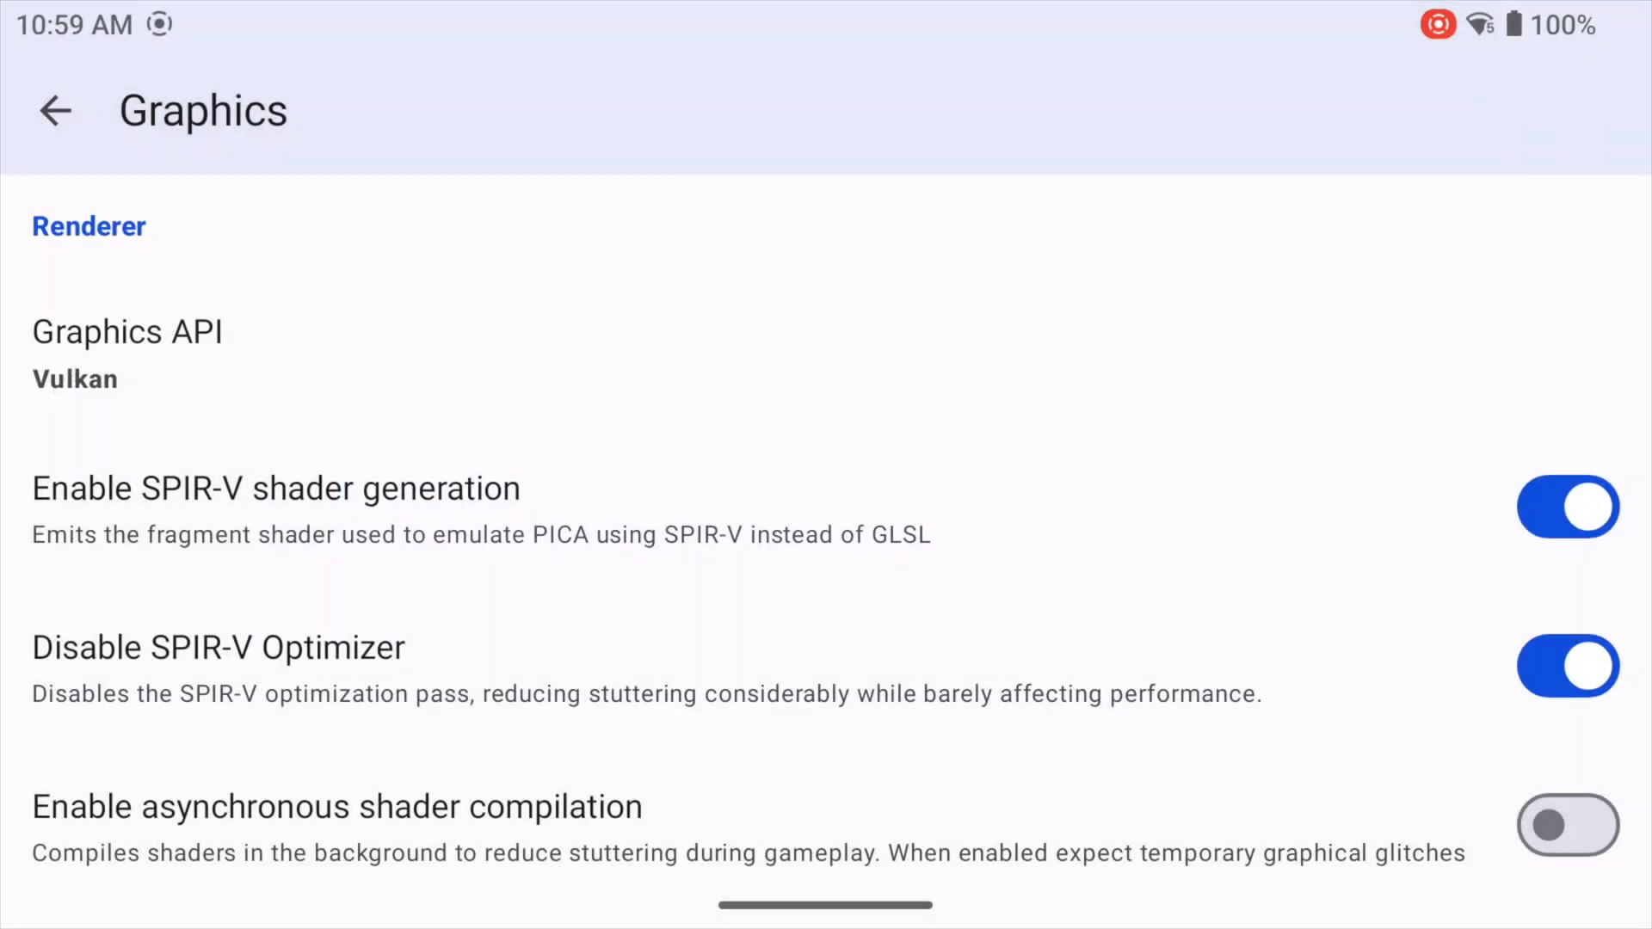
{"action": "scroll", "scroll_direction": "down", "scroll_amount": 3}
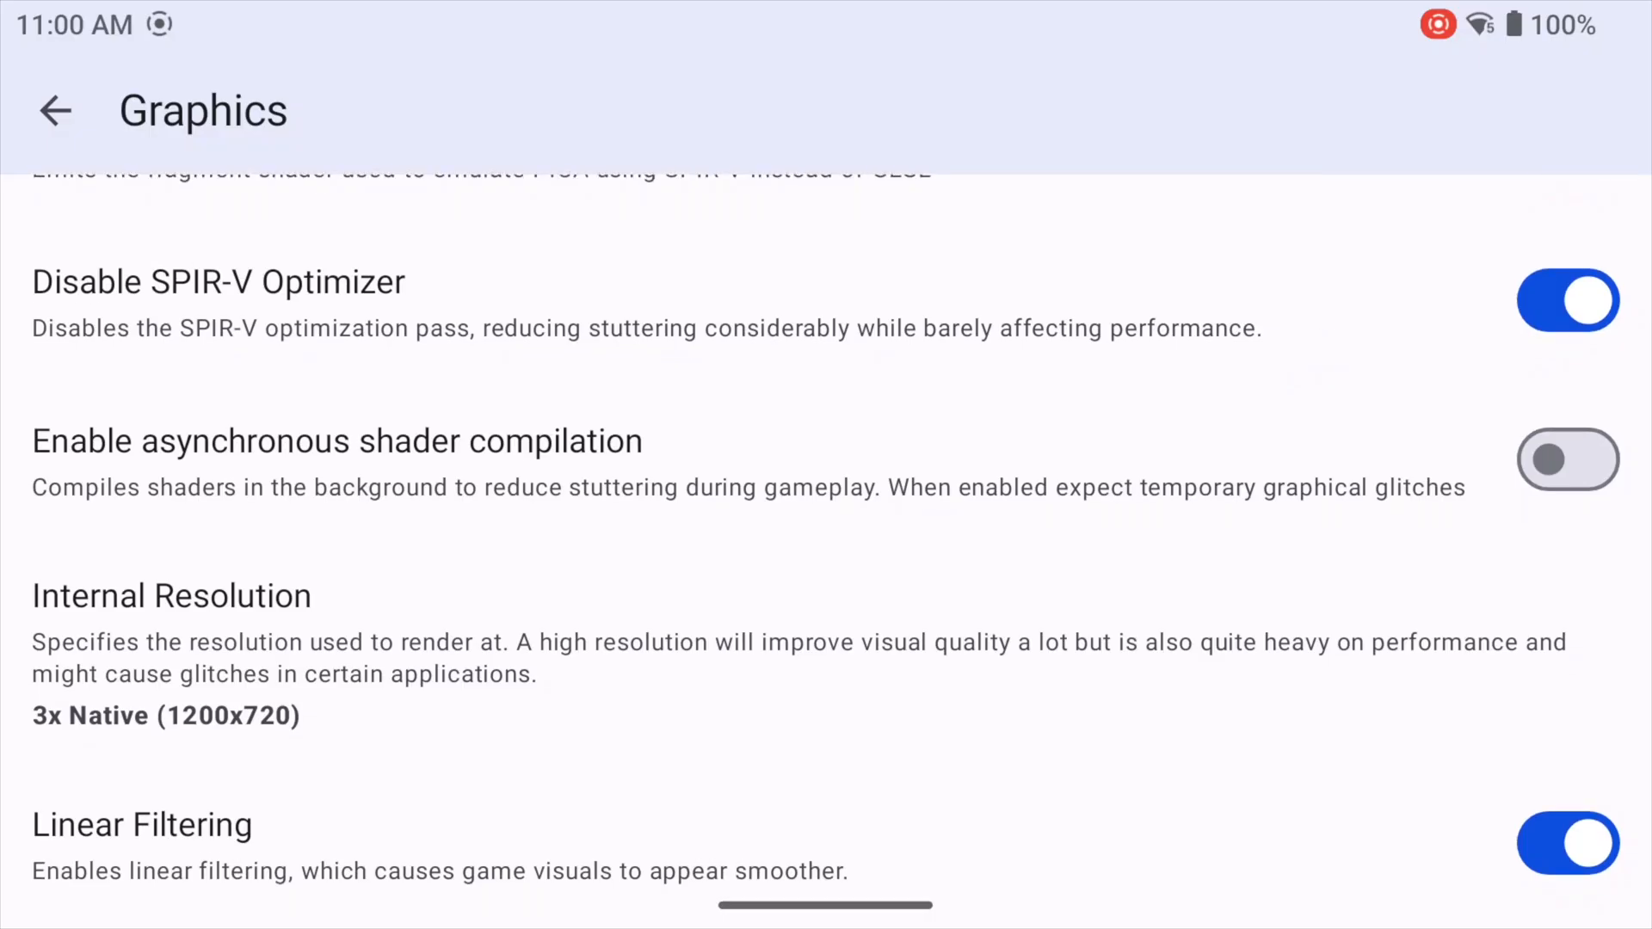
{"action": "left_click", "coordinate": [1566, 460]}
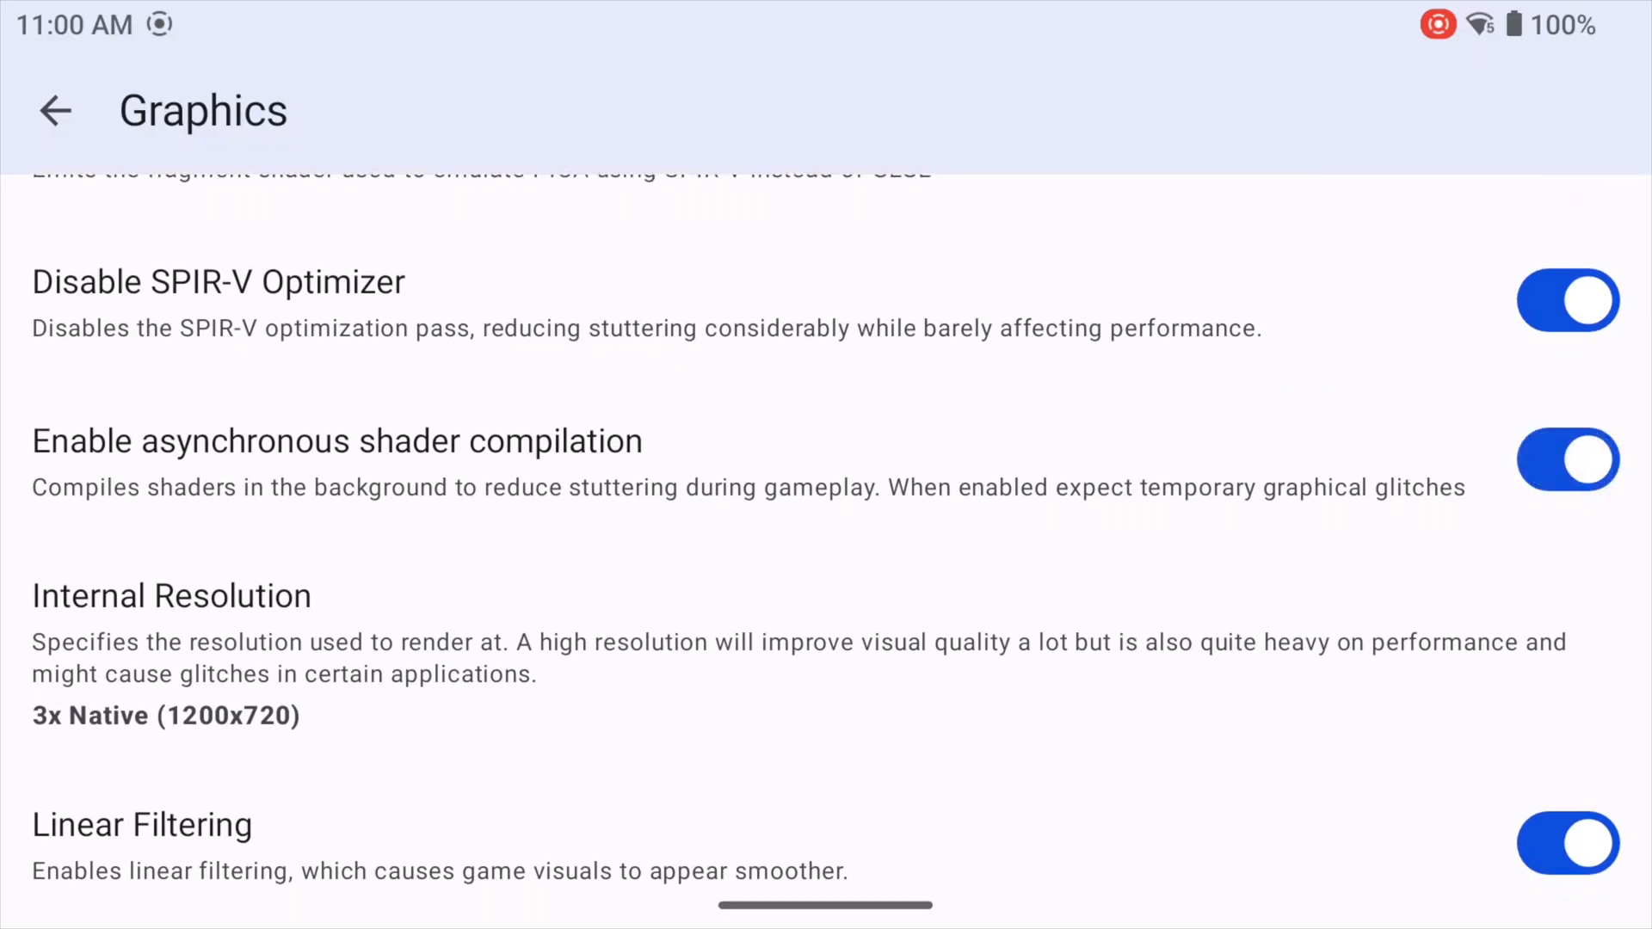
Enable Disable Right Eye Render and go back to the General settings
{"action": "scroll", "scroll_direction": "down", "scroll_amount": 3}
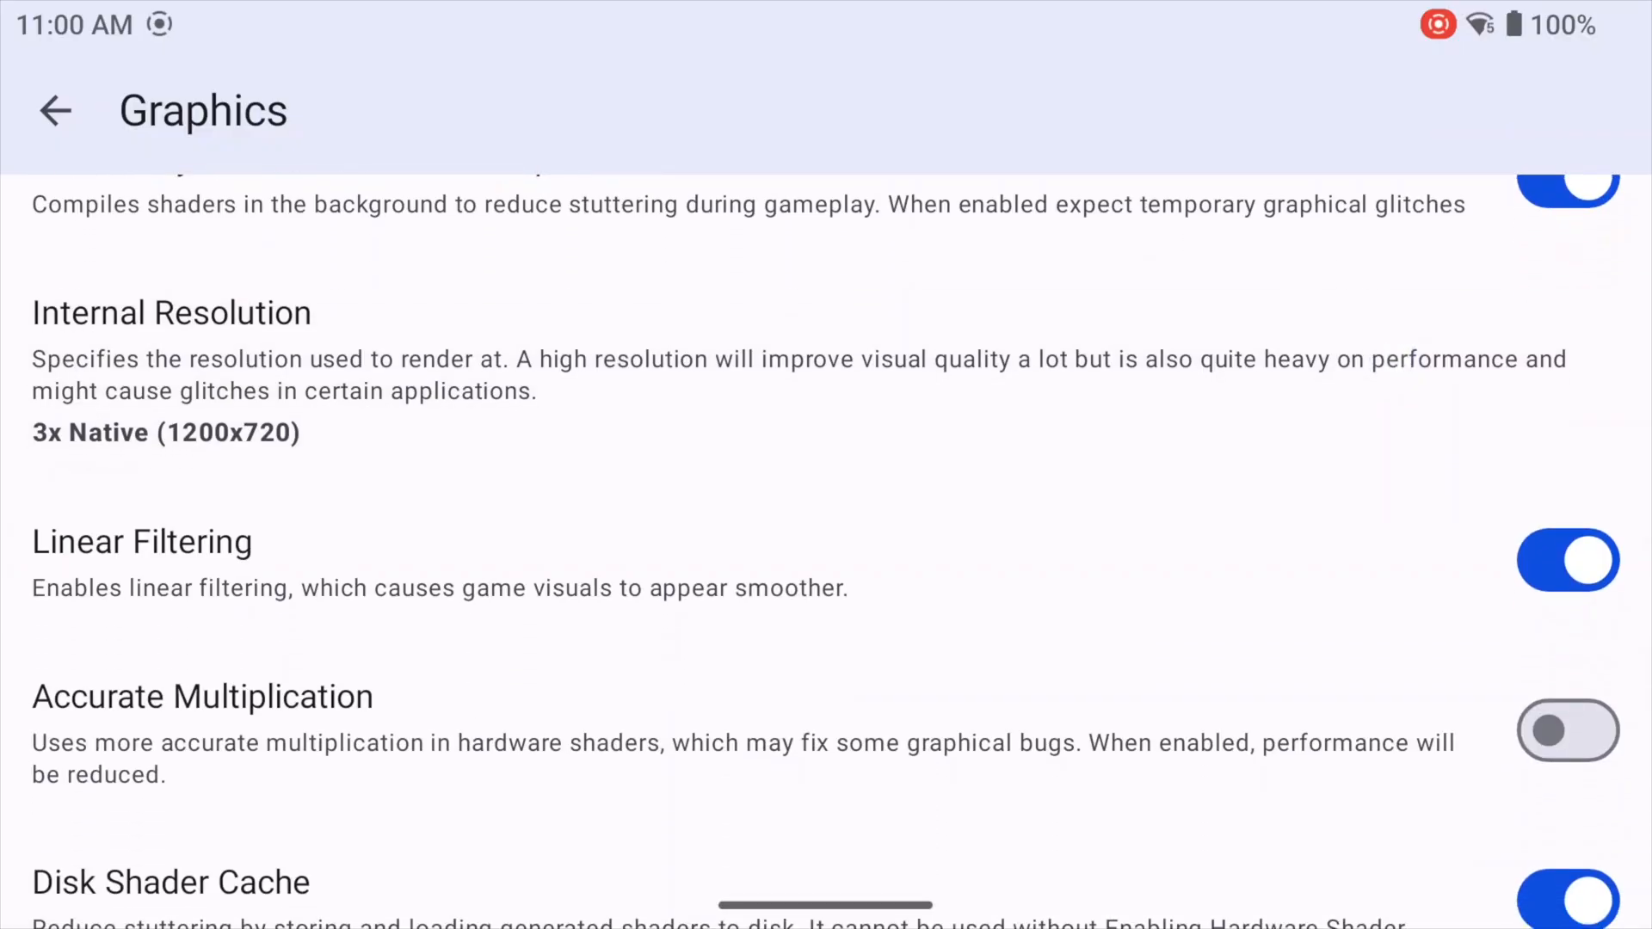
{"action": "scroll", "scroll_direction": "down", "scroll_amount": 3}
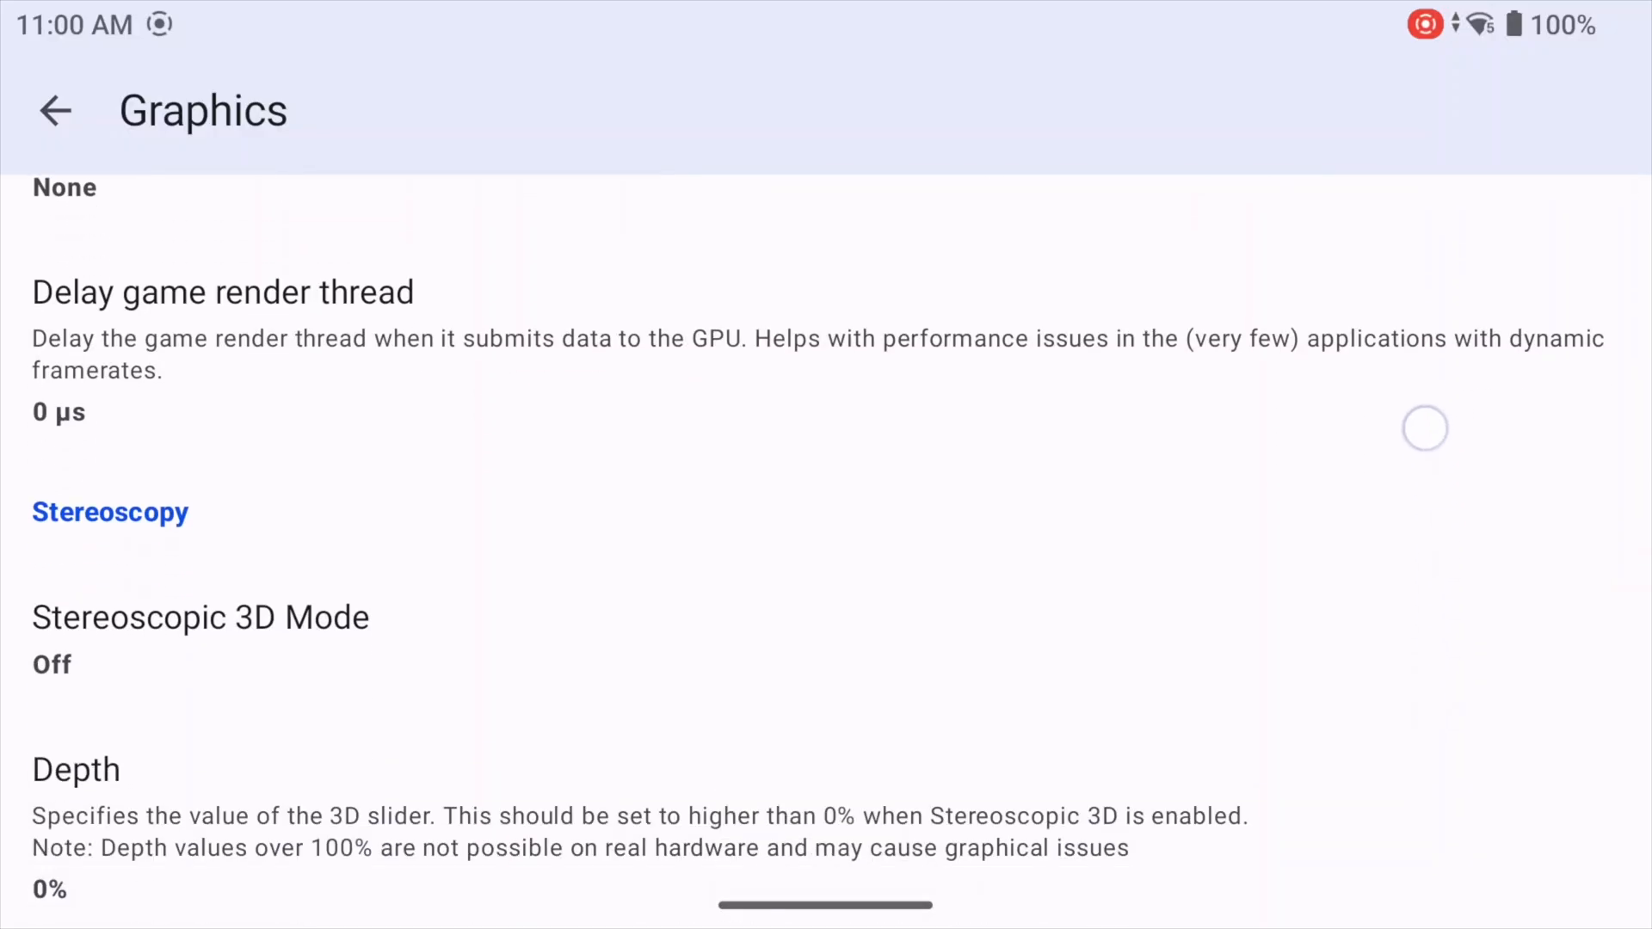
{"action": "scroll", "scroll_direction": "down", "scroll_amount": 3}
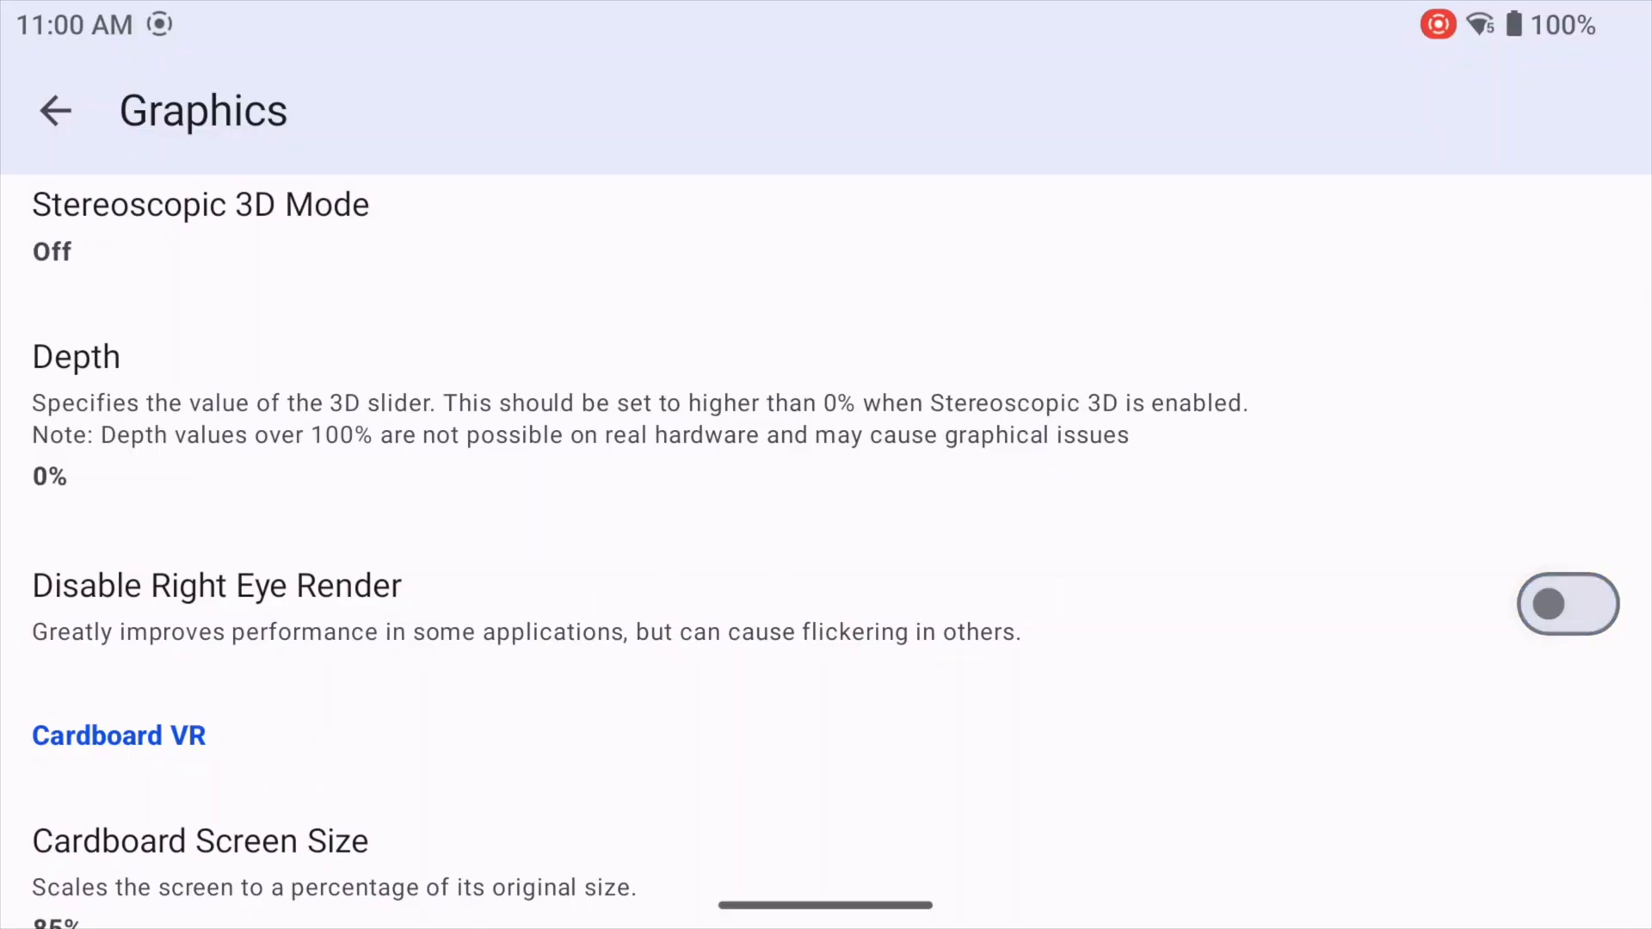
{"action": "left_click", "coordinate": [1566, 602]}
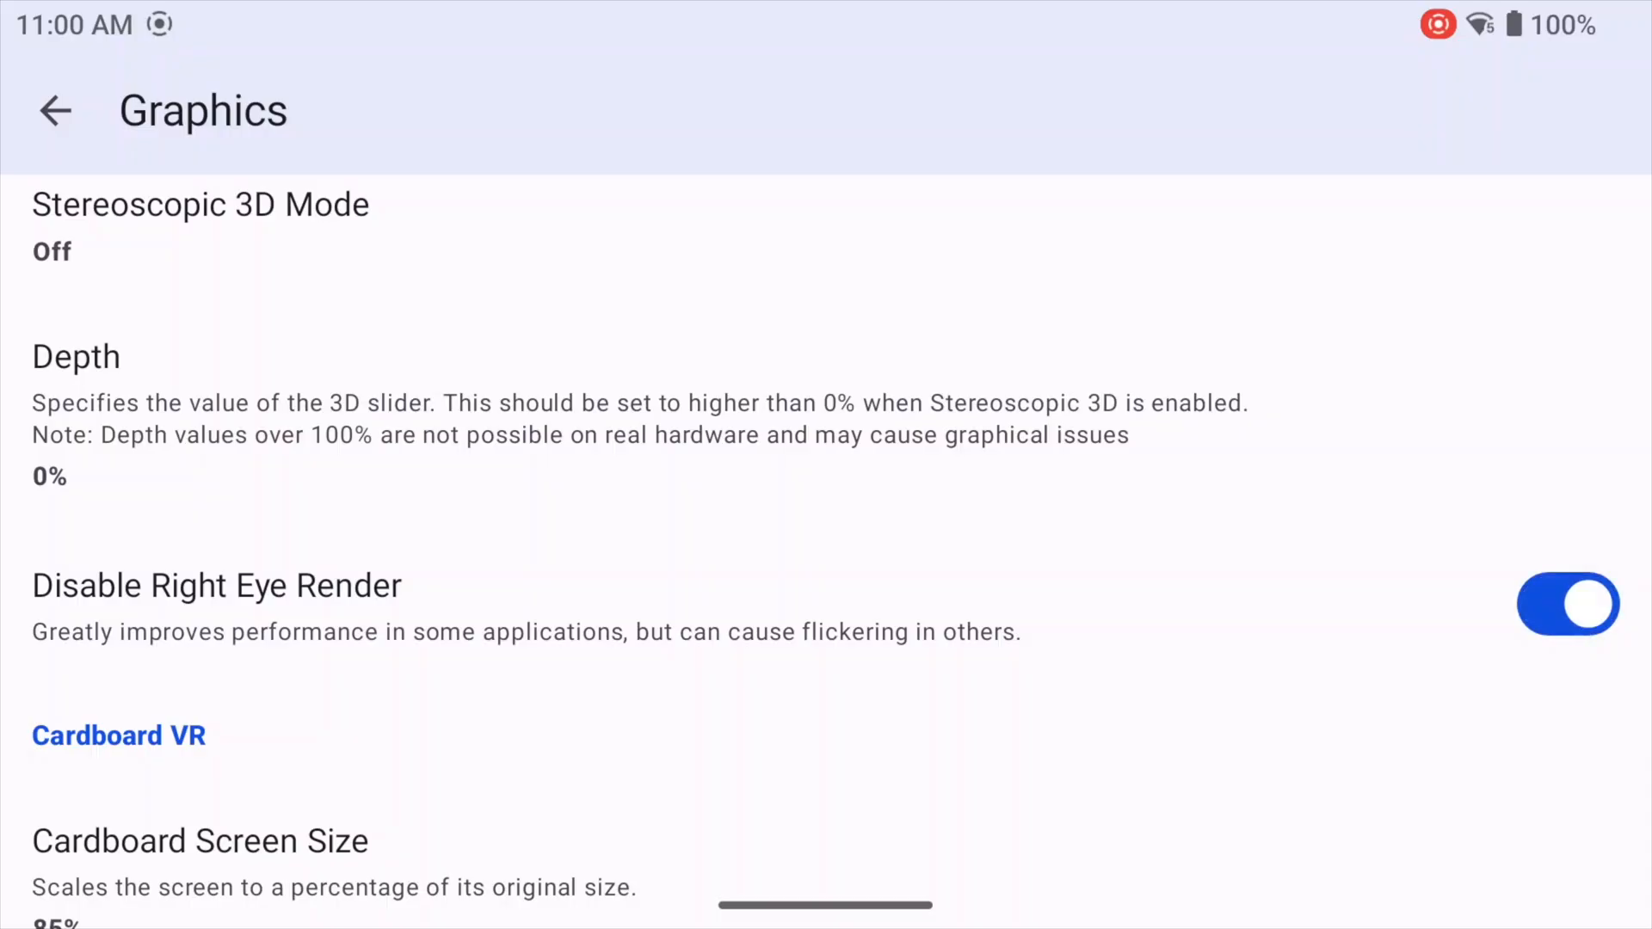
{"action": "left_click", "coordinate": [1568, 604]}
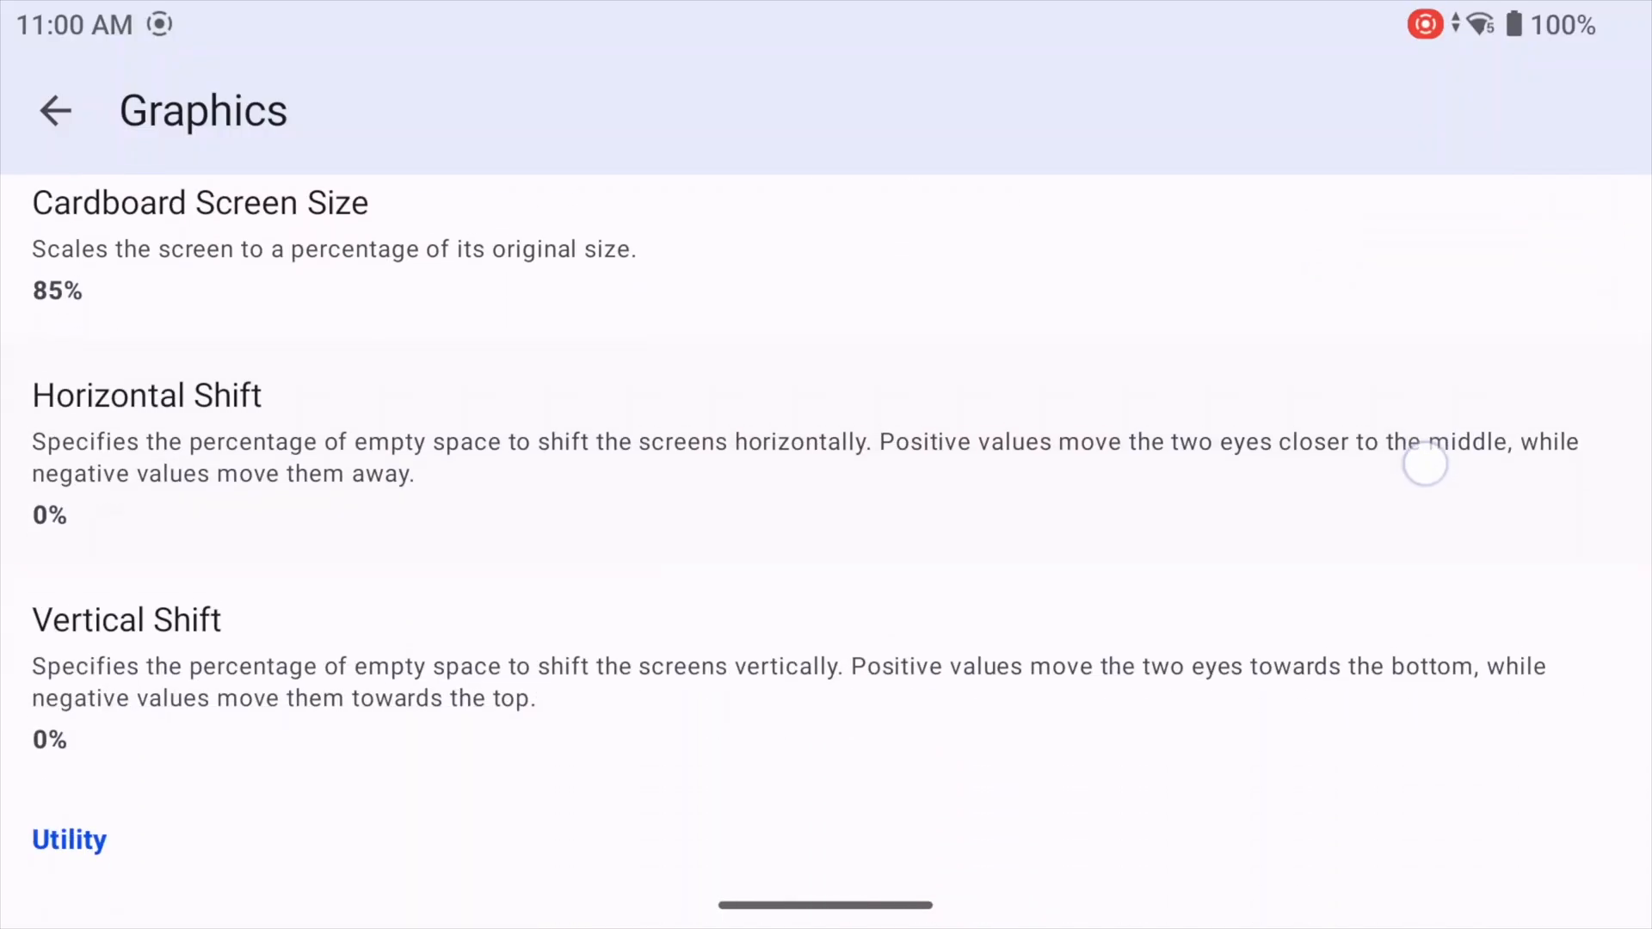
{"action": "scroll", "scroll_direction": "down", "scroll_amount": 3}
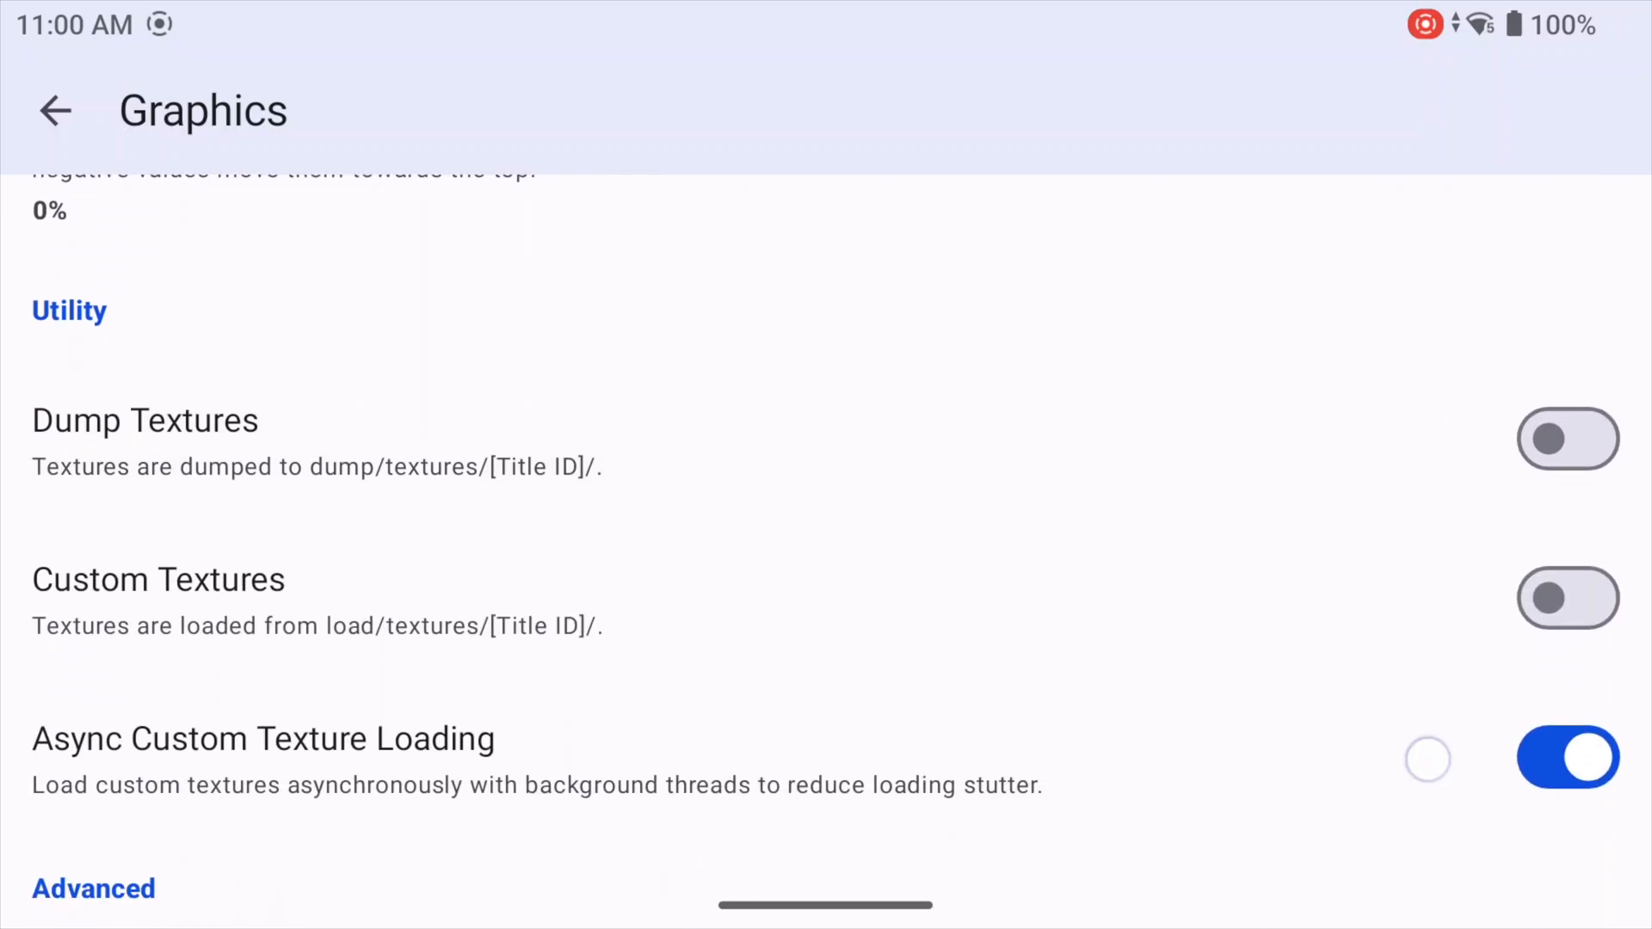
{"action": "scroll", "scroll_direction": "down", "scroll_amount": 3}
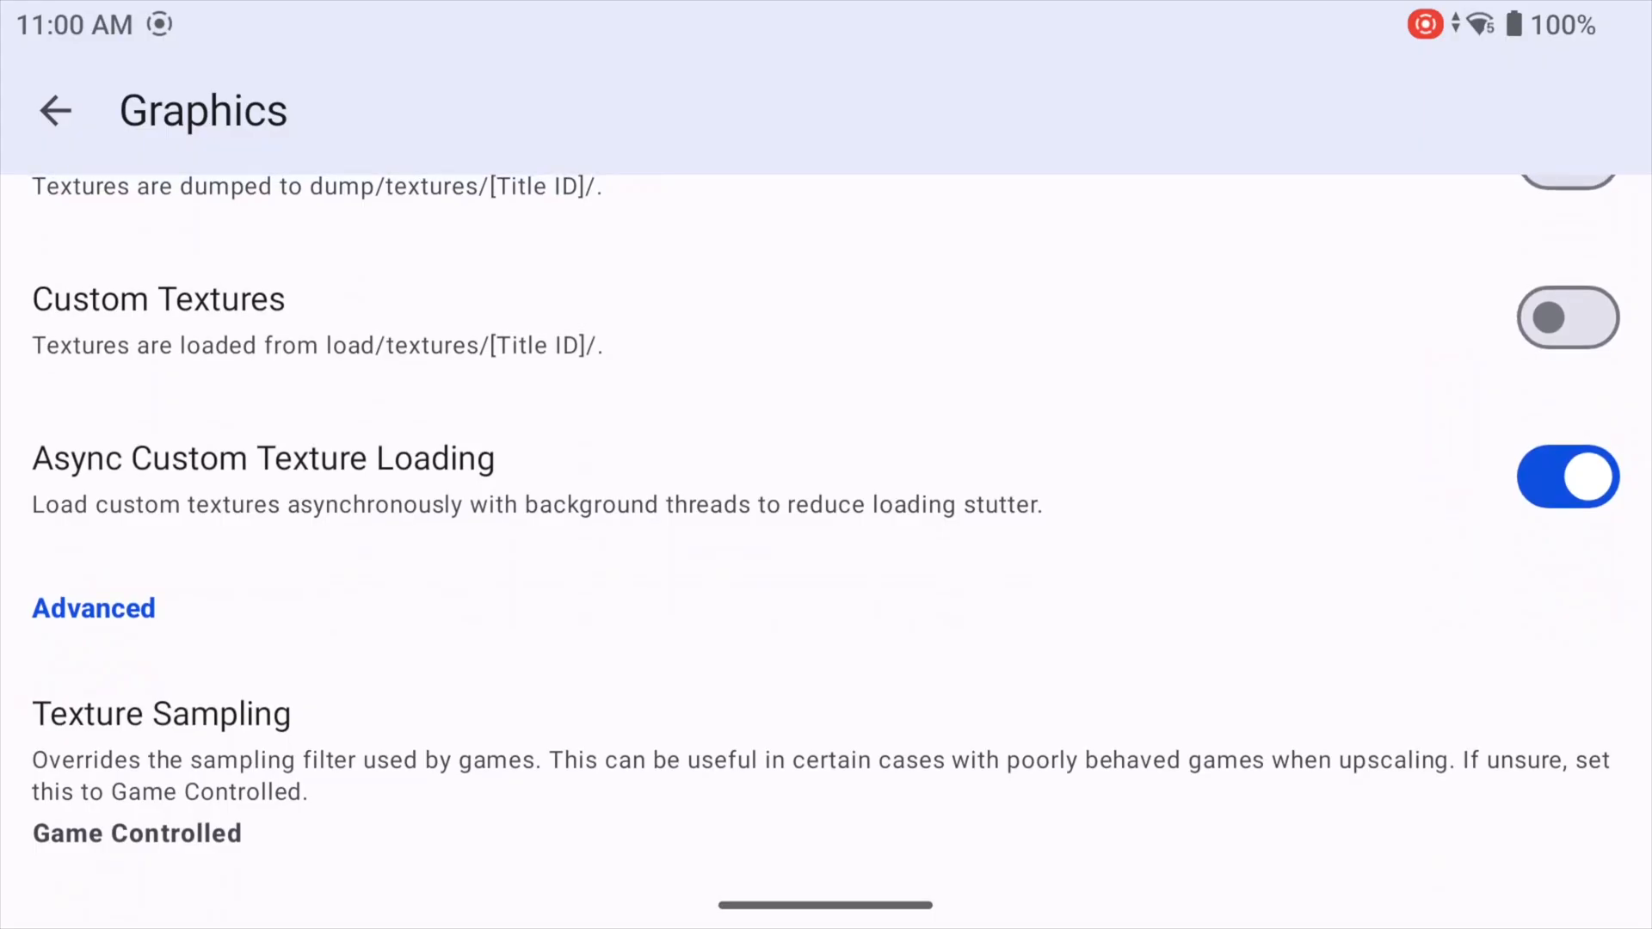
{"action": "left_click", "coordinate": [55, 110]}
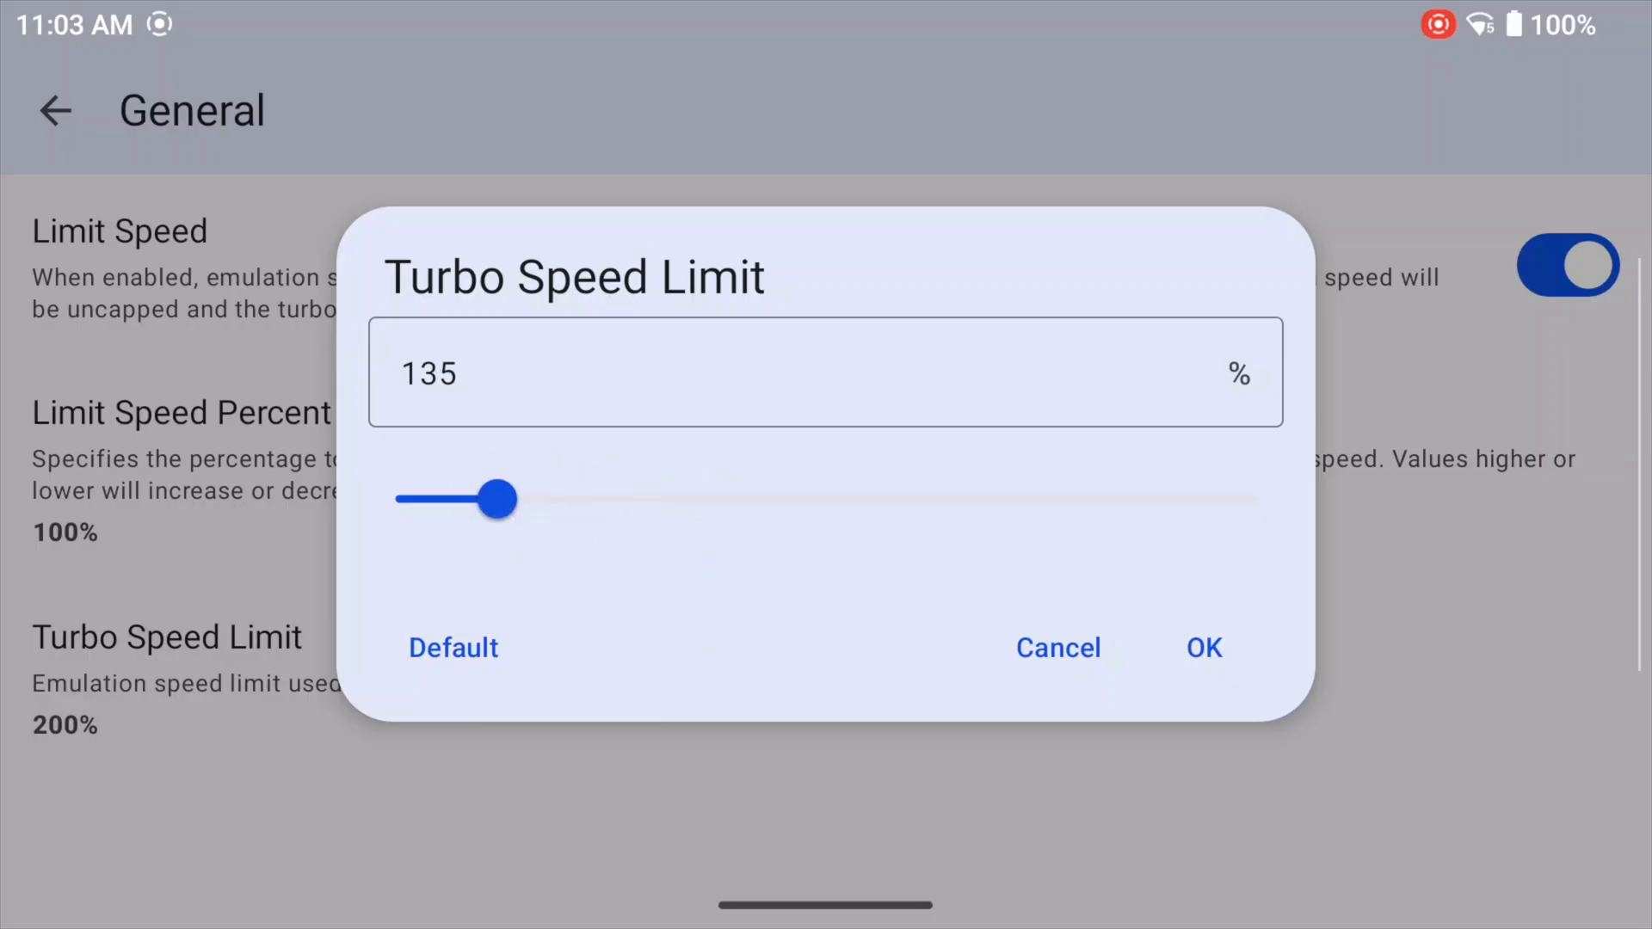
Confirm the Turbo Speed Limit of 135% in Azahar's General settings
{"action": "left_click", "coordinate": [1057, 647]}
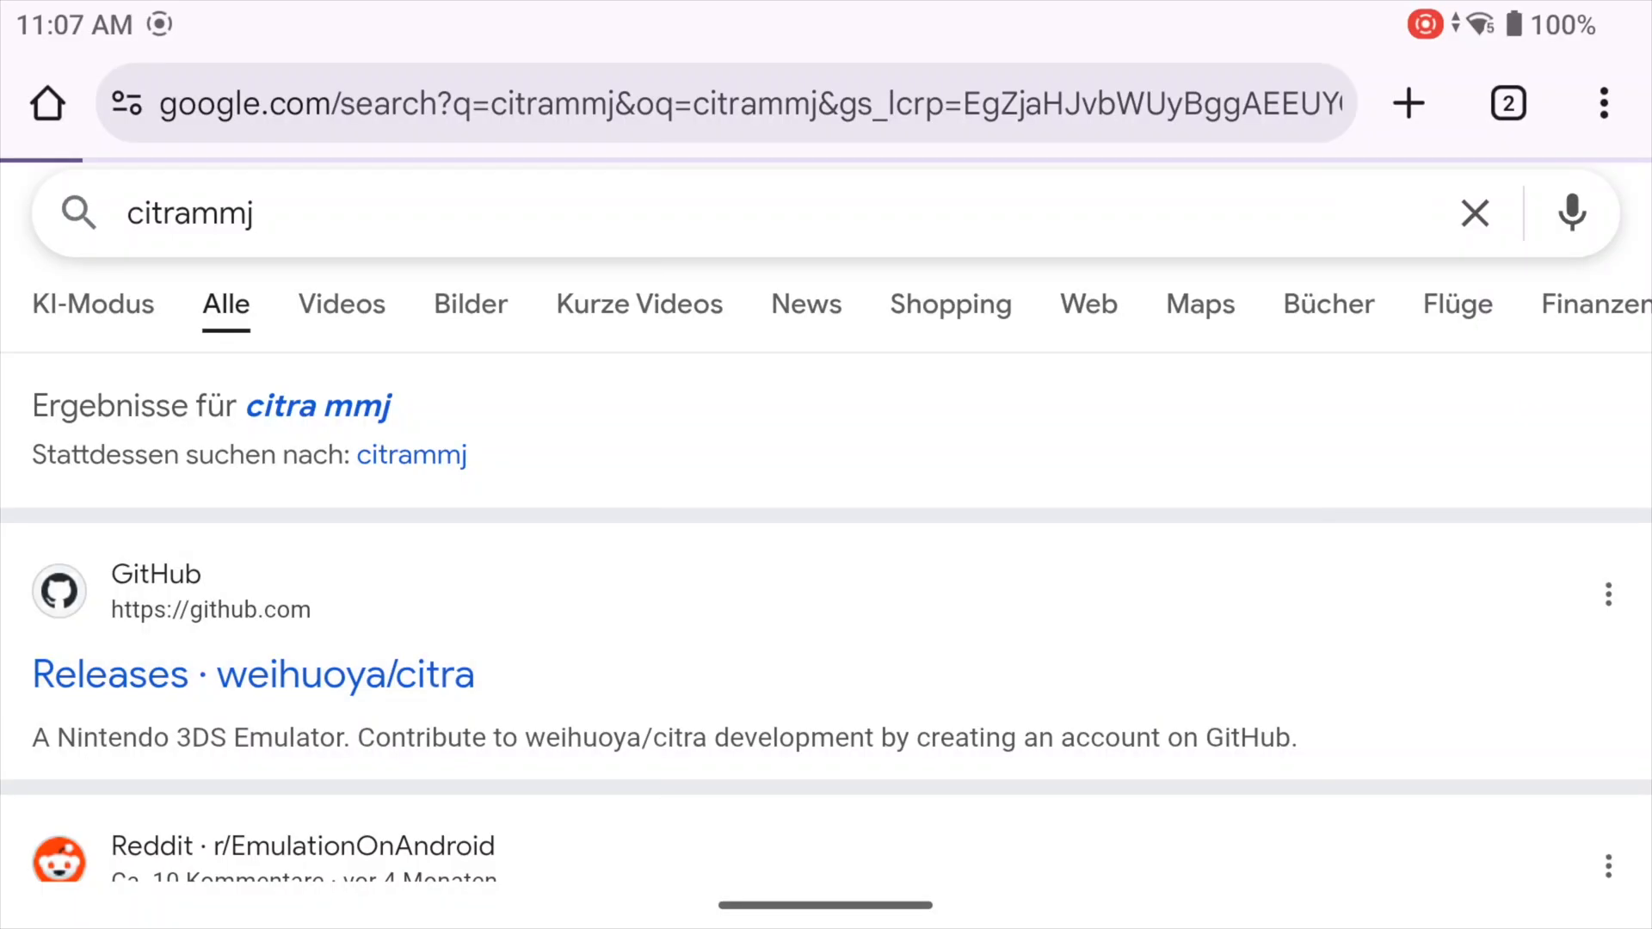
Download Citra_MMJ_20251017.apk from the weihuoya/citra GitHub releases assets
{"action": "left_click", "coordinate": [253, 674]}
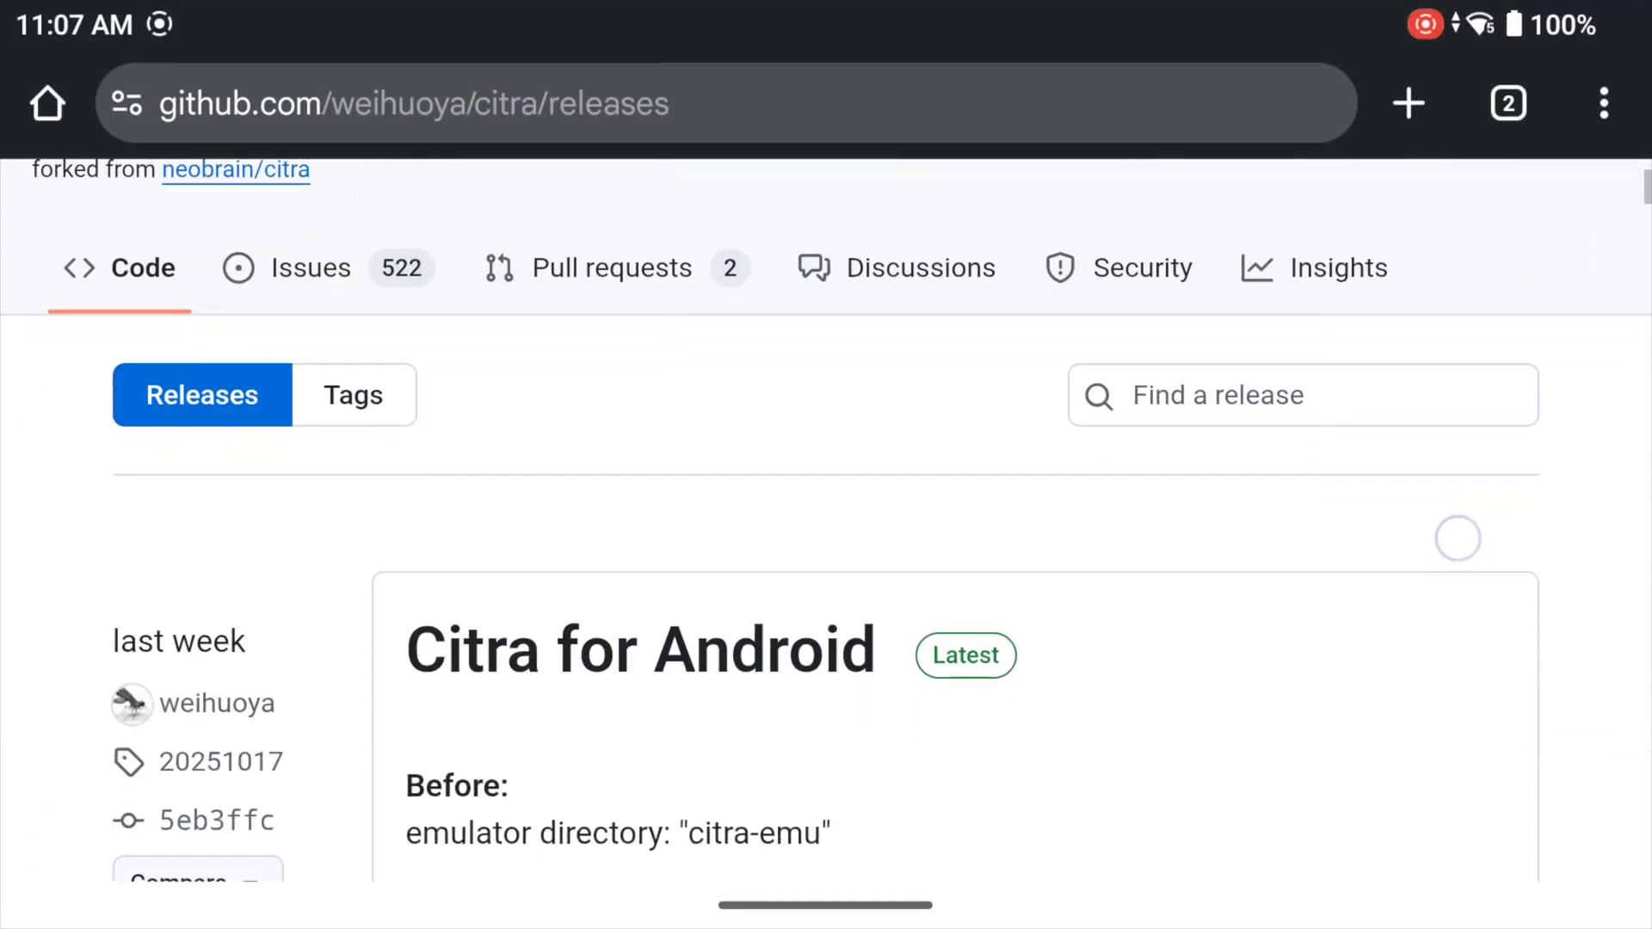
{"action": "scroll", "scroll_direction": "down", "scroll_amount": 3}
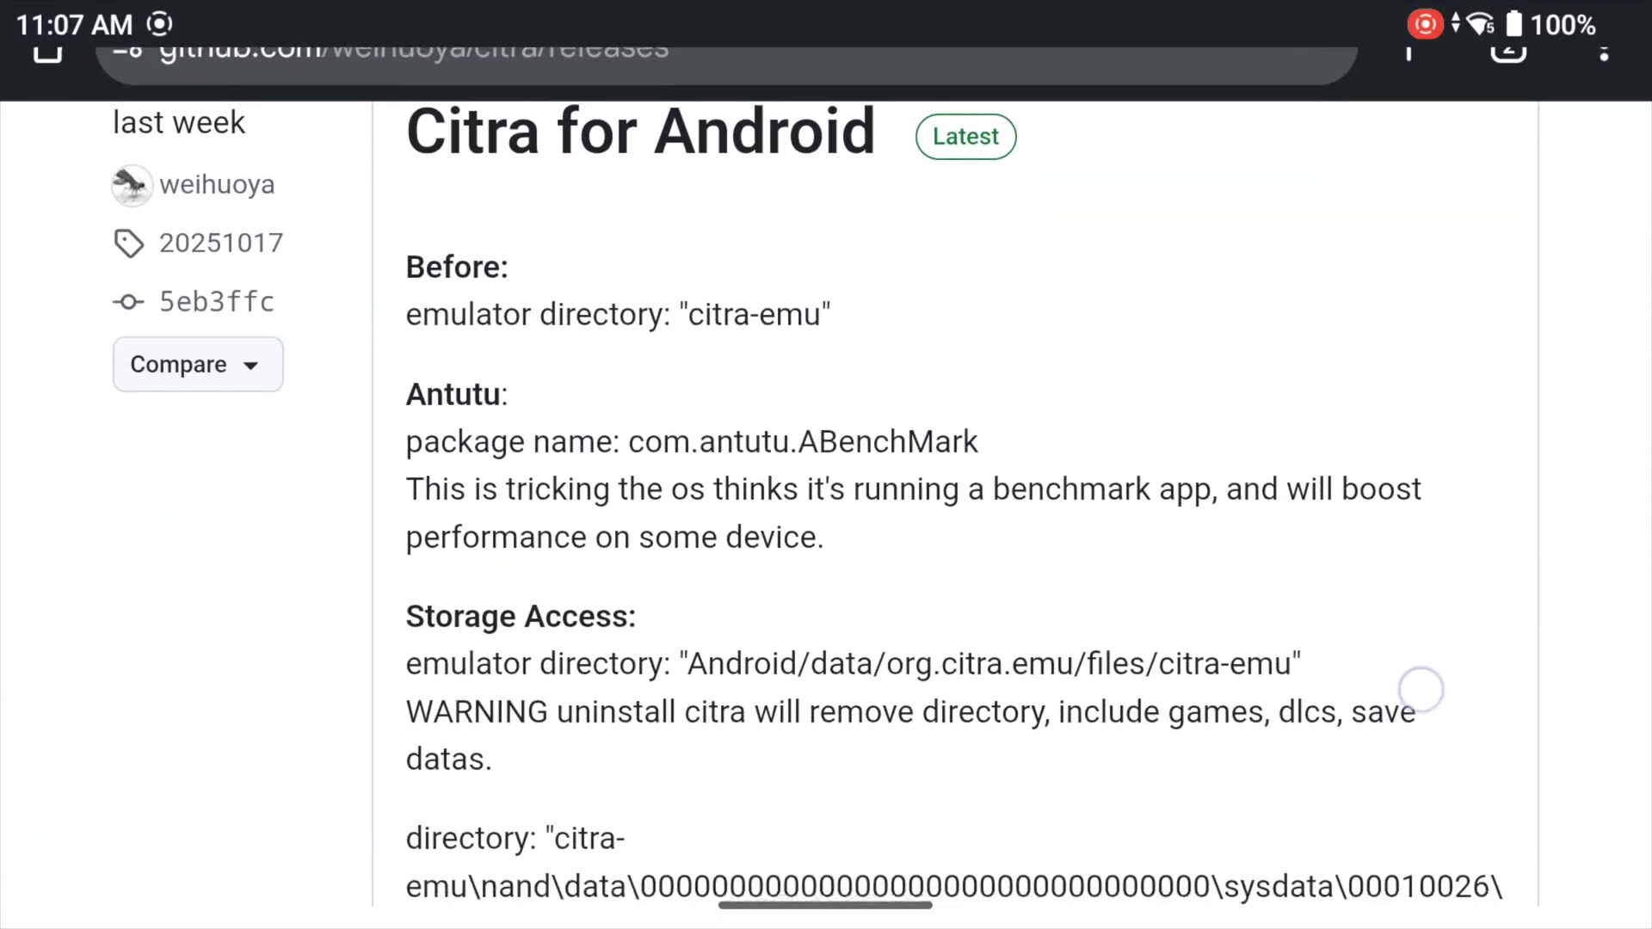
{"action": "scroll", "scroll_direction": "down", "scroll_amount": 3}
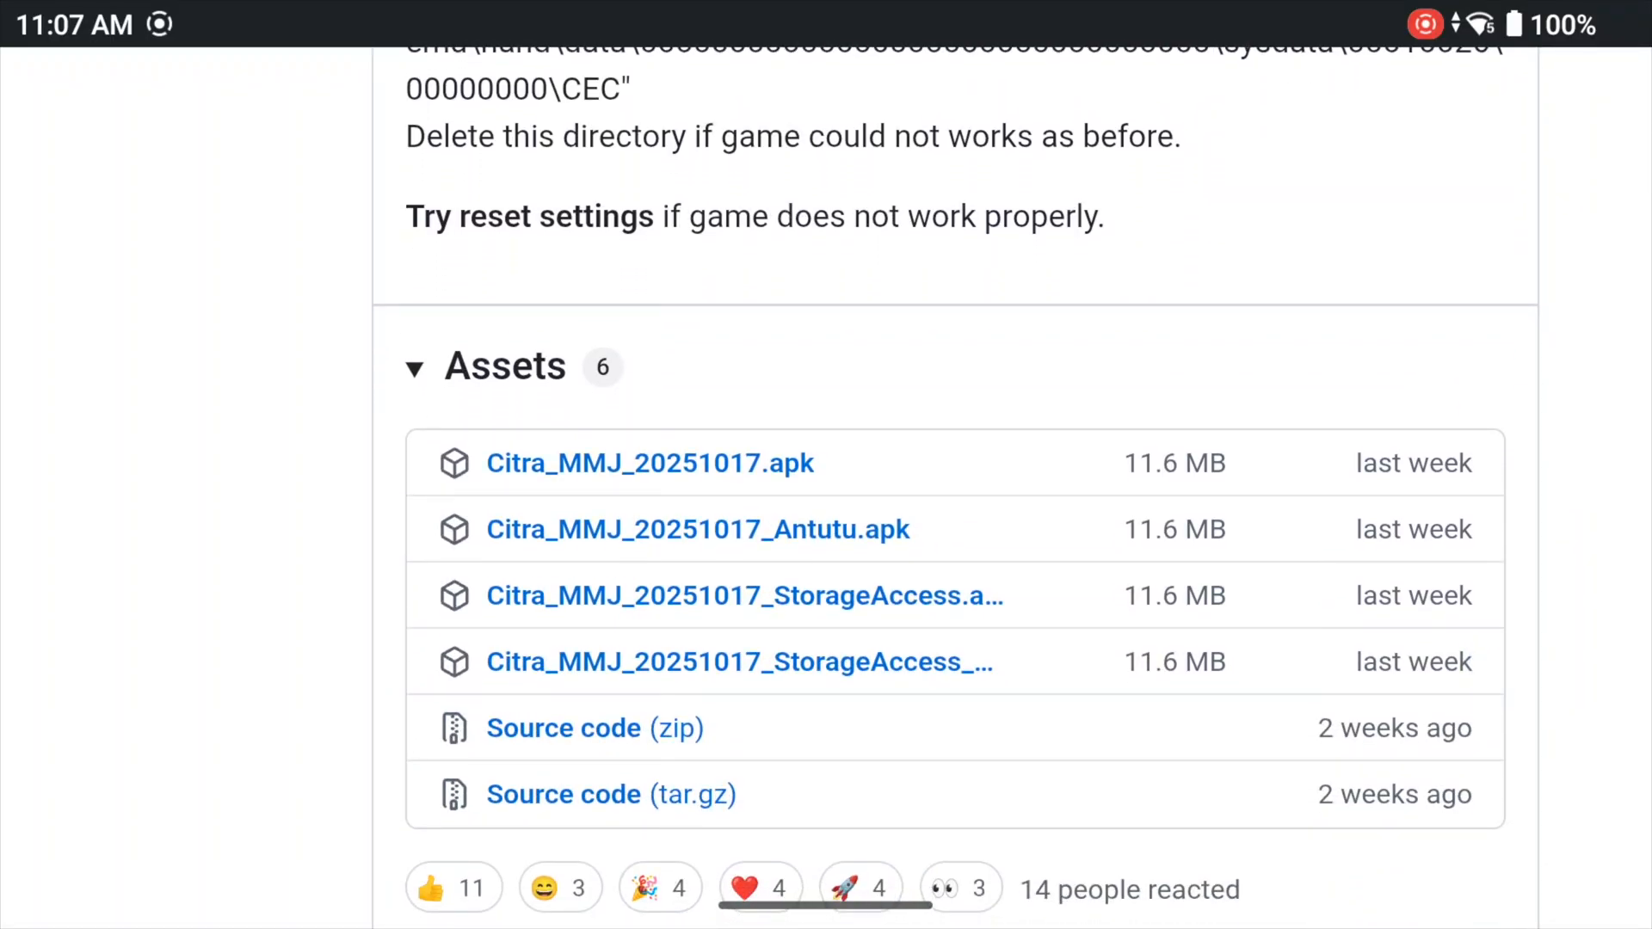
{"action": "left_click", "coordinate": [650, 463]}
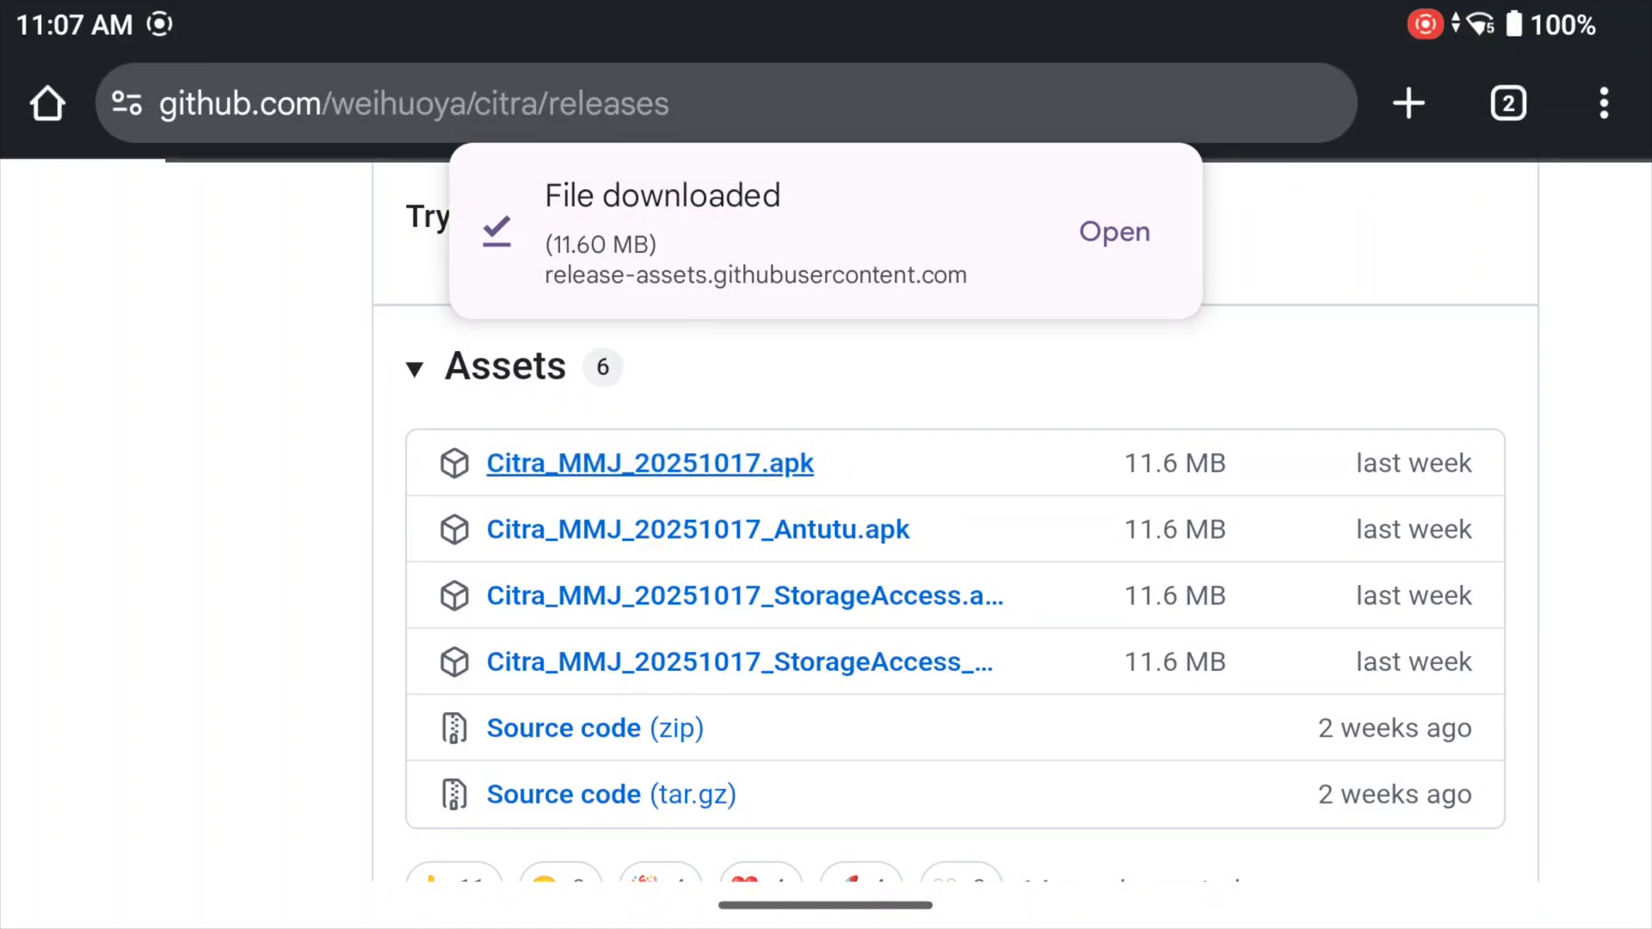
Install the downloaded Citra MMJ apk, launch it and allow access to photos, videos and audio
{"action": "left_click", "coordinate": [1114, 231]}
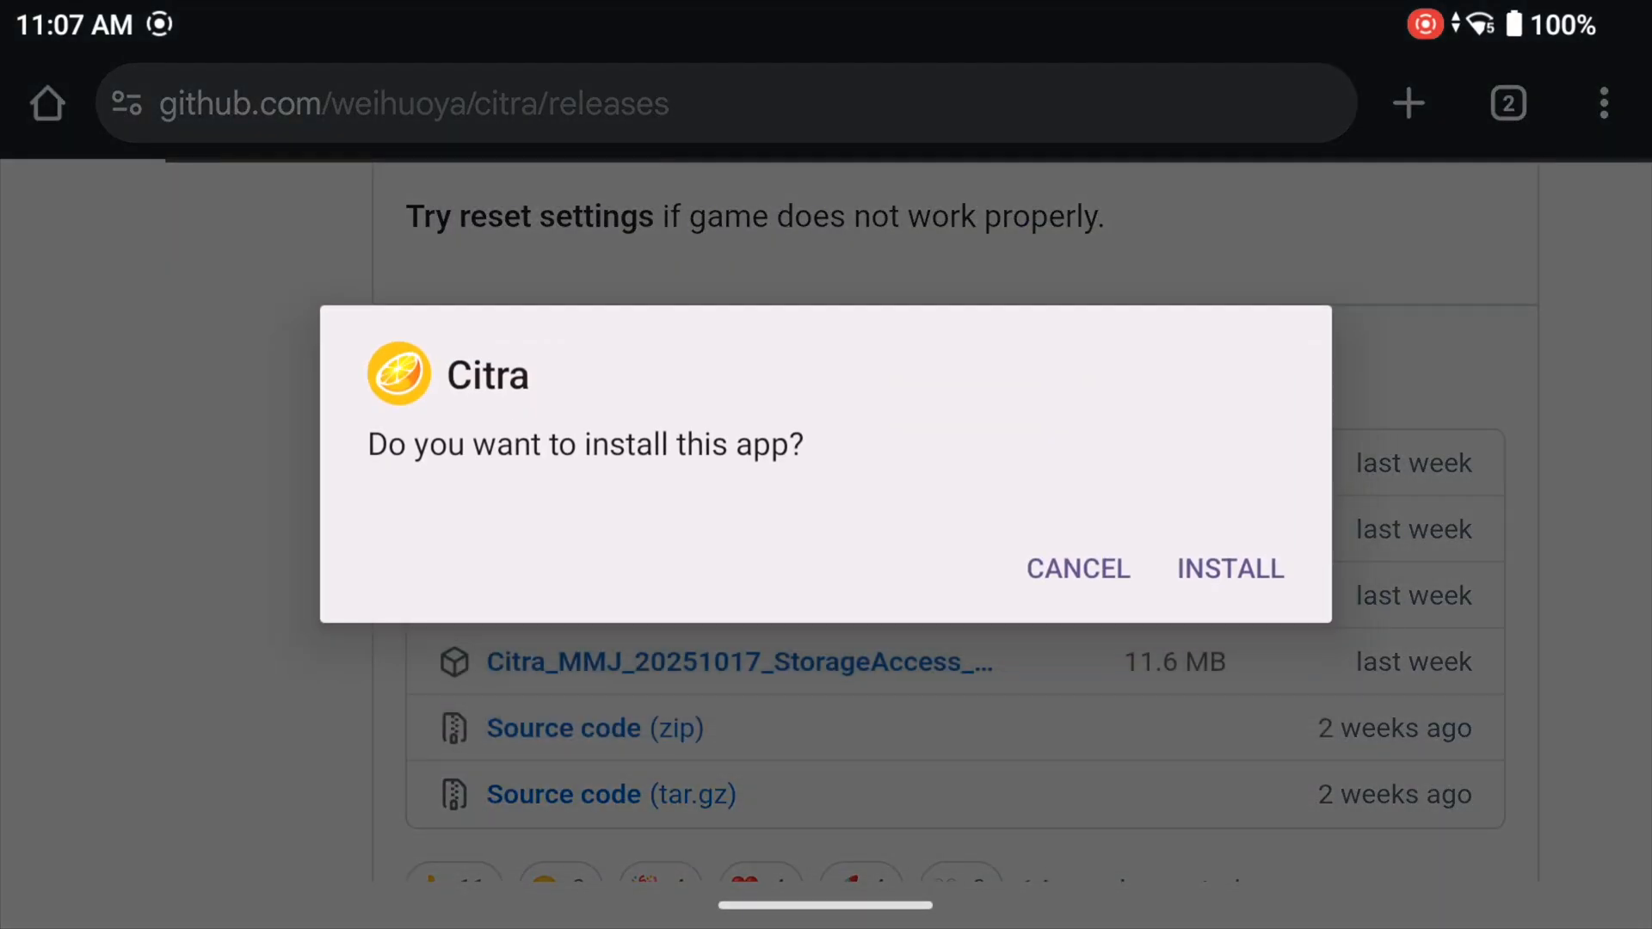
{"action": "left_click", "coordinate": [1229, 569]}
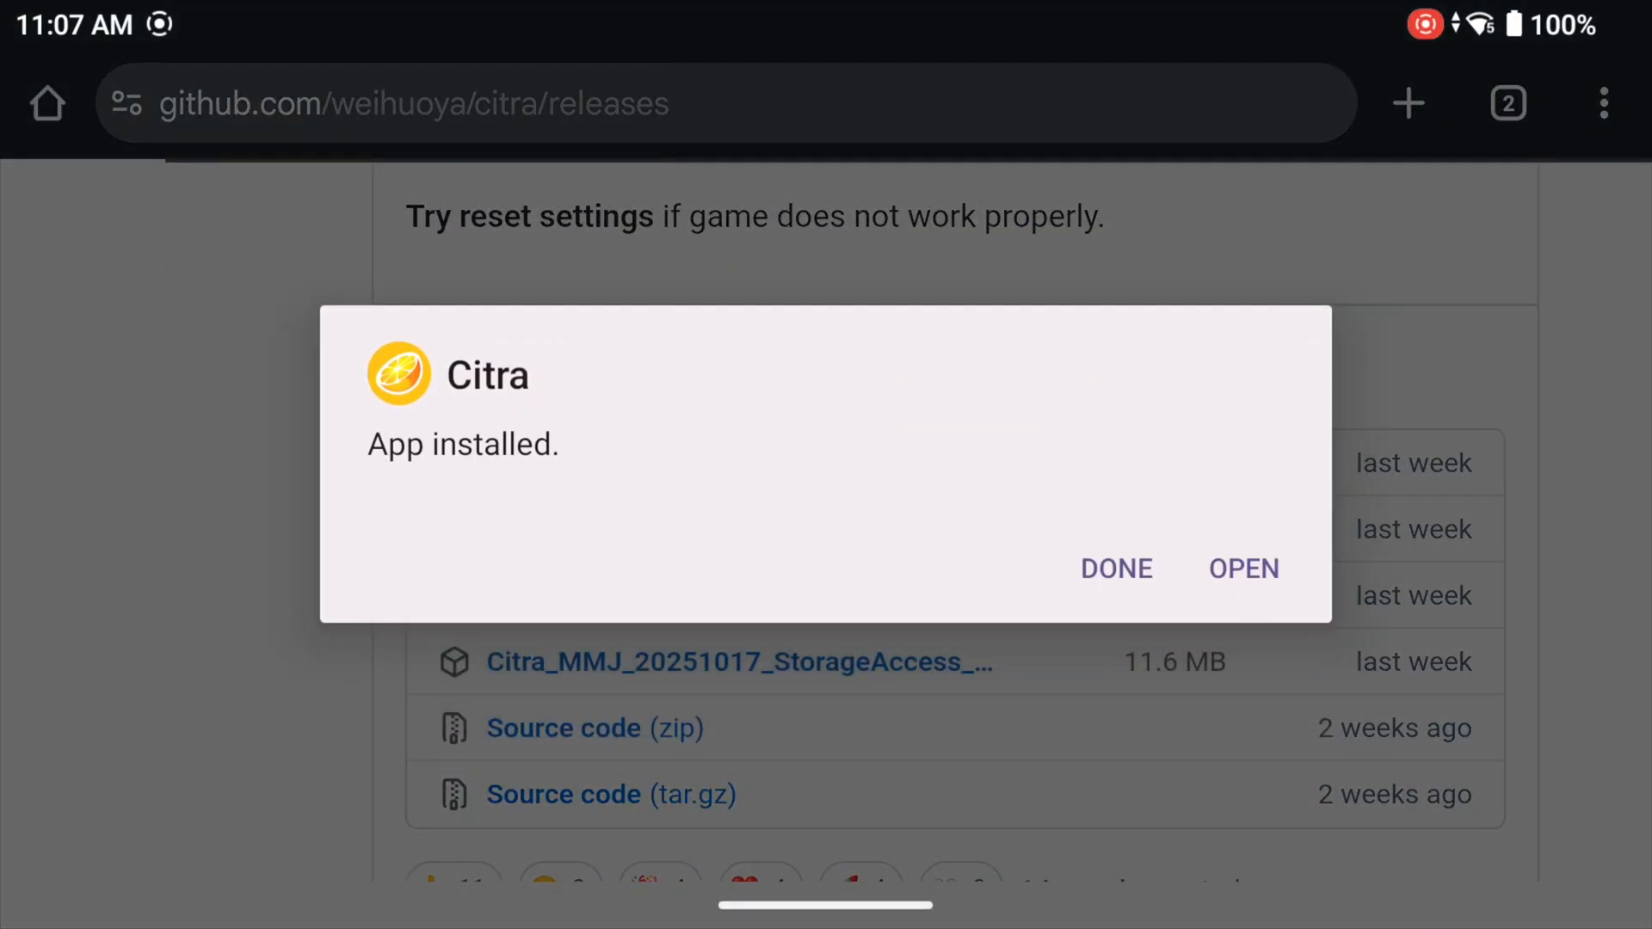
{"action": "left_click", "coordinate": [1243, 570]}
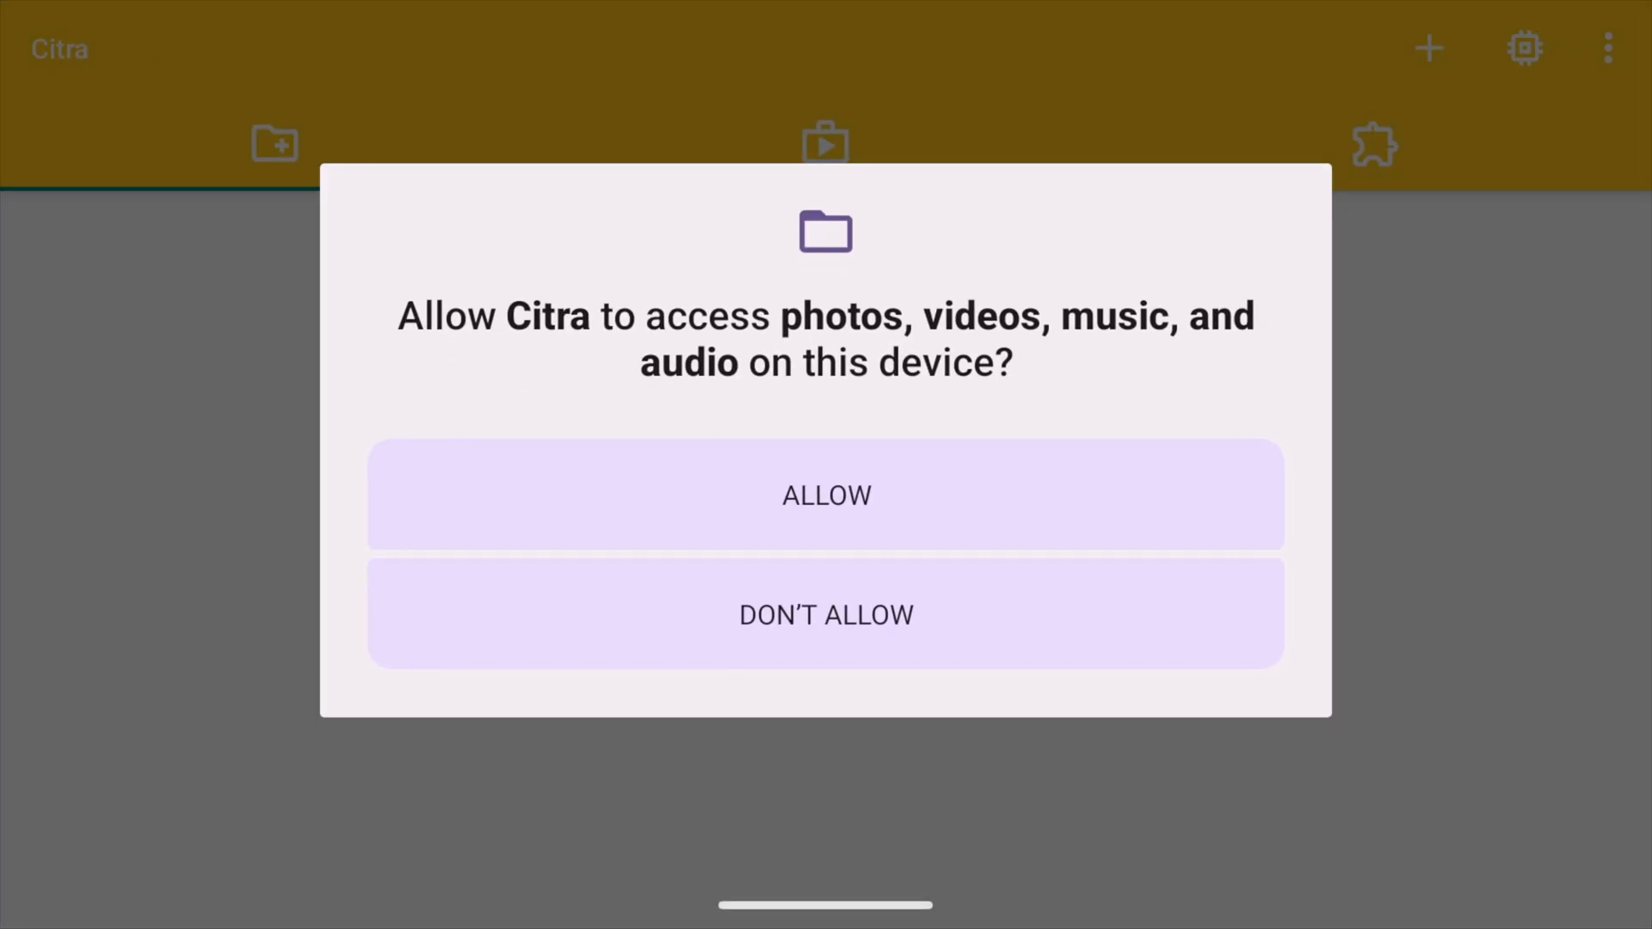
{"action": "left_click", "coordinate": [824, 494]}
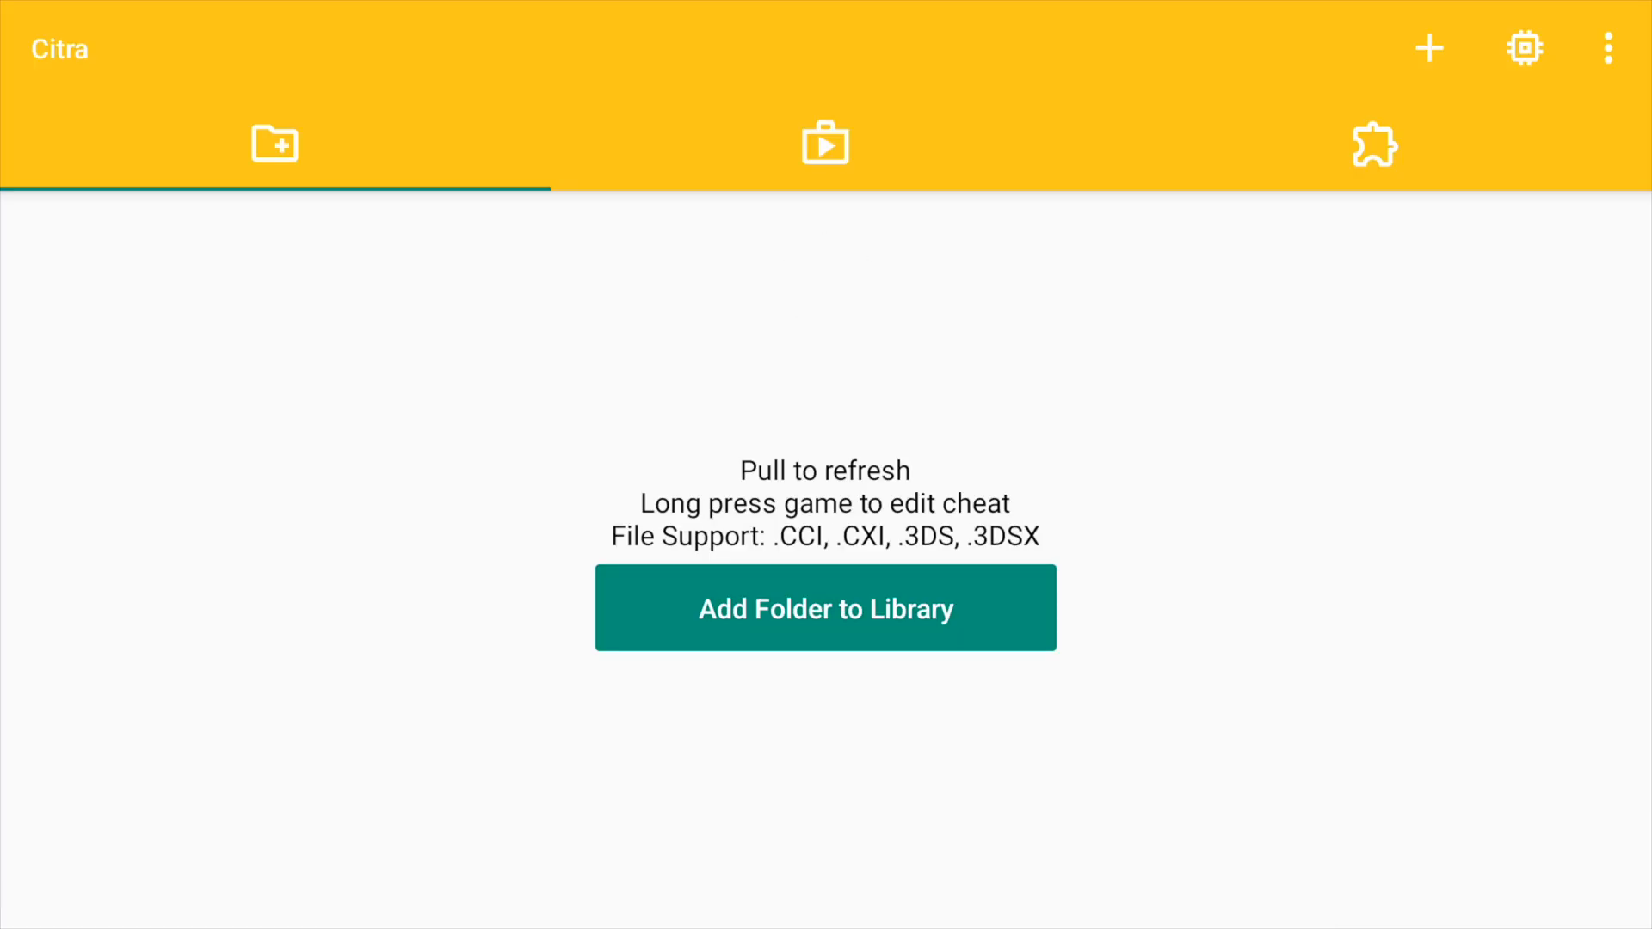
Start Add Folder to Library and navigate up to the /storage directory
{"action": "left_click", "coordinate": [938, 616]}
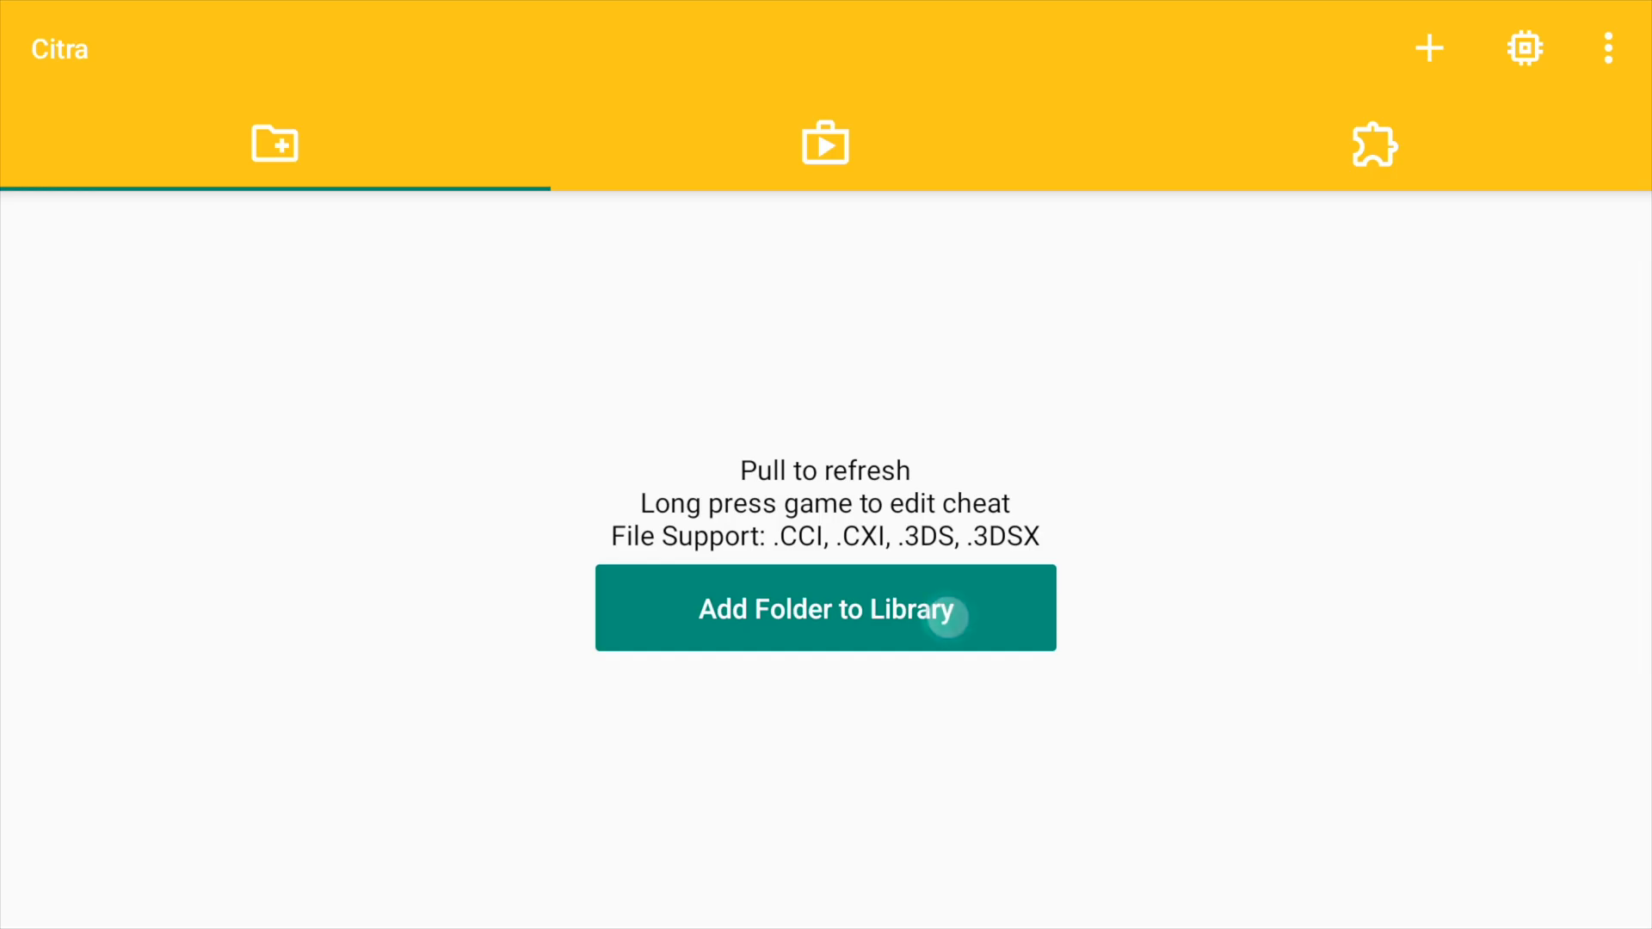
{"action": "left_click", "coordinate": [824, 607]}
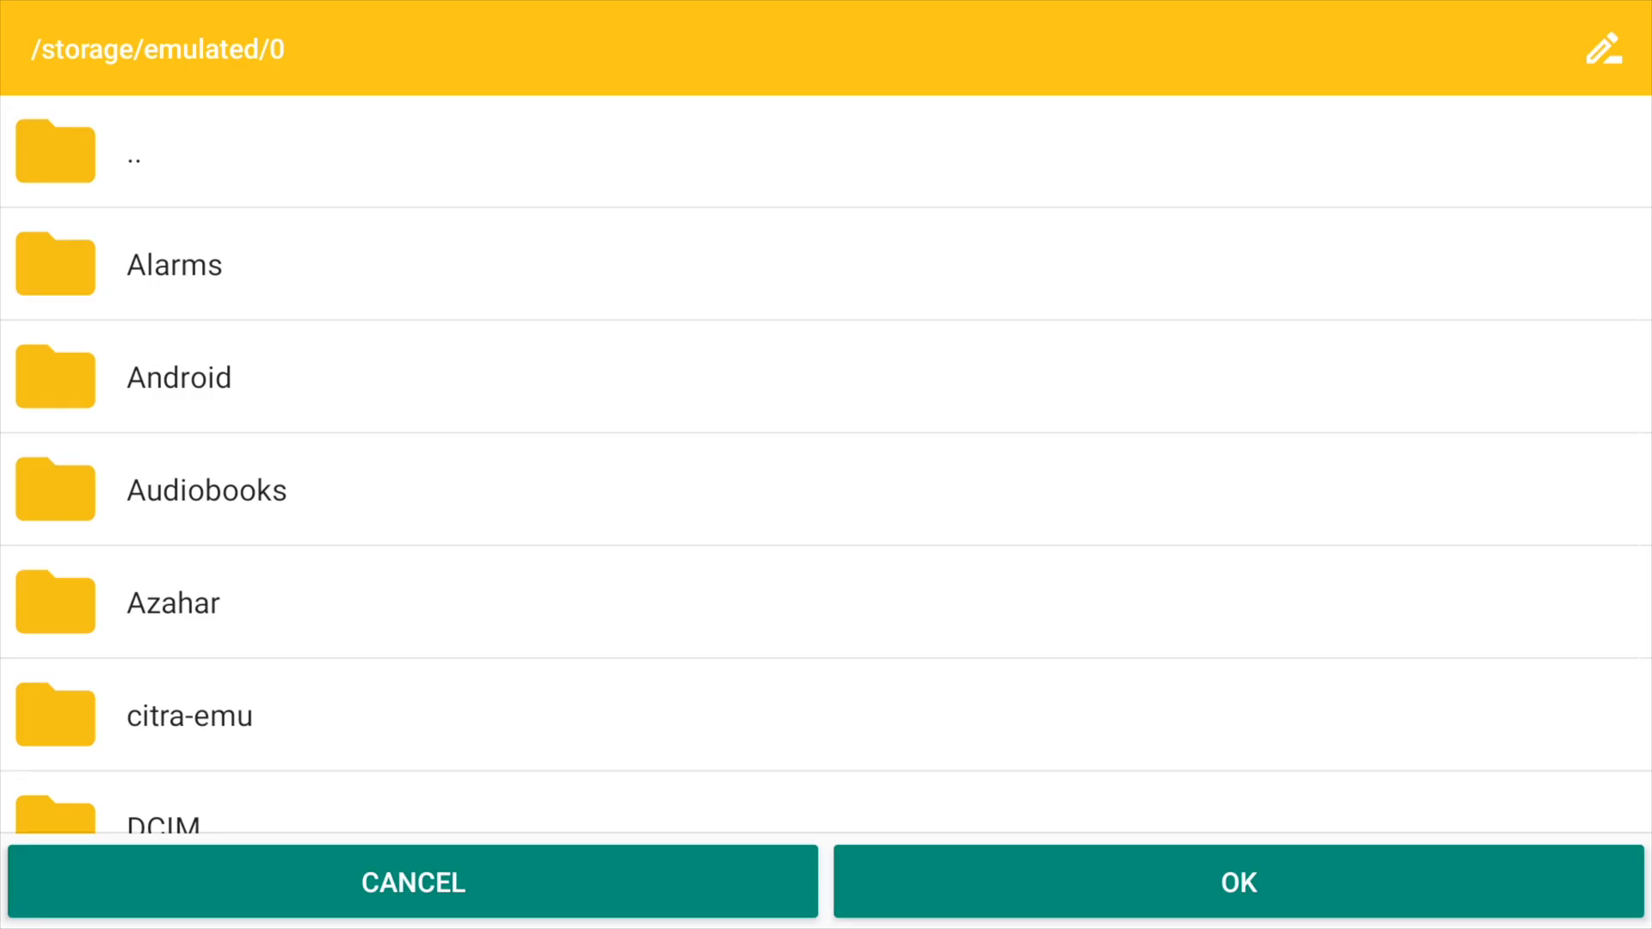
{"action": "left_click", "coordinate": [1602, 50]}
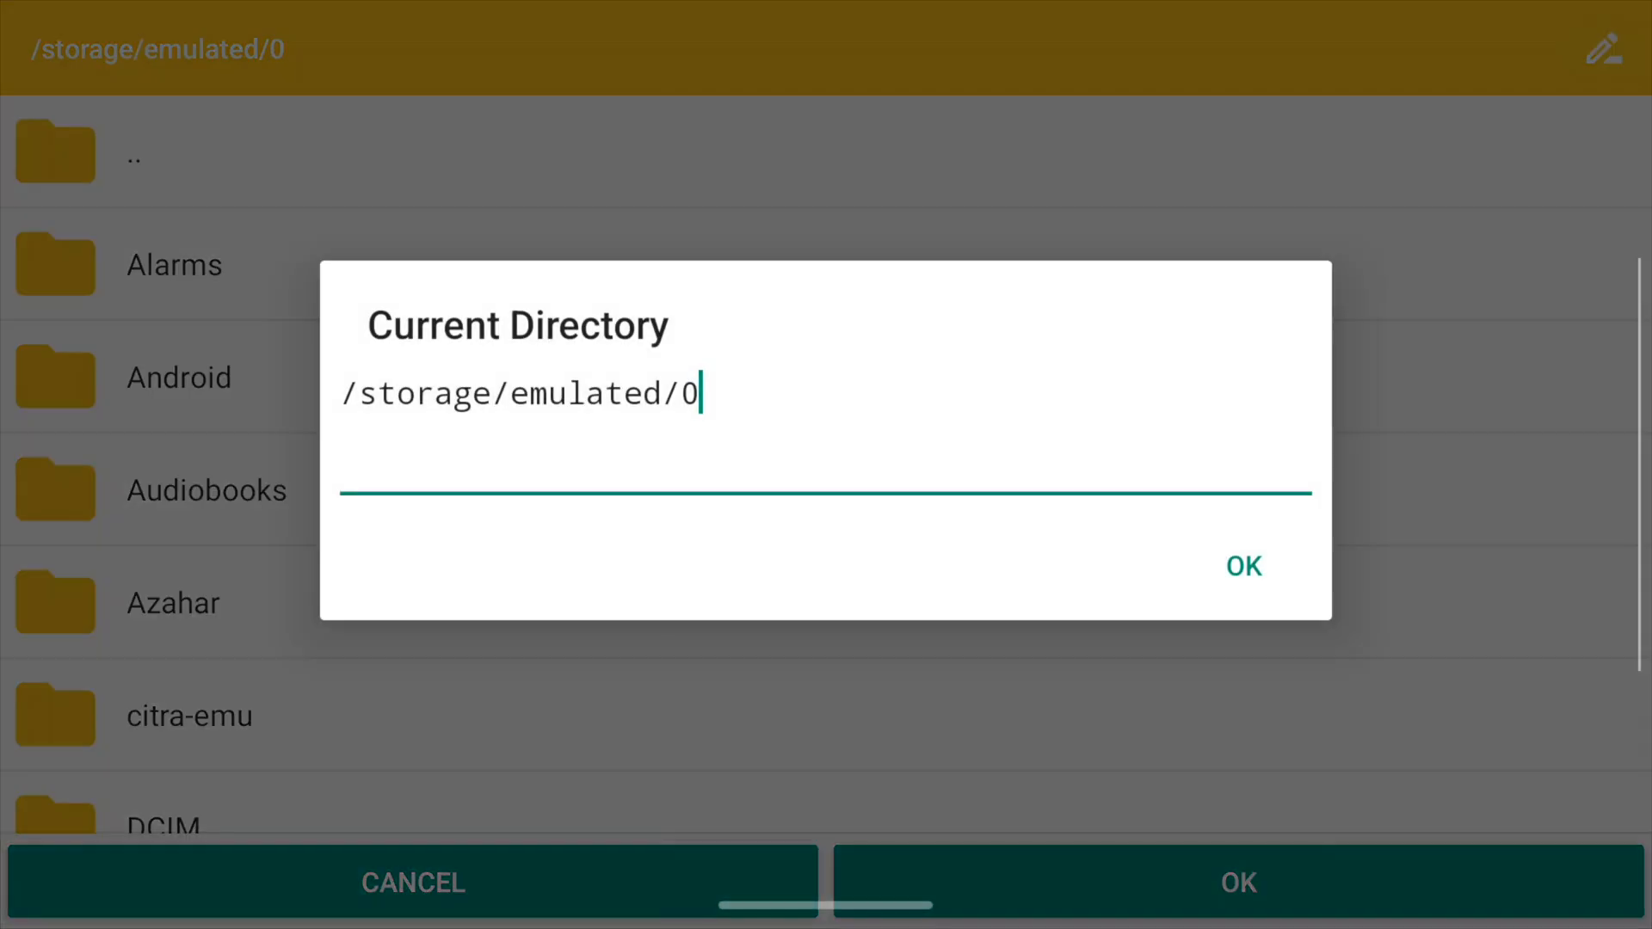
{"action": "left_click", "coordinate": [1241, 566]}
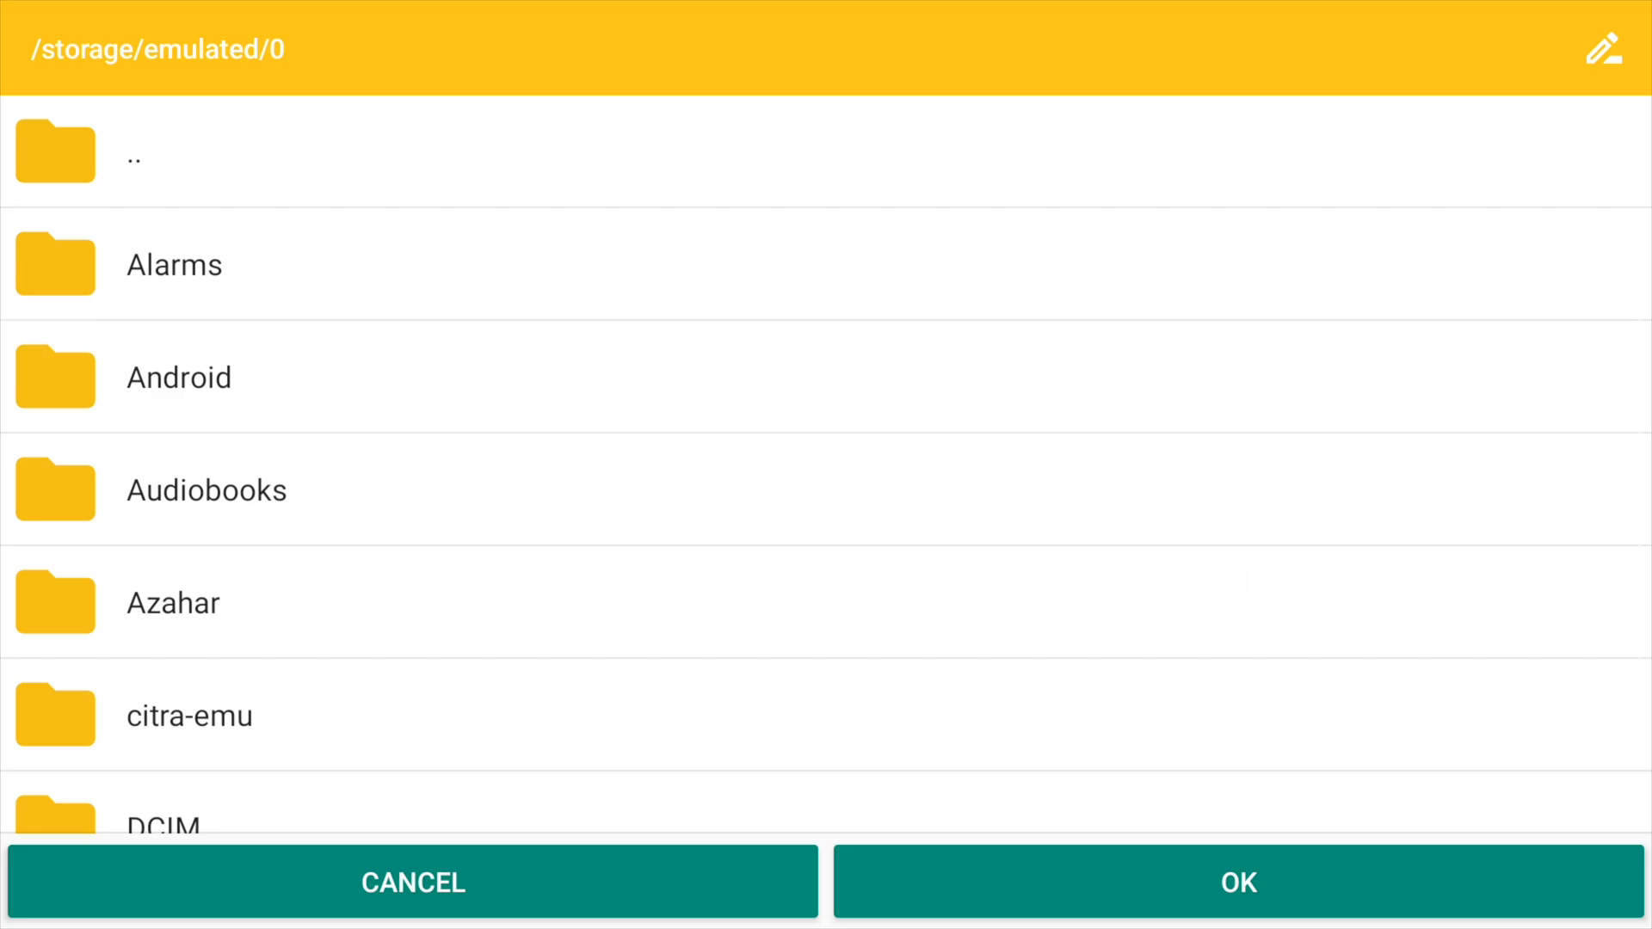
{"action": "scroll", "scroll_direction": "down", "scroll_amount": 3}
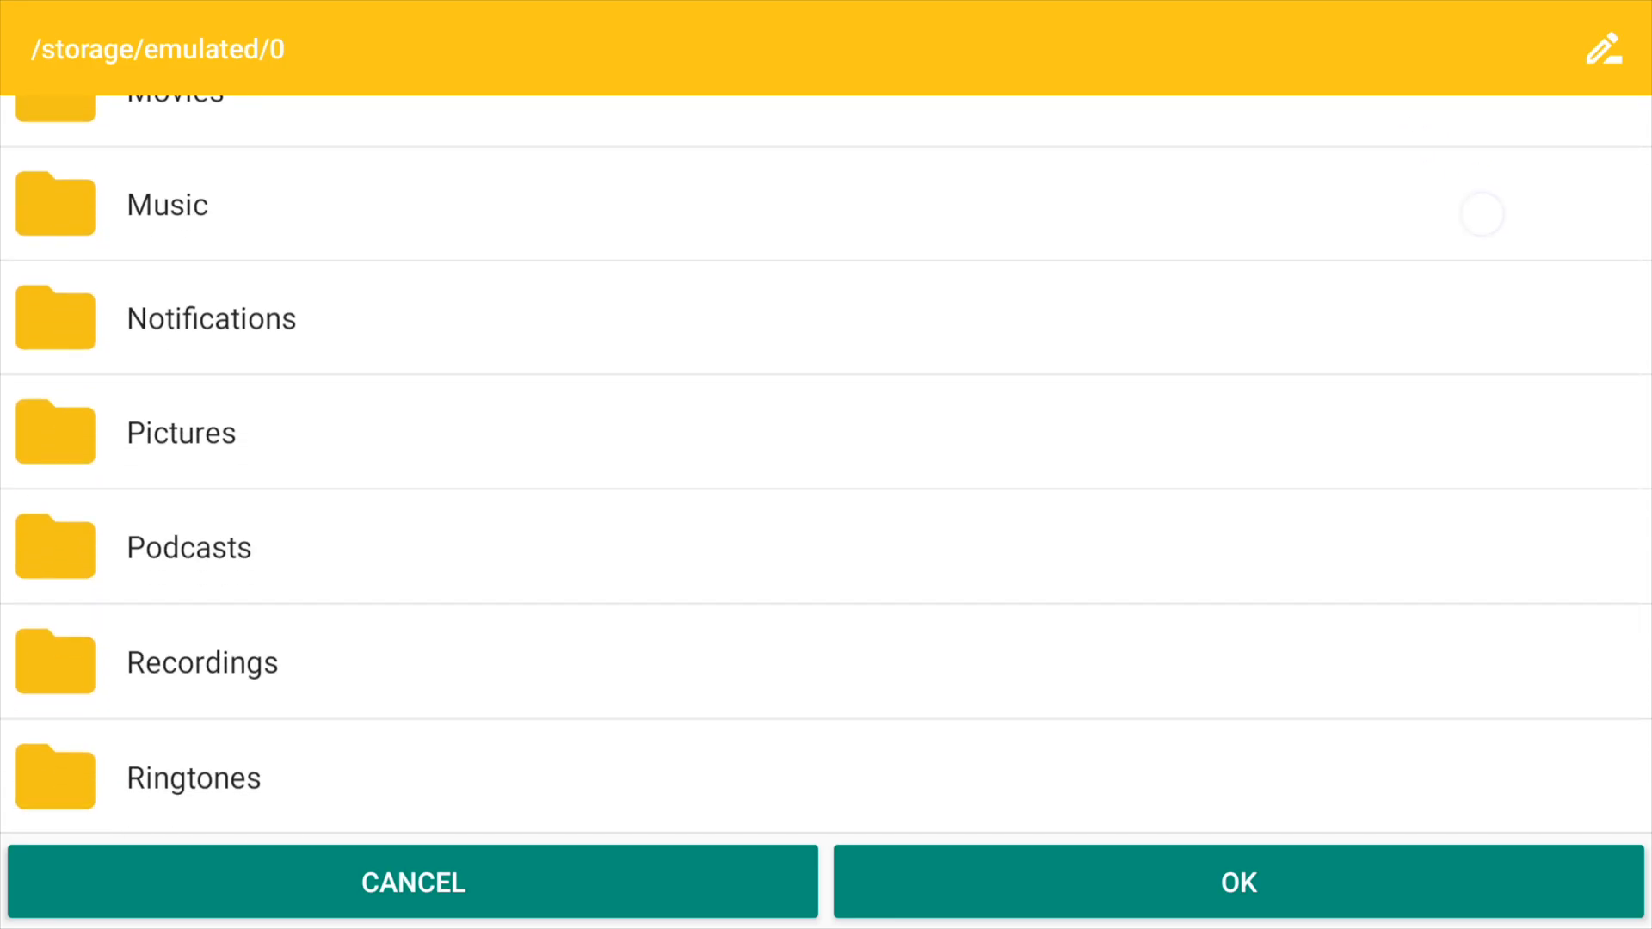
{"action": "scroll", "scroll_direction": "up", "scroll_amount": 3}
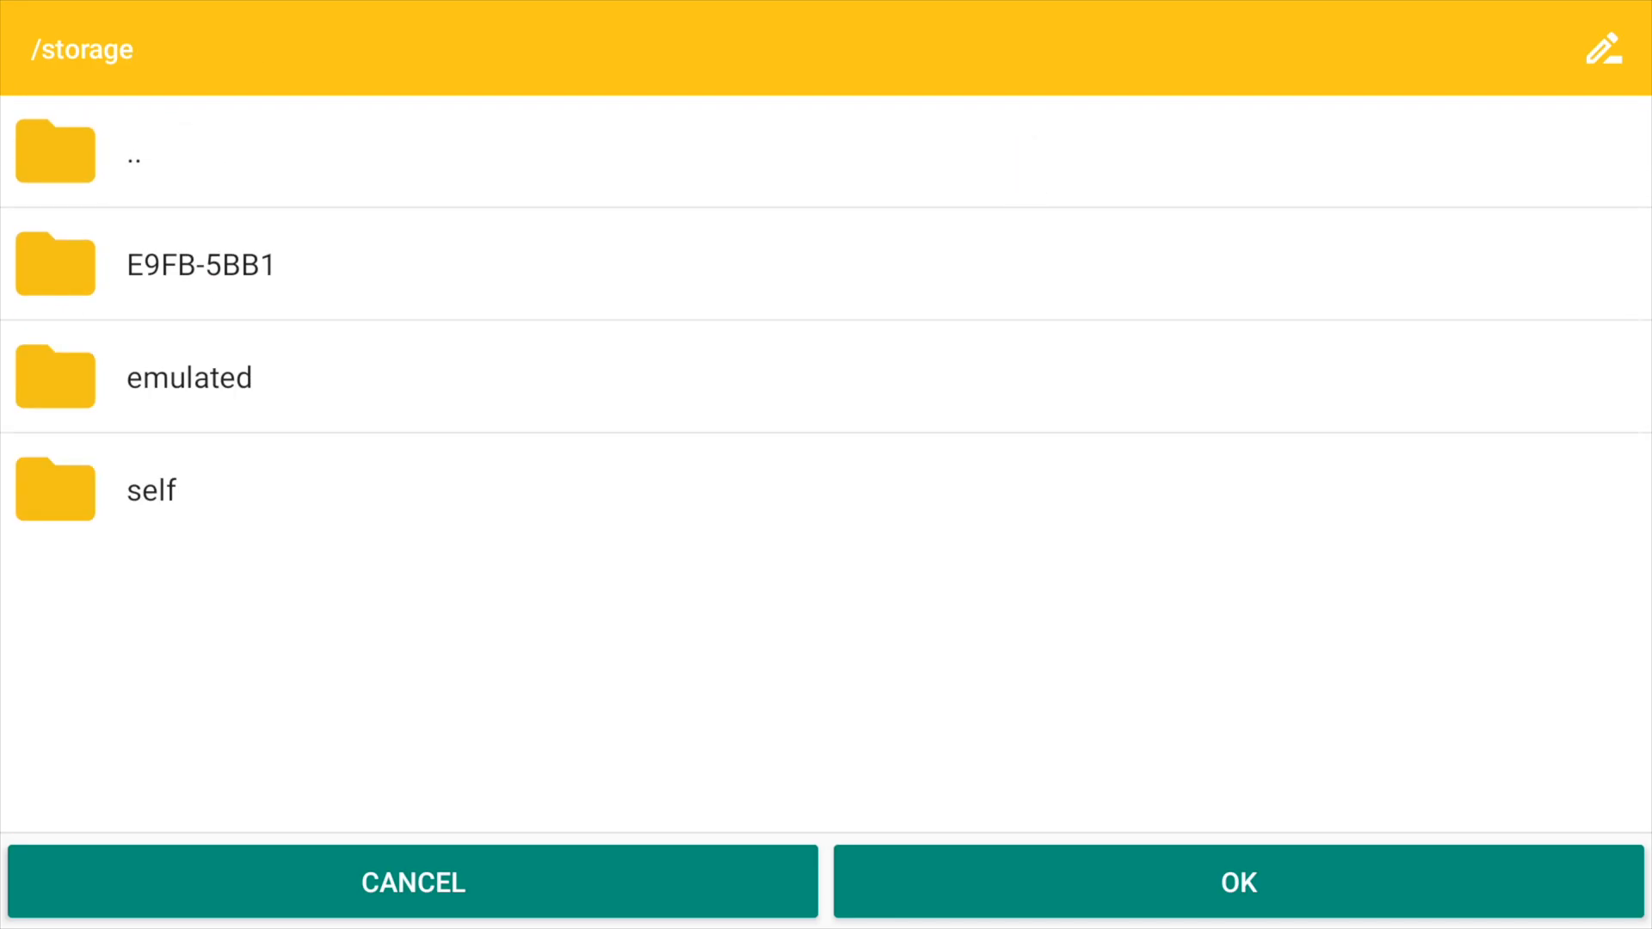
Select SD card E9FB-5BB1 > Roms > 3DS as the library folder so Mario Kart 7 appears
{"action": "left_click", "coordinate": [199, 264]}
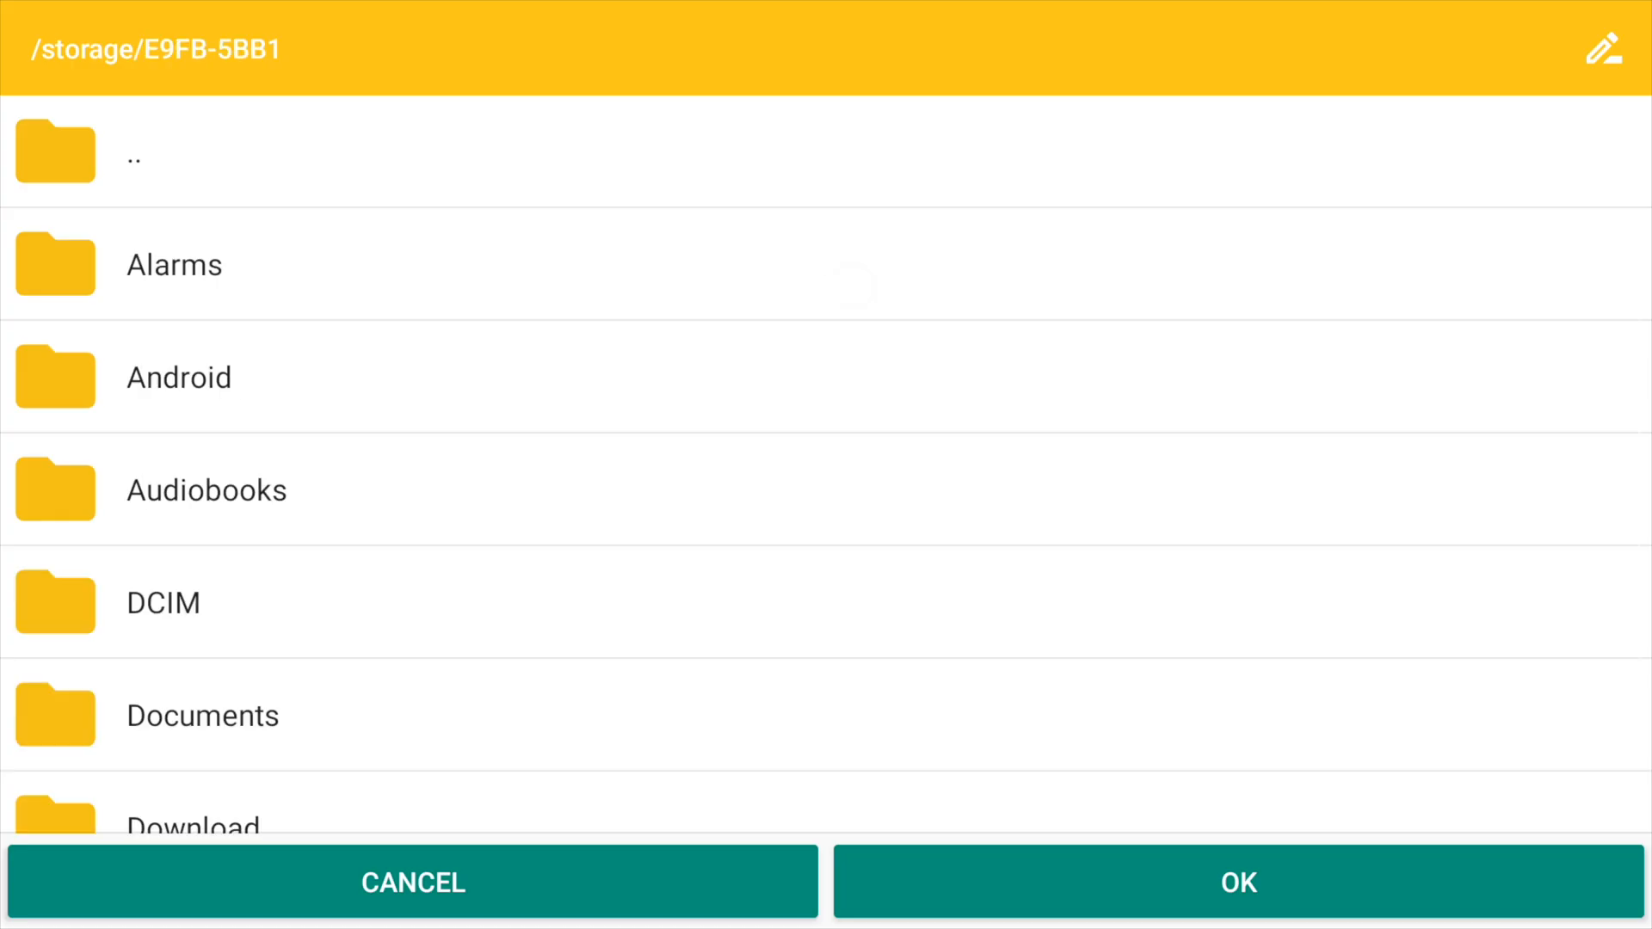
{"action": "scroll", "scroll_direction": "down", "scroll_amount": 3}
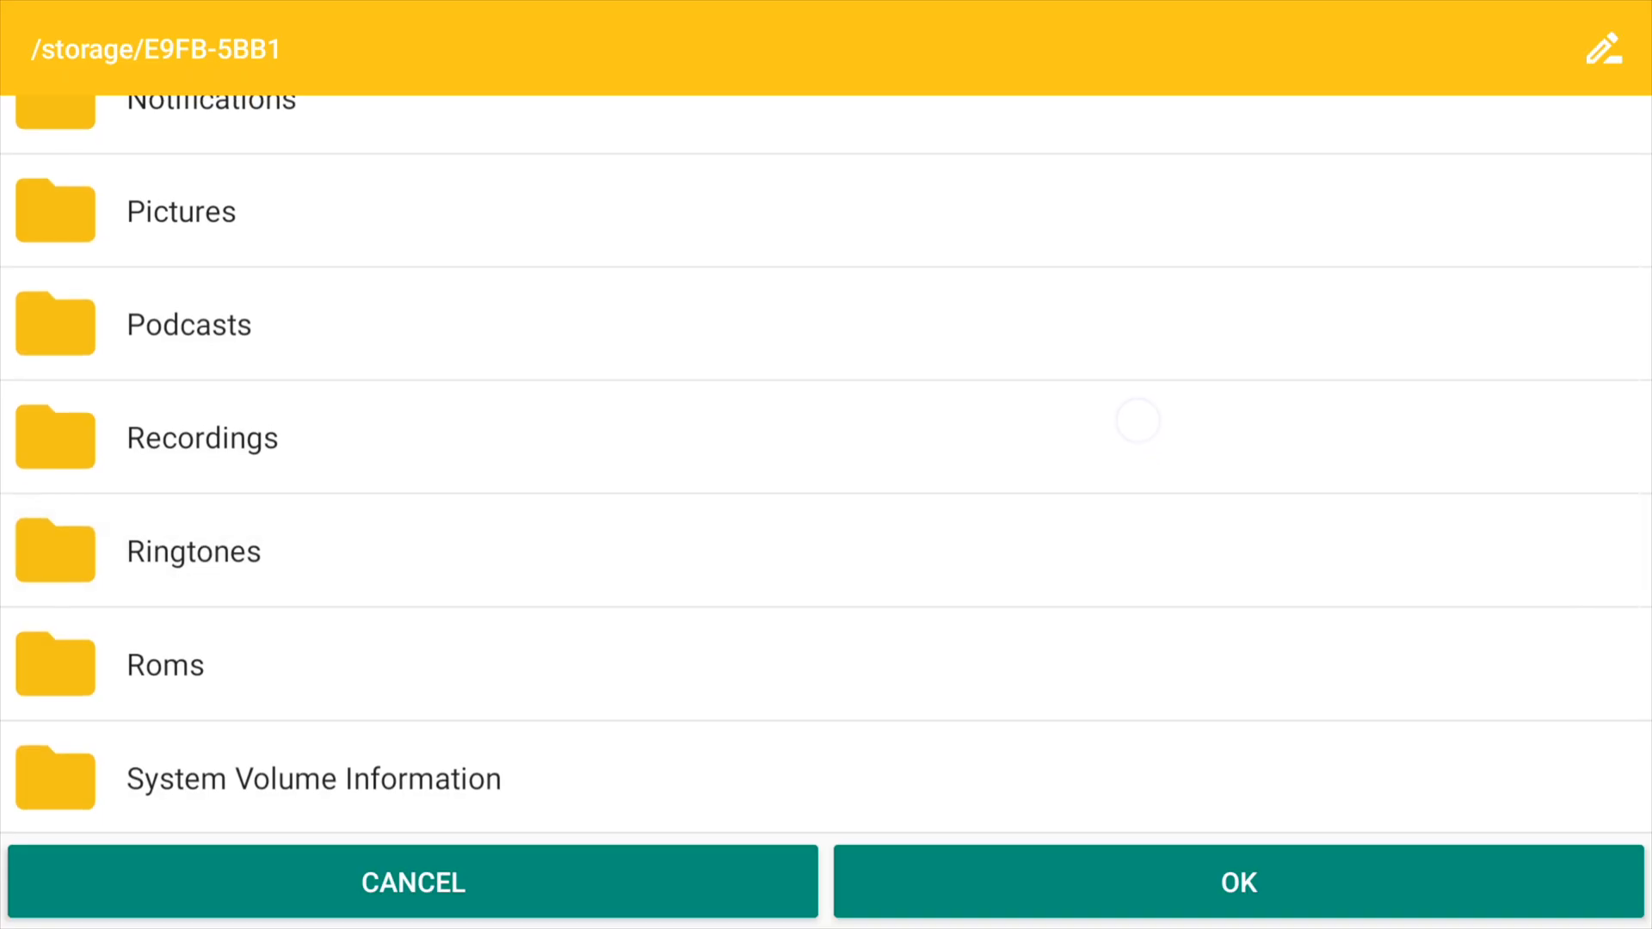
{"action": "left_click", "coordinate": [165, 665]}
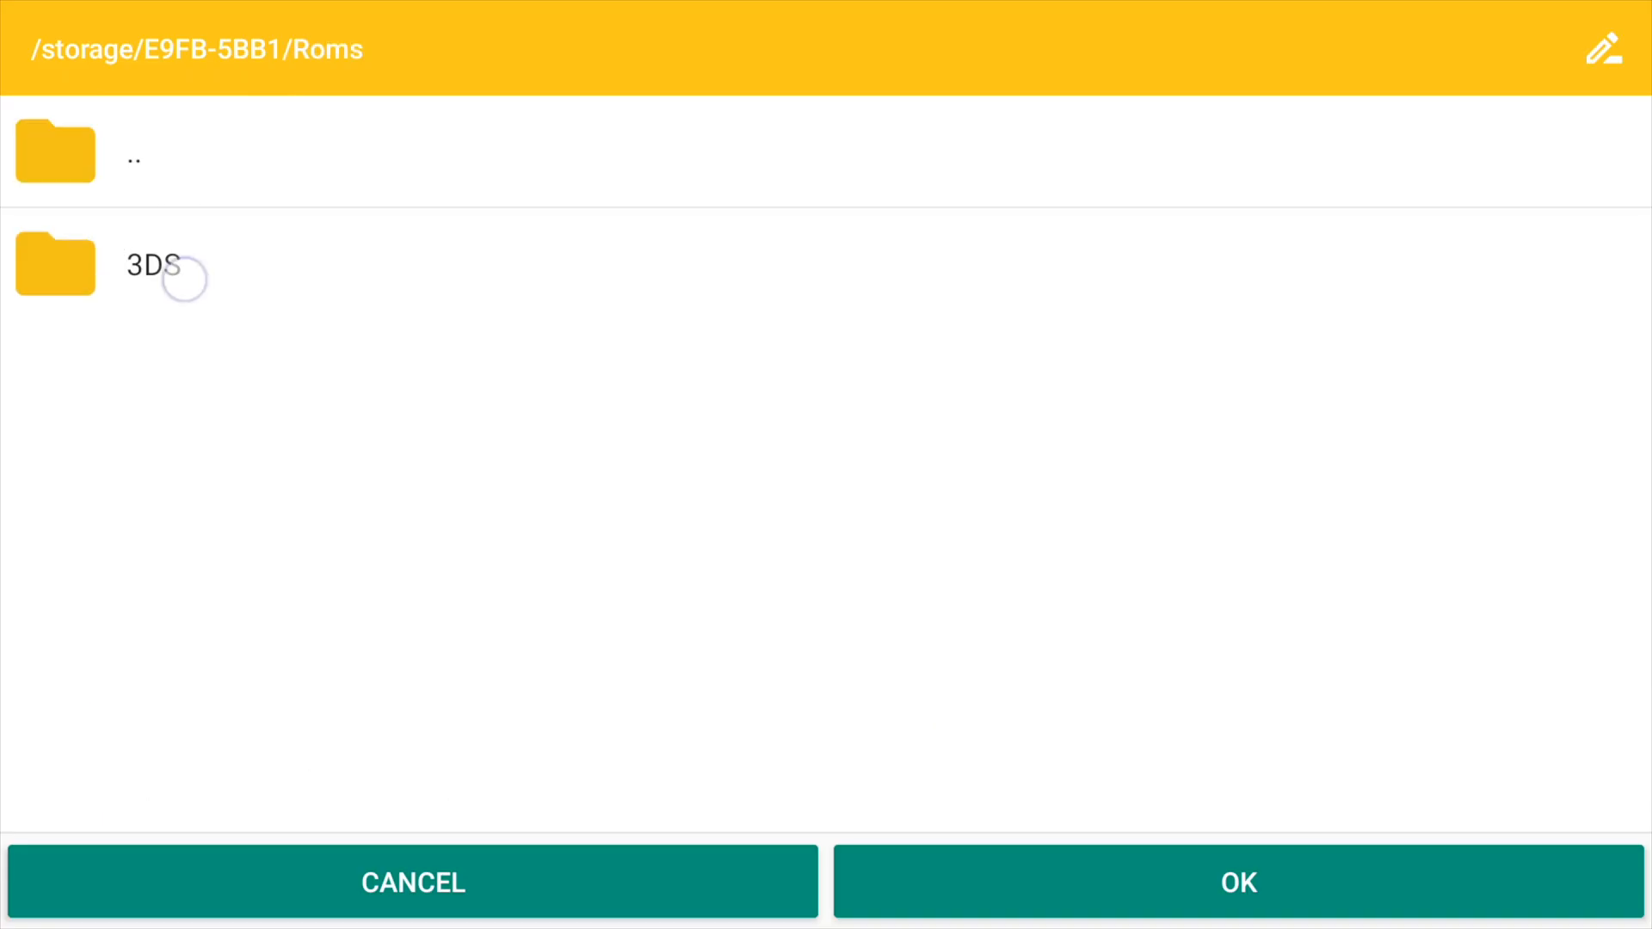
{"action": "left_click", "coordinate": [1238, 882]}
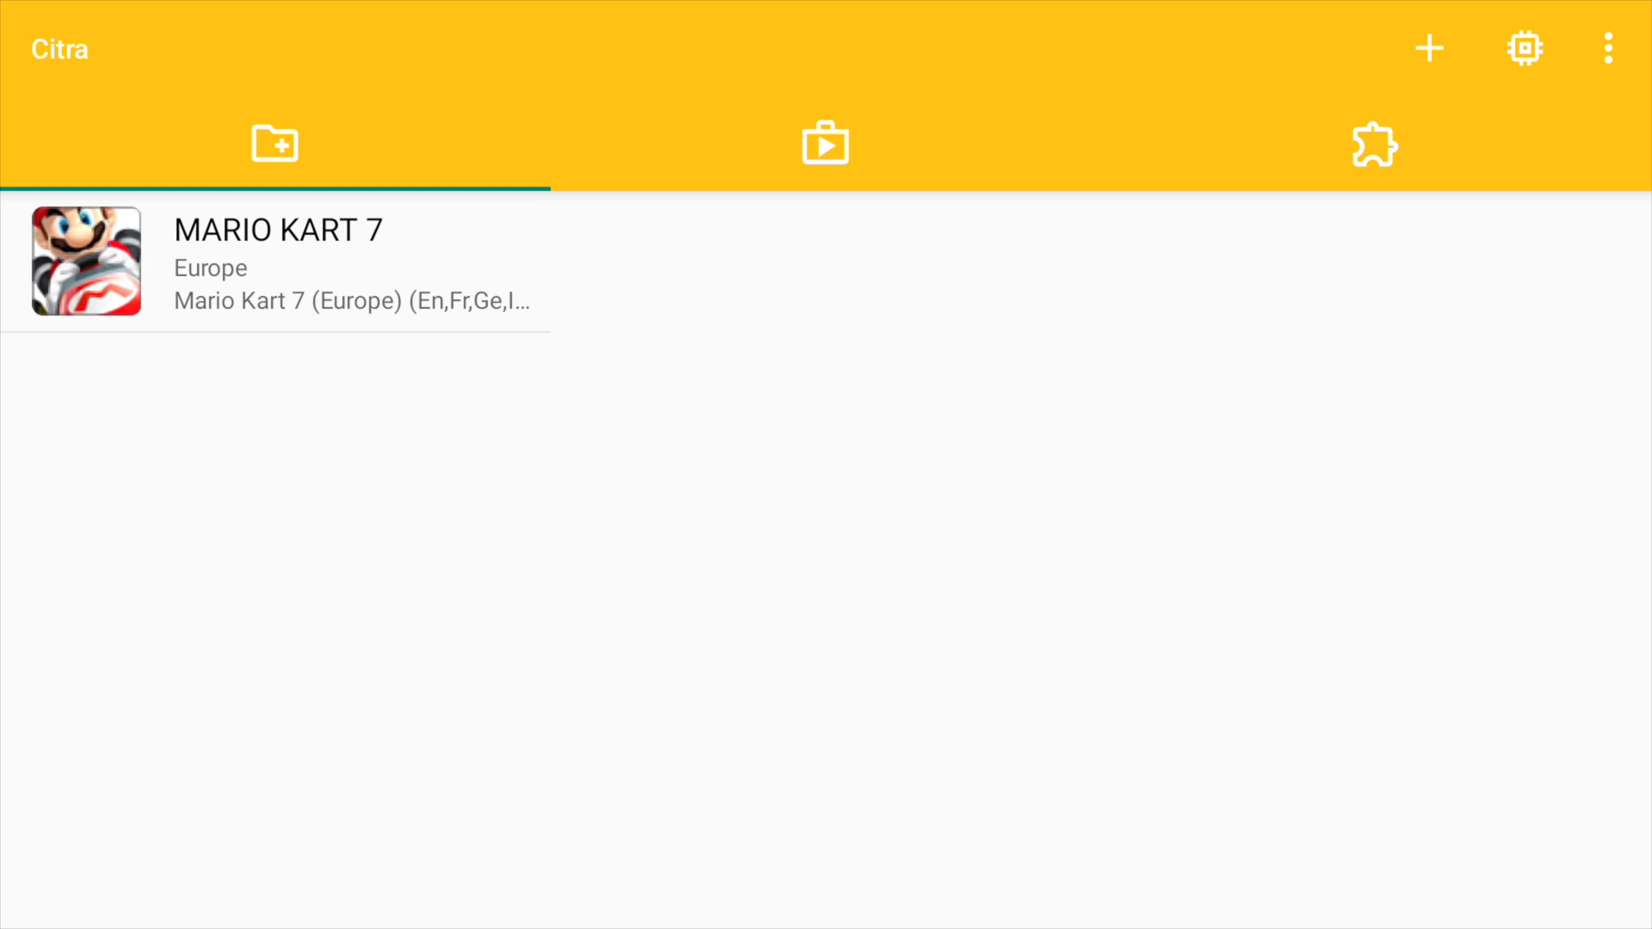
Set shader type to Normal Shader with Cache and enable New 3DS Mode in settings
{"action": "left_click", "coordinate": [1524, 48]}
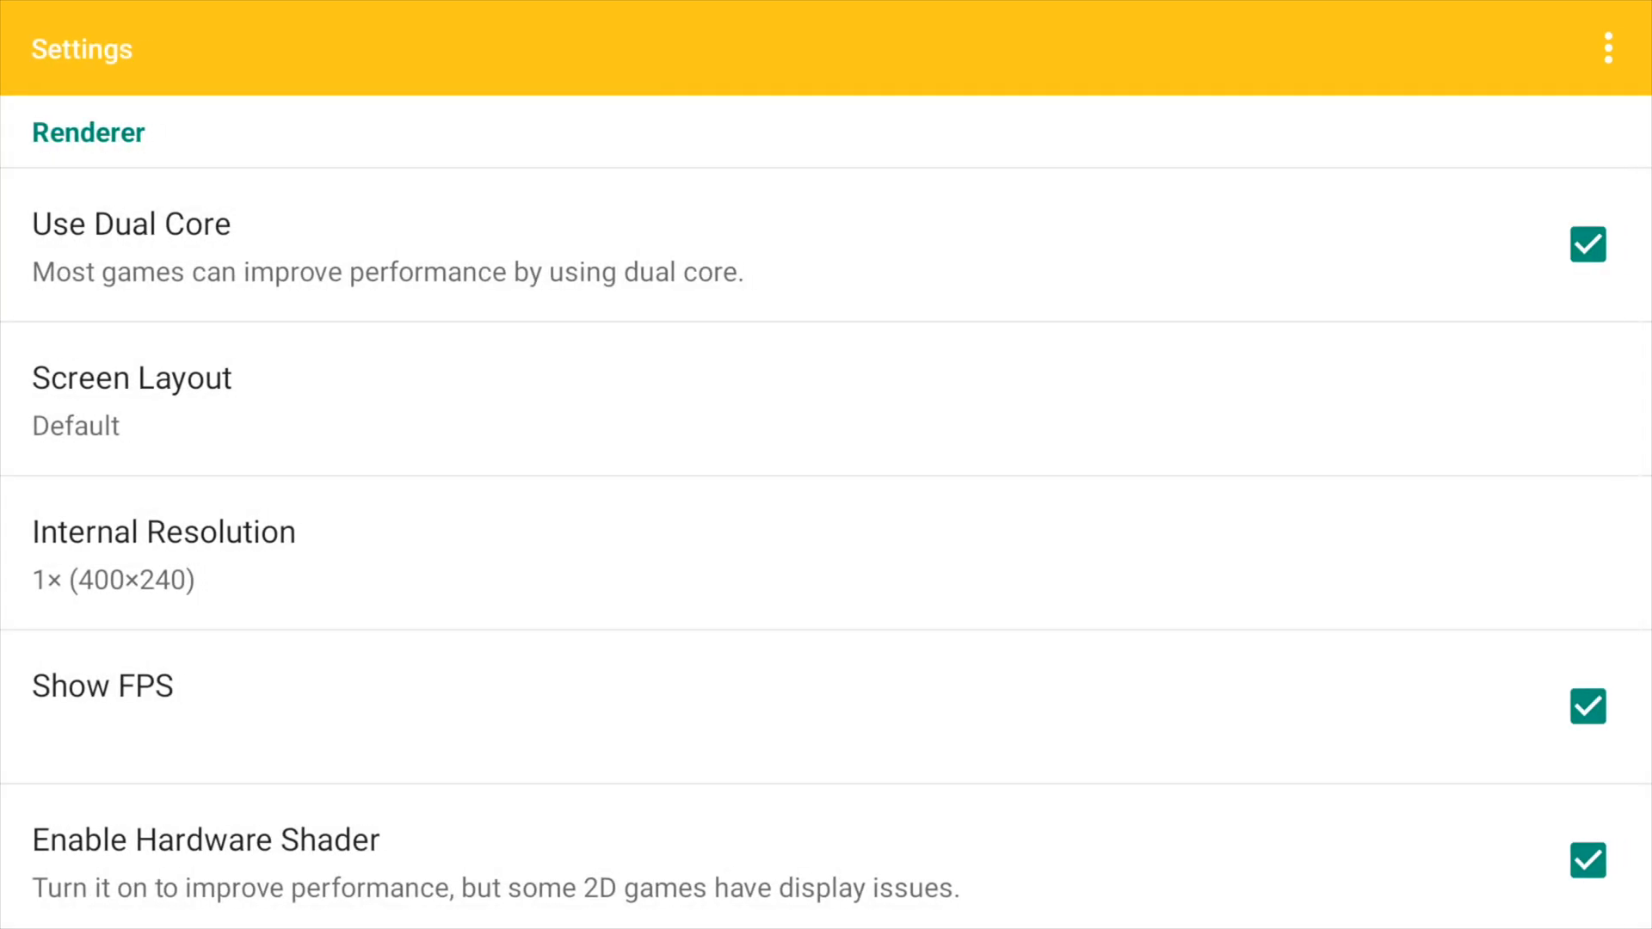
{"action": "left_click", "coordinate": [164, 532]}
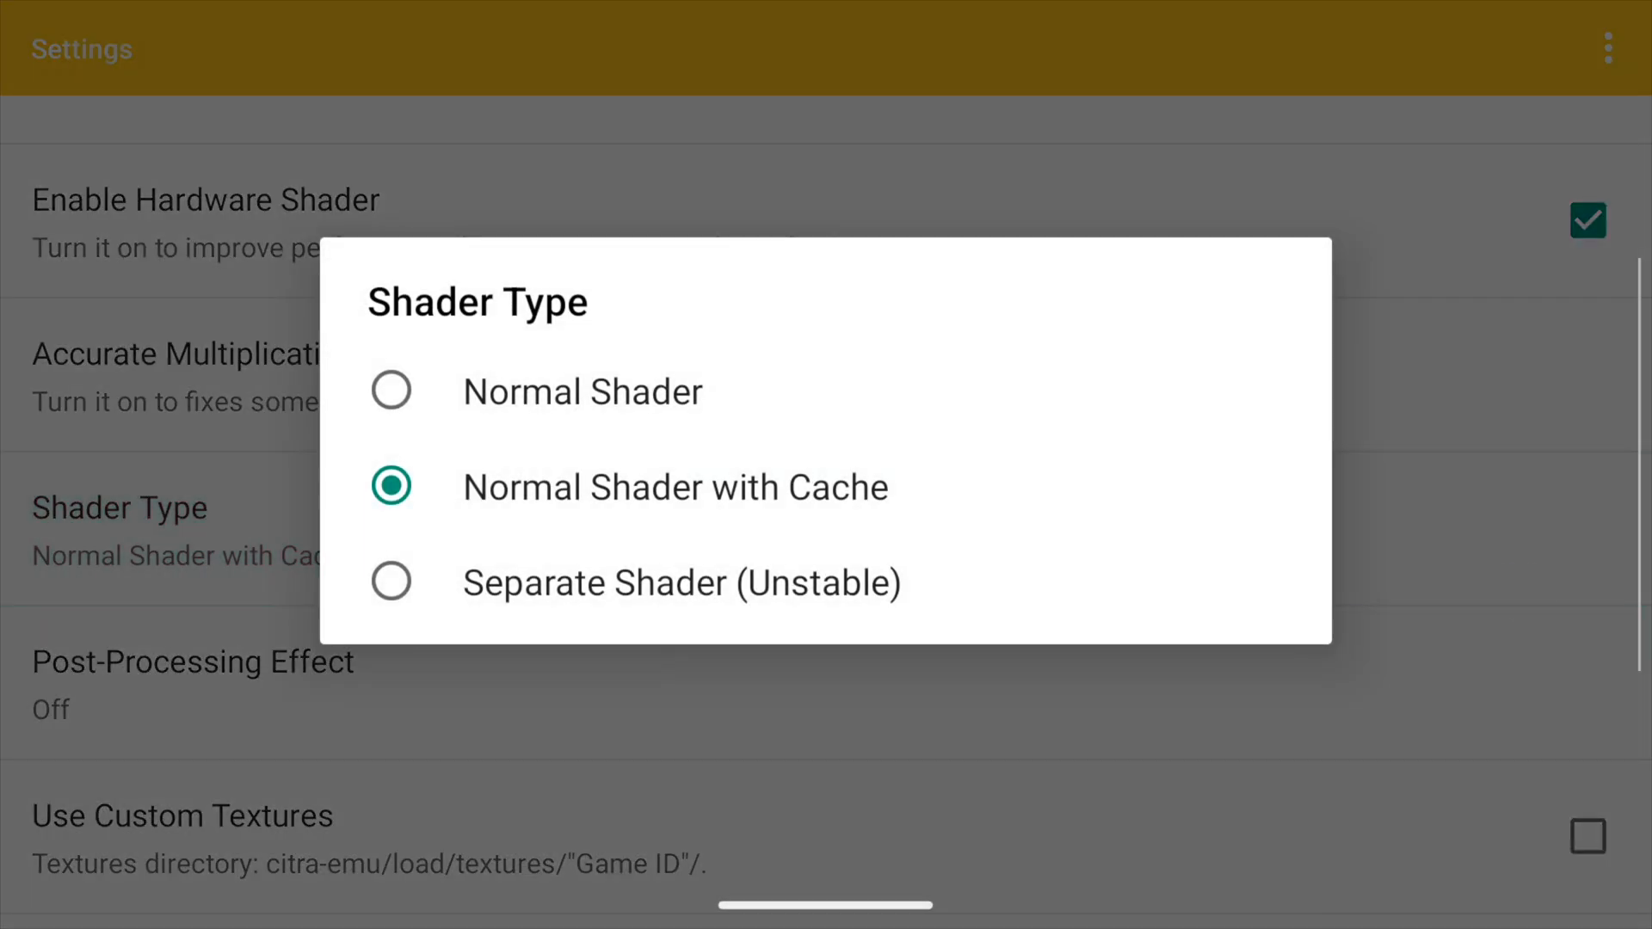
{"action": "left_click", "coordinate": [390, 487]}
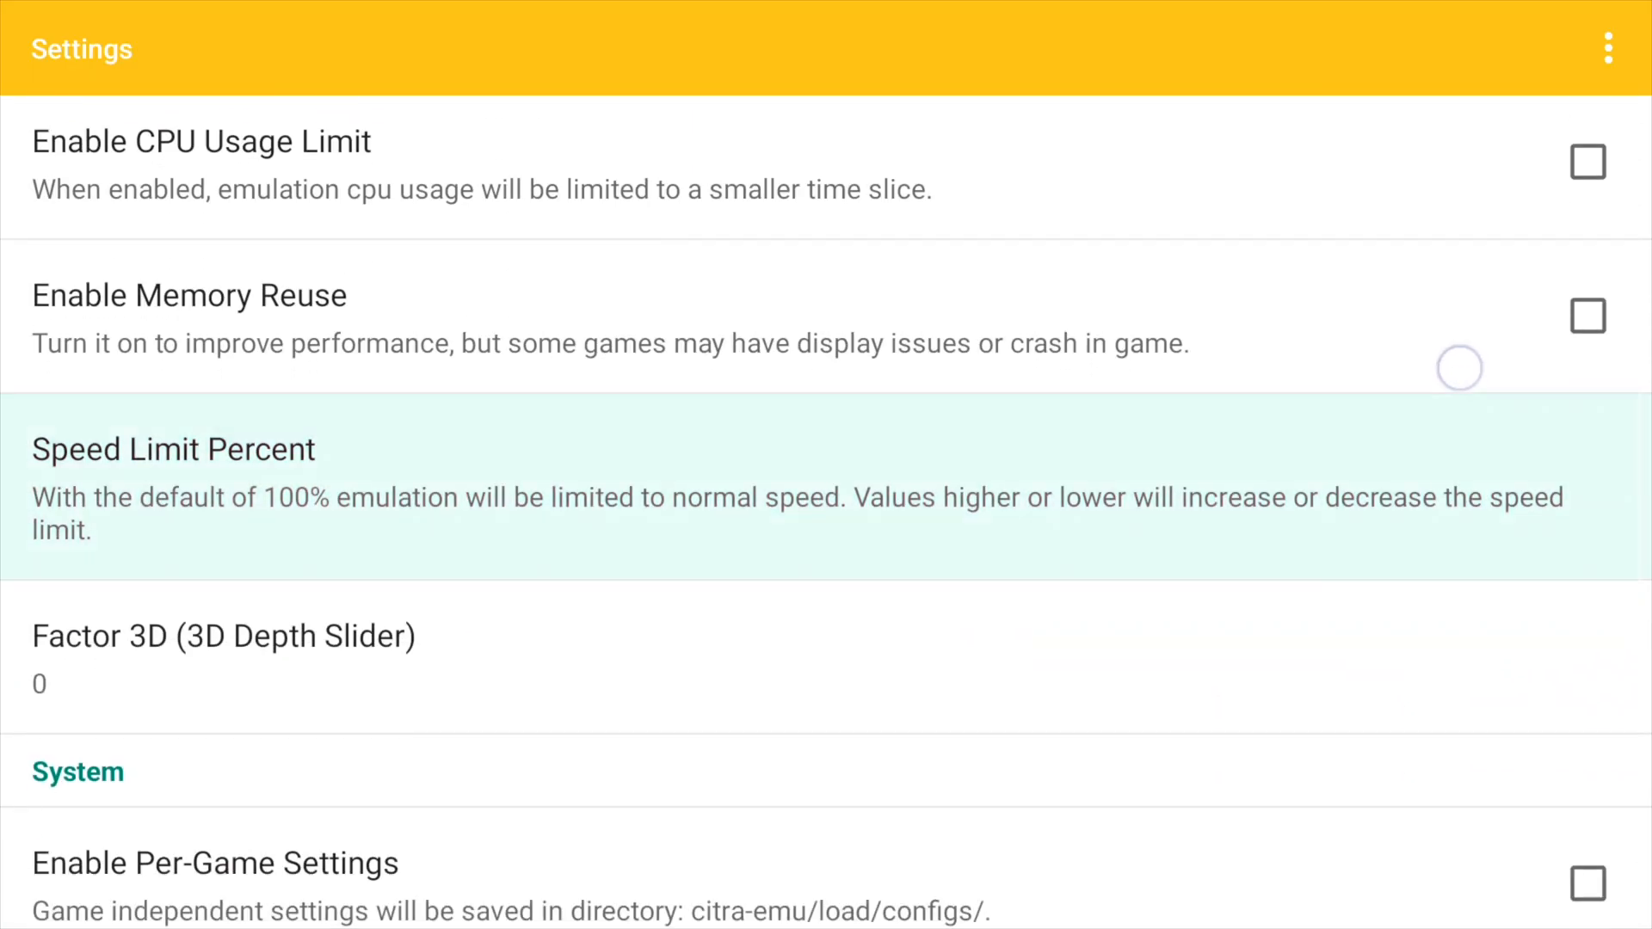
{"action": "scroll", "scroll_direction": "down", "scroll_amount": 3}
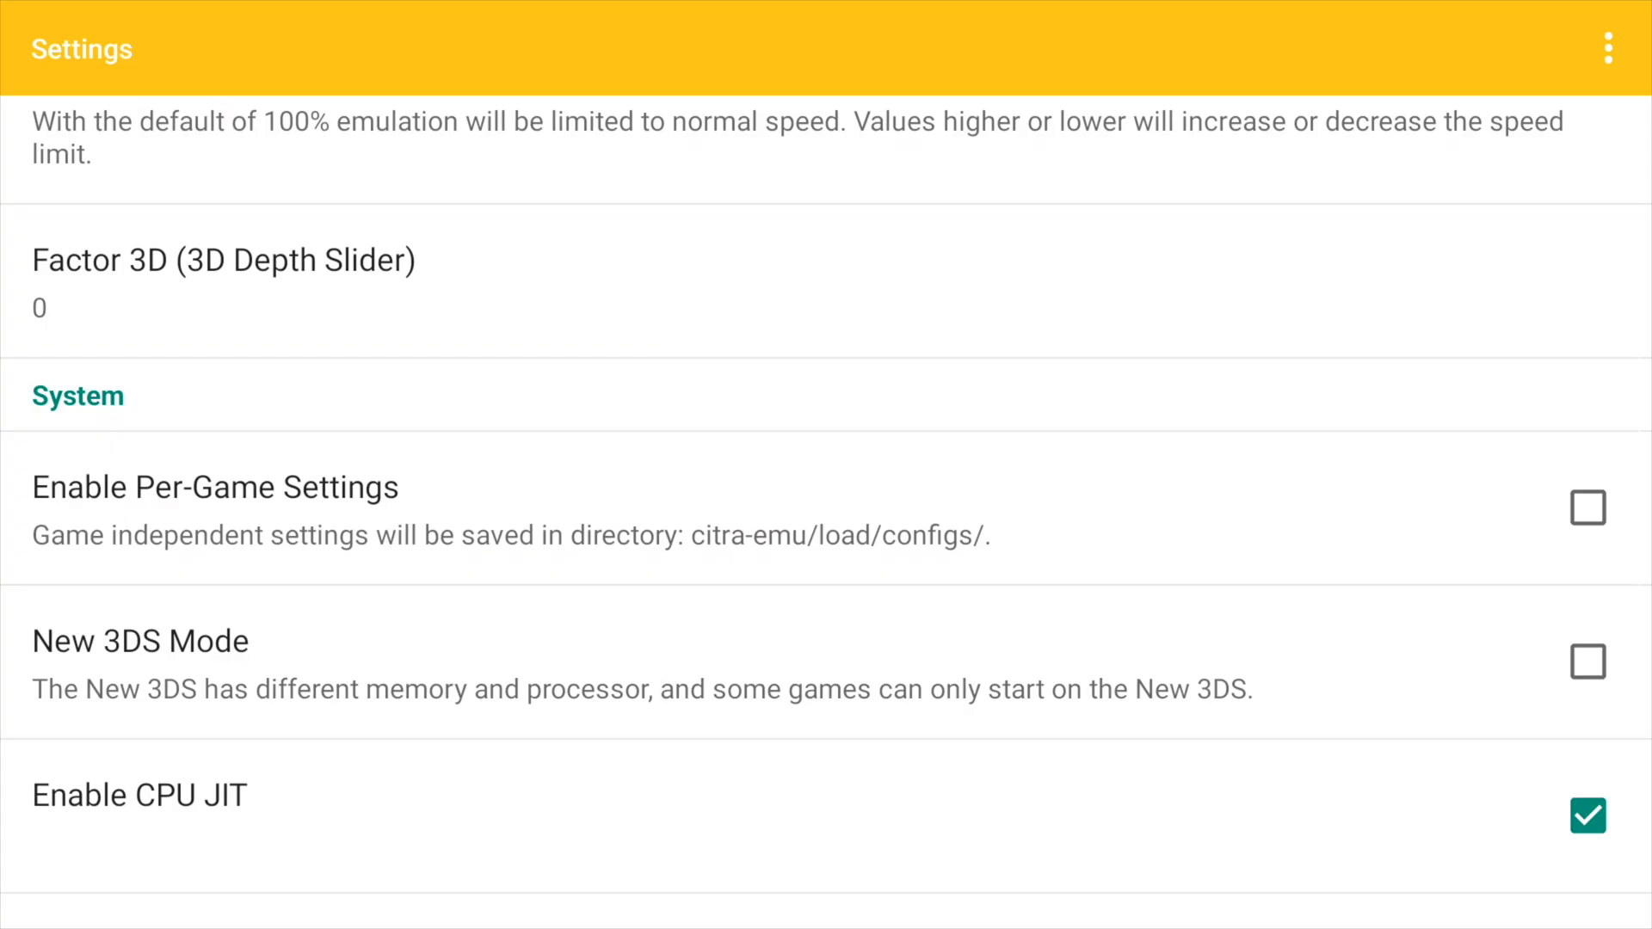
{"action": "left_click", "coordinate": [1587, 660]}
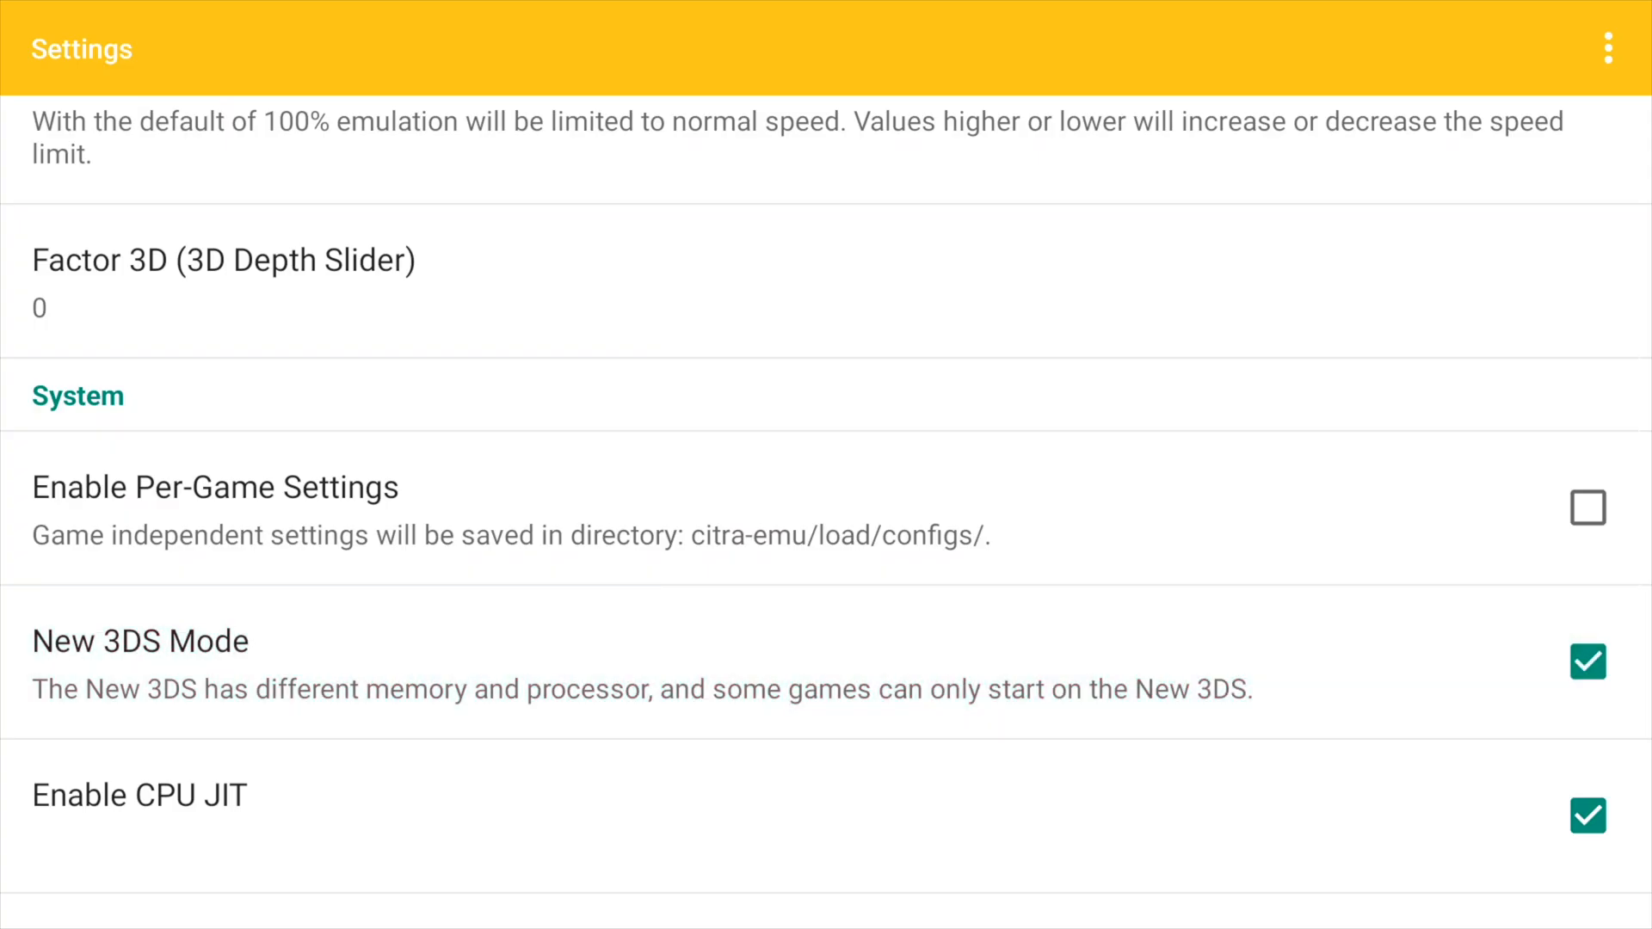
Bring up the Screen Layout choices in the renderer settings
{"action": "scroll", "scroll_direction": "down", "scroll_amount": 3}
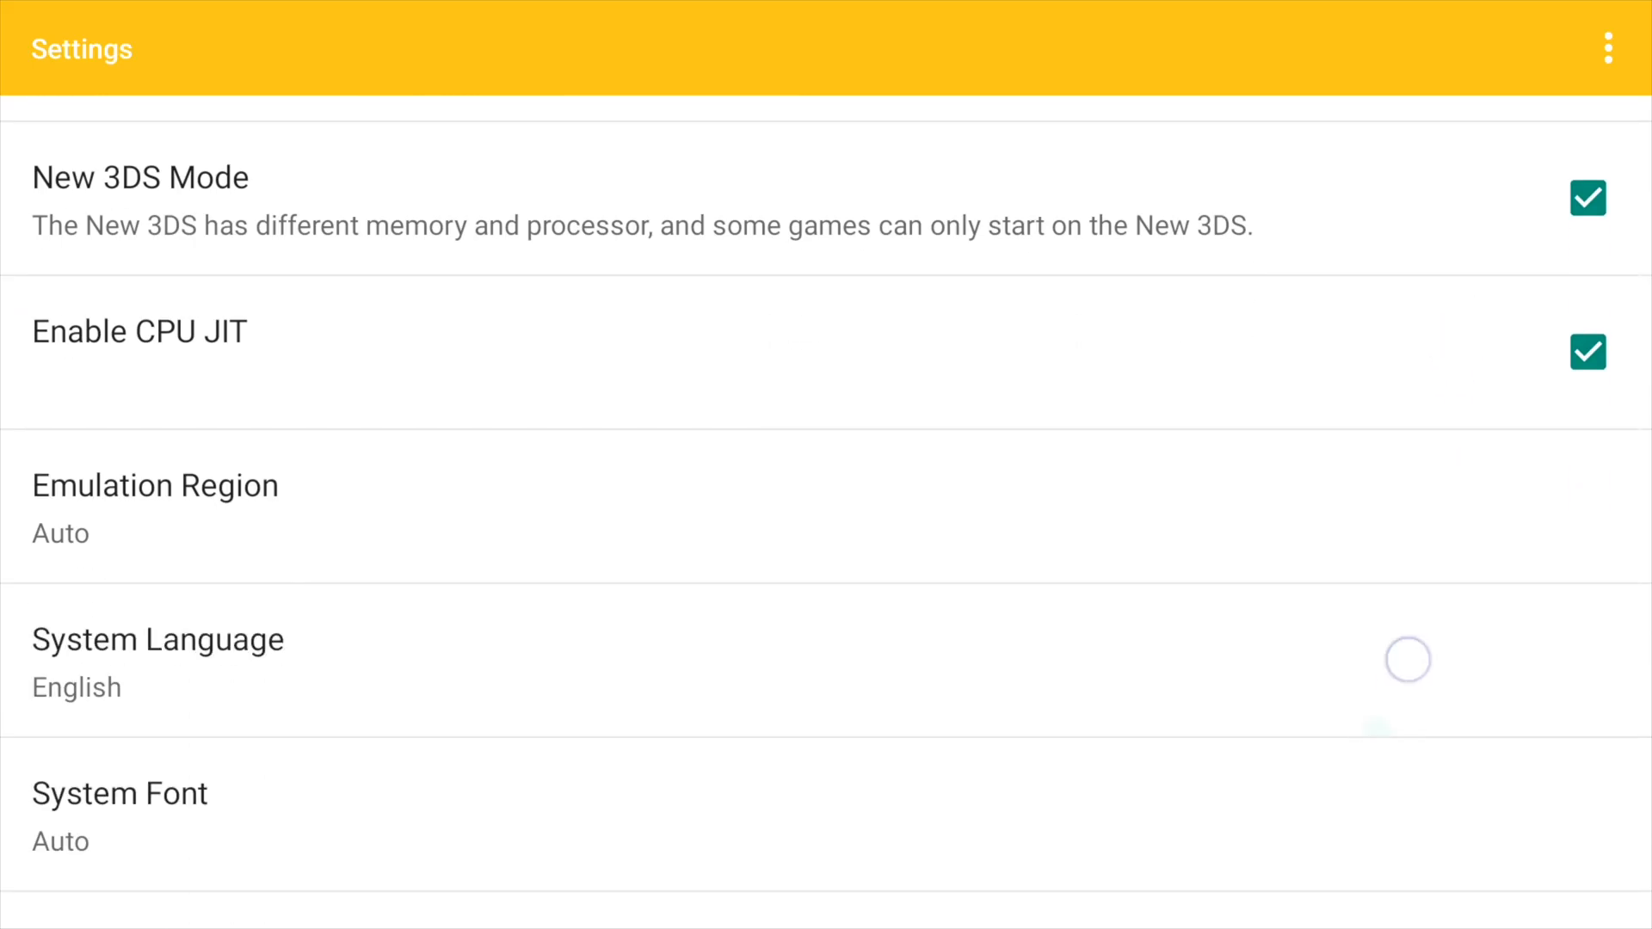
{"action": "scroll", "scroll_direction": "down", "scroll_amount": 3}
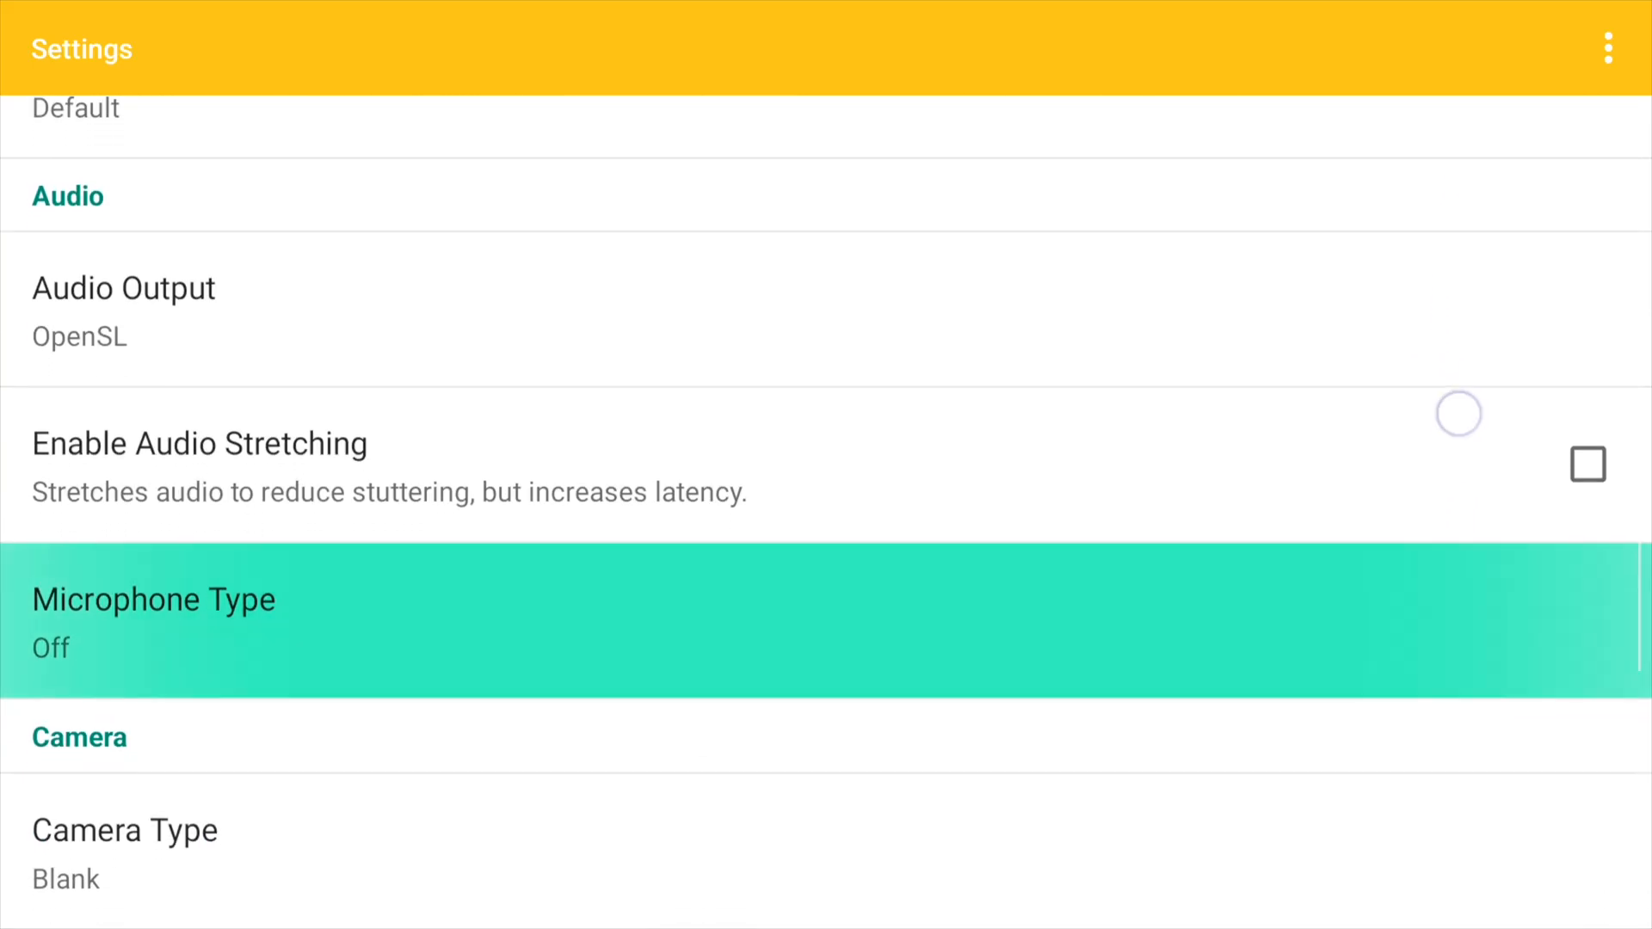
{"action": "scroll", "scroll_direction": "up", "scroll_amount": 3}
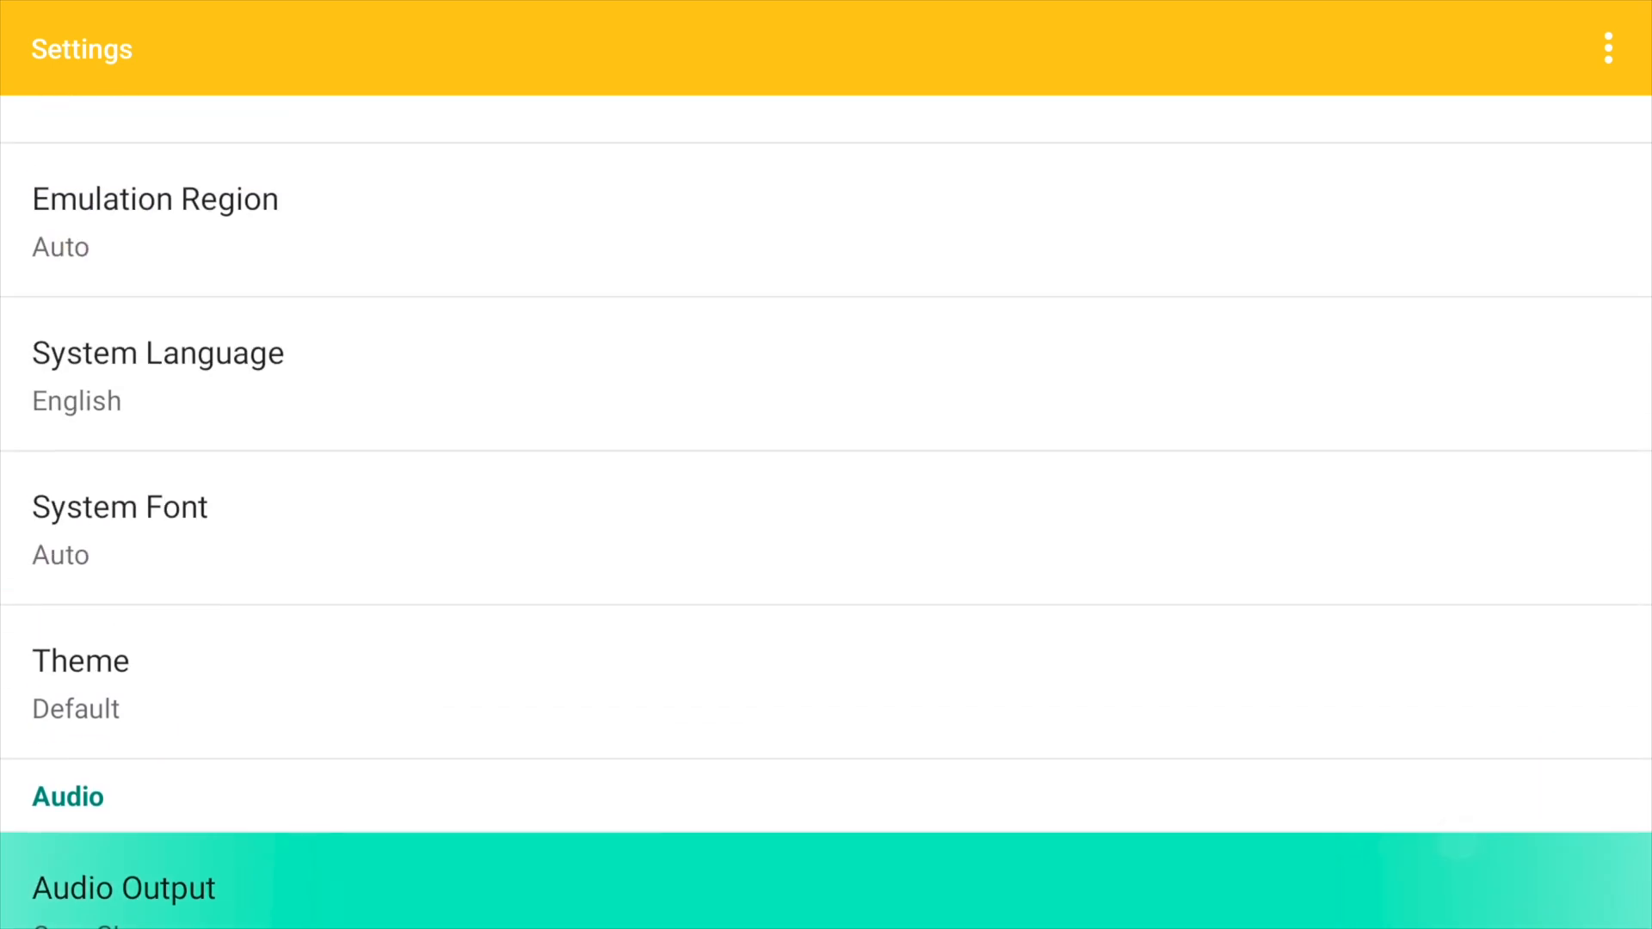
{"action": "scroll", "scroll_direction": "up", "scroll_amount": 3}
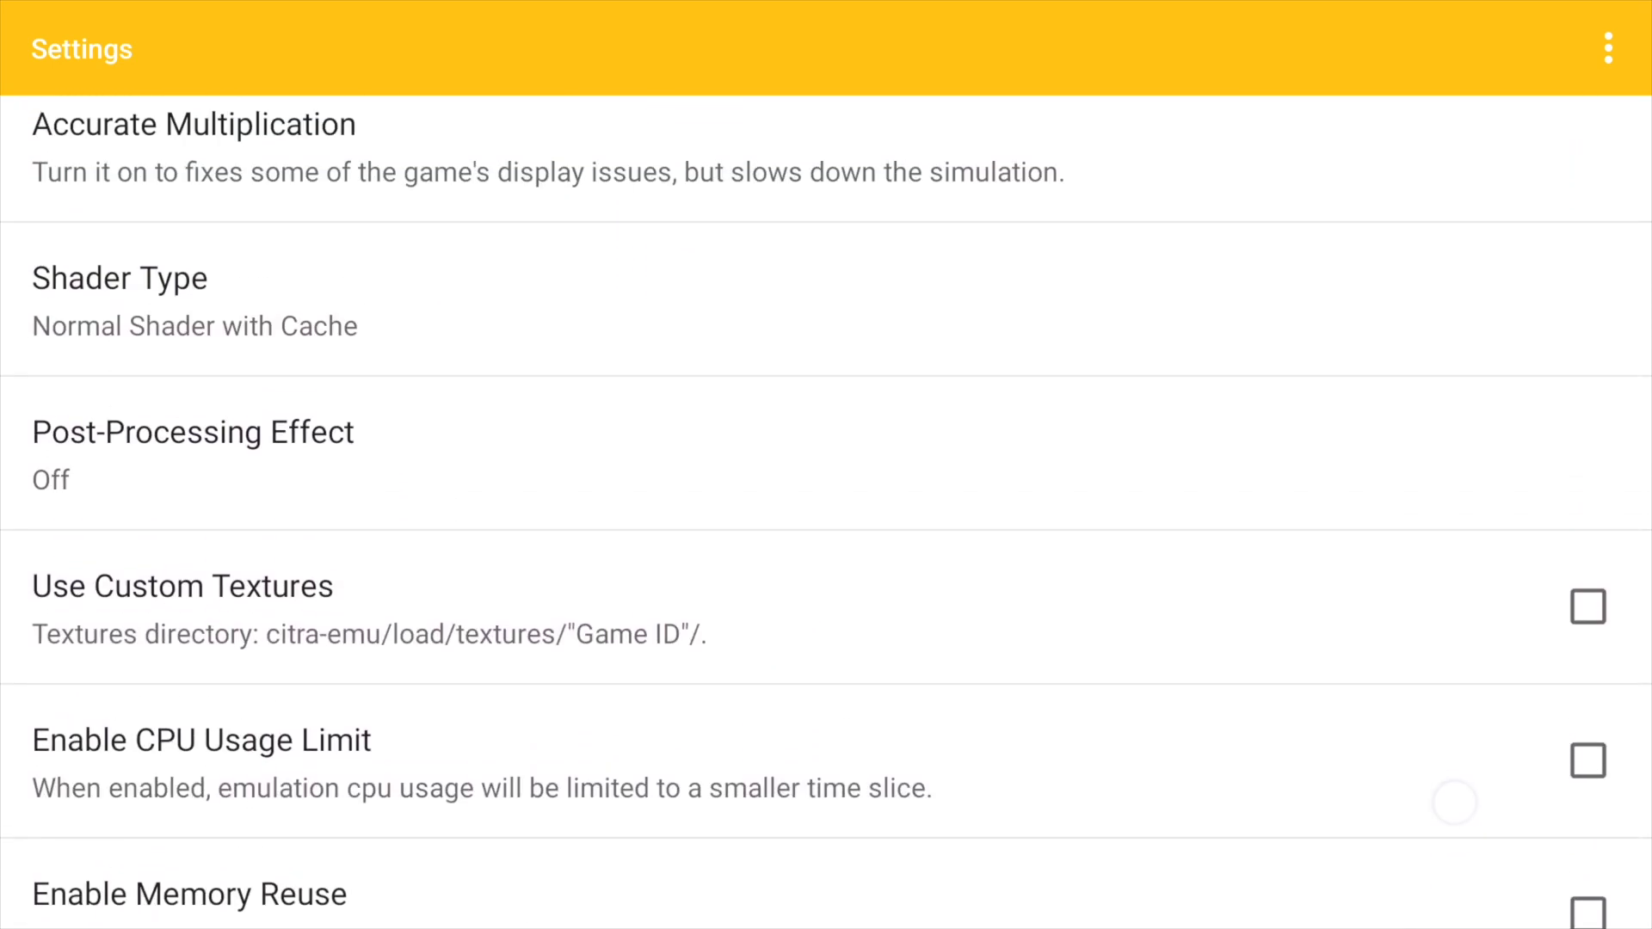
{"action": "scroll", "scroll_direction": "up", "scroll_amount": 3}
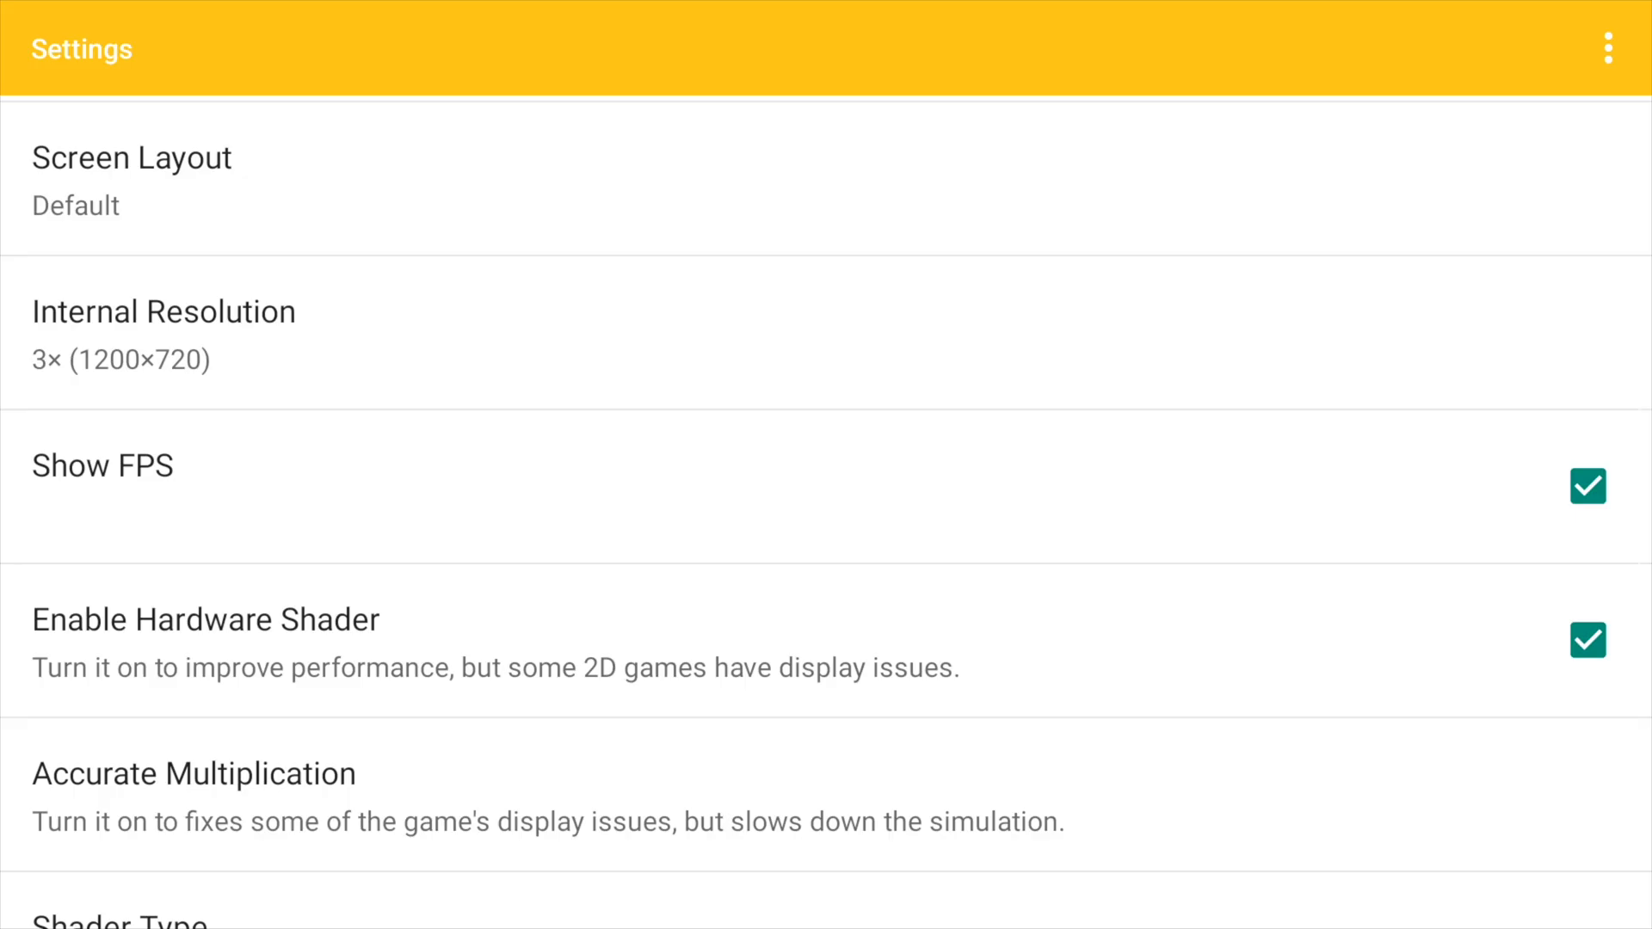
{"action": "left_click", "coordinate": [132, 179]}
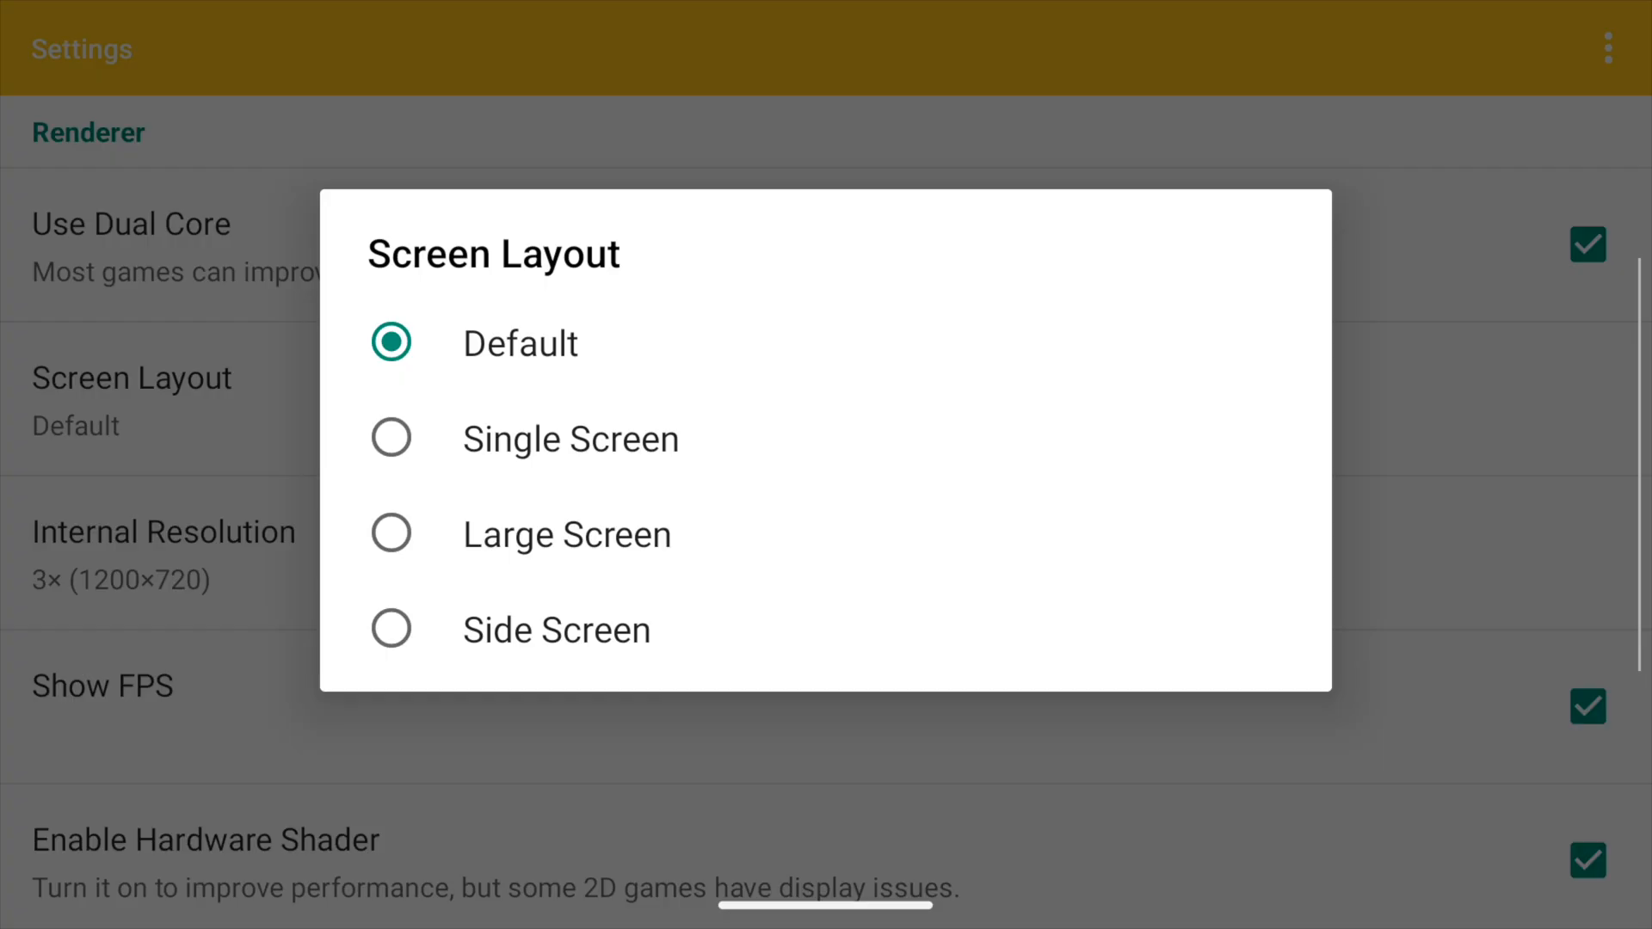
Keep the Default screen layout and return to the game library listing Mario Kart 7
{"action": "left_click", "coordinate": [391, 342]}
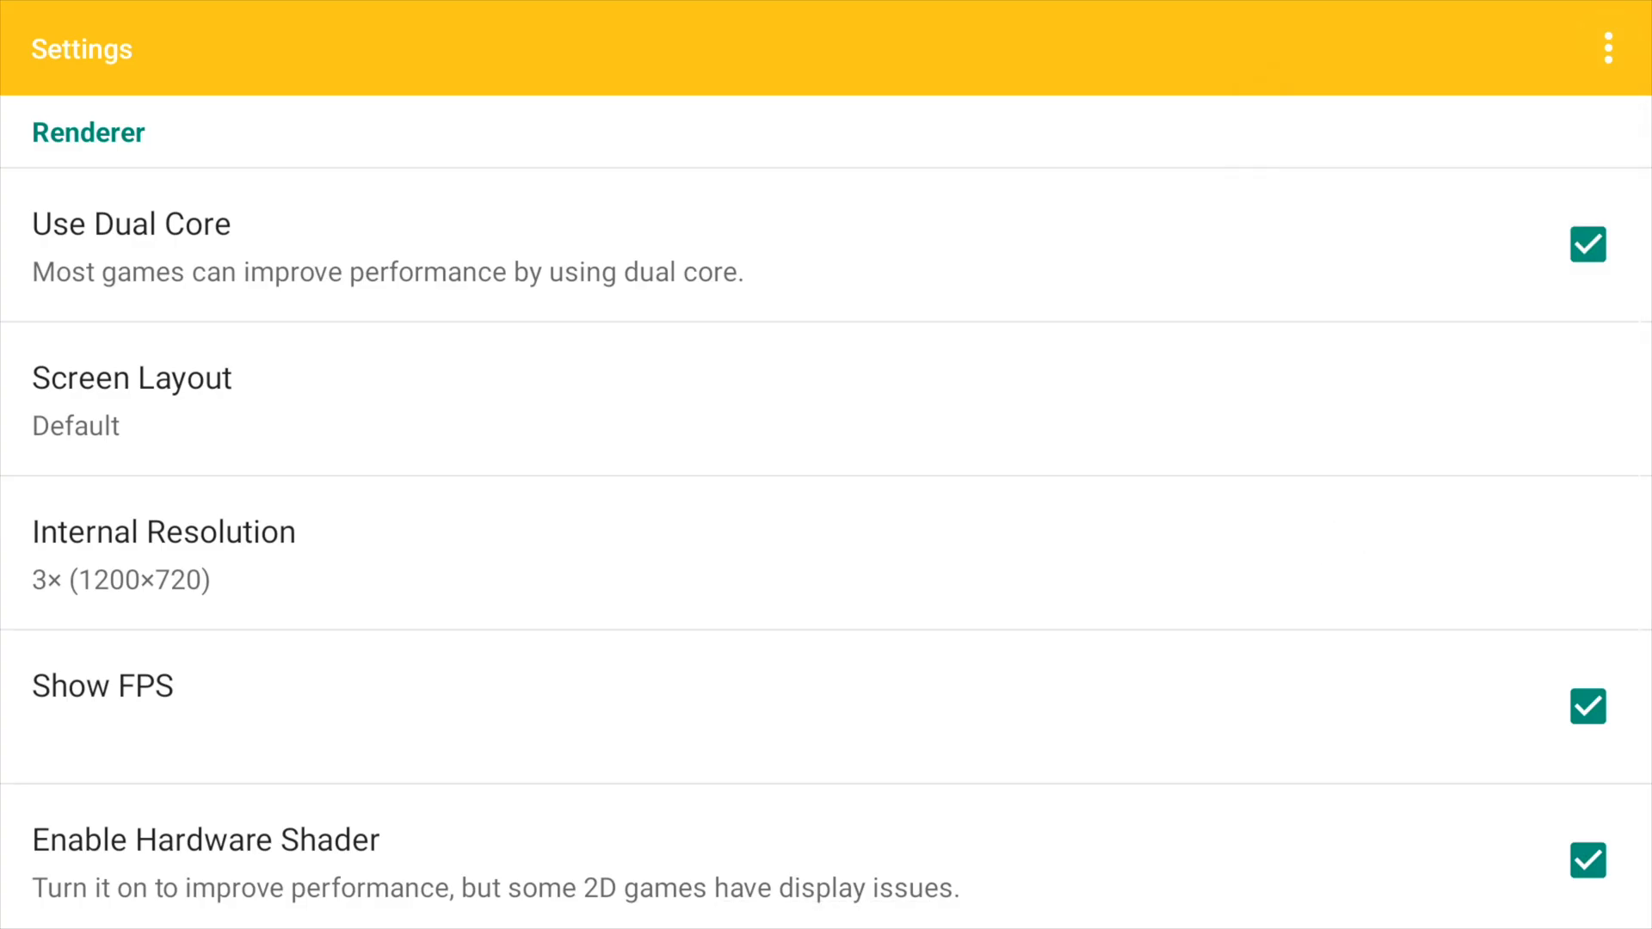
{"action": "left_click", "coordinate": [133, 401]}
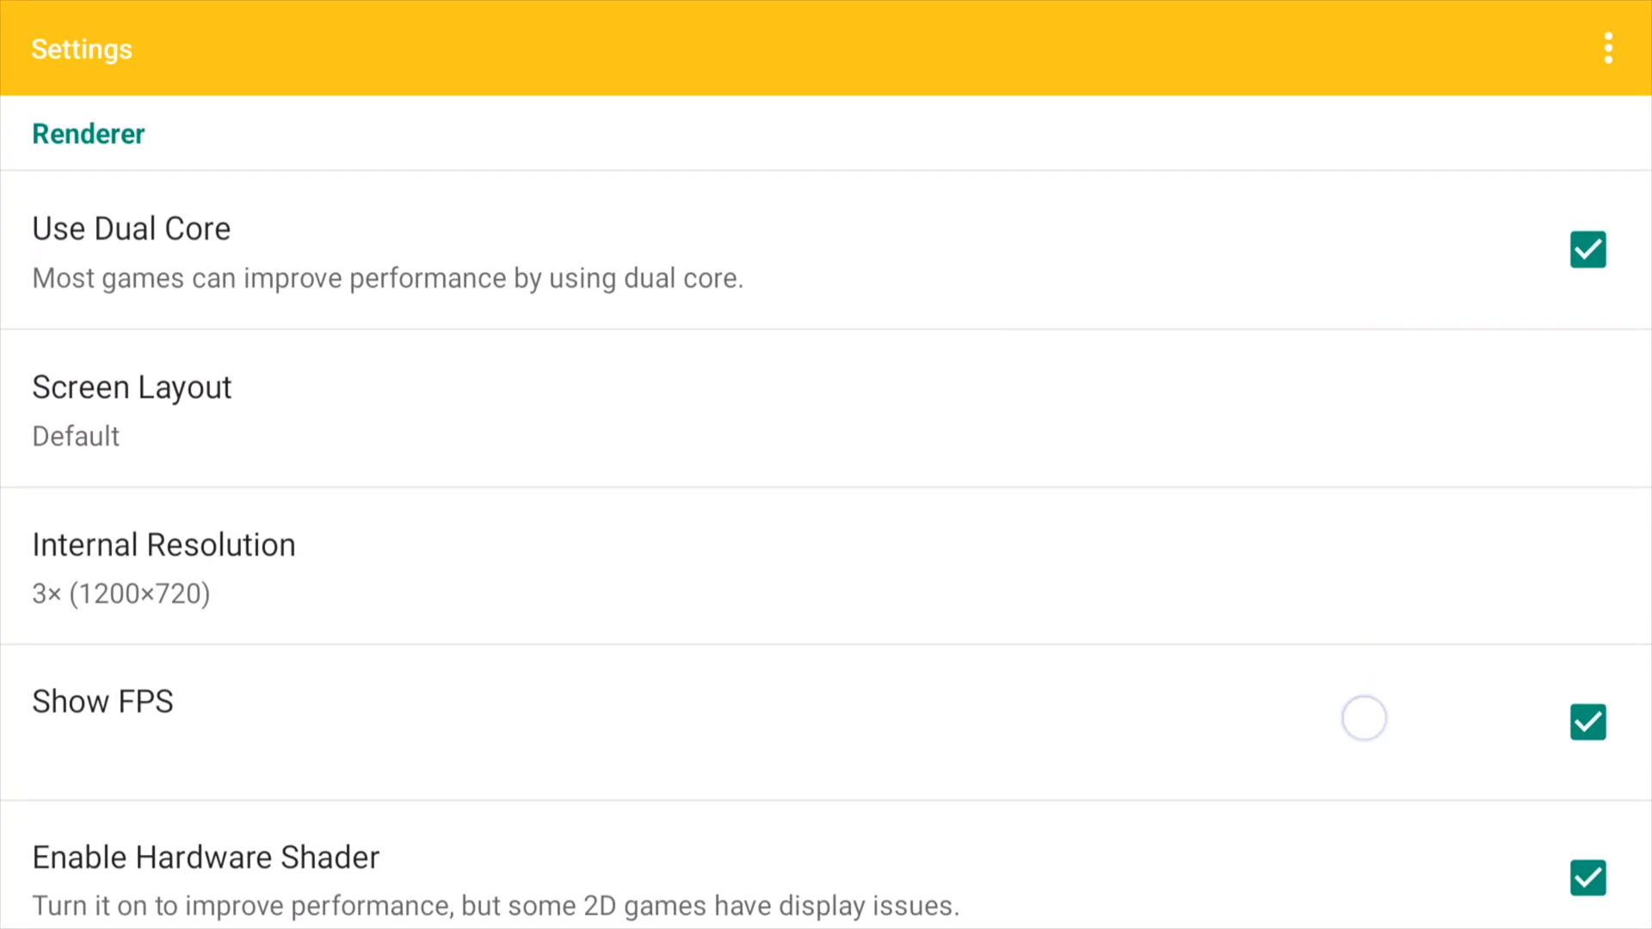
{"action": "left_click", "coordinate": [1607, 49]}
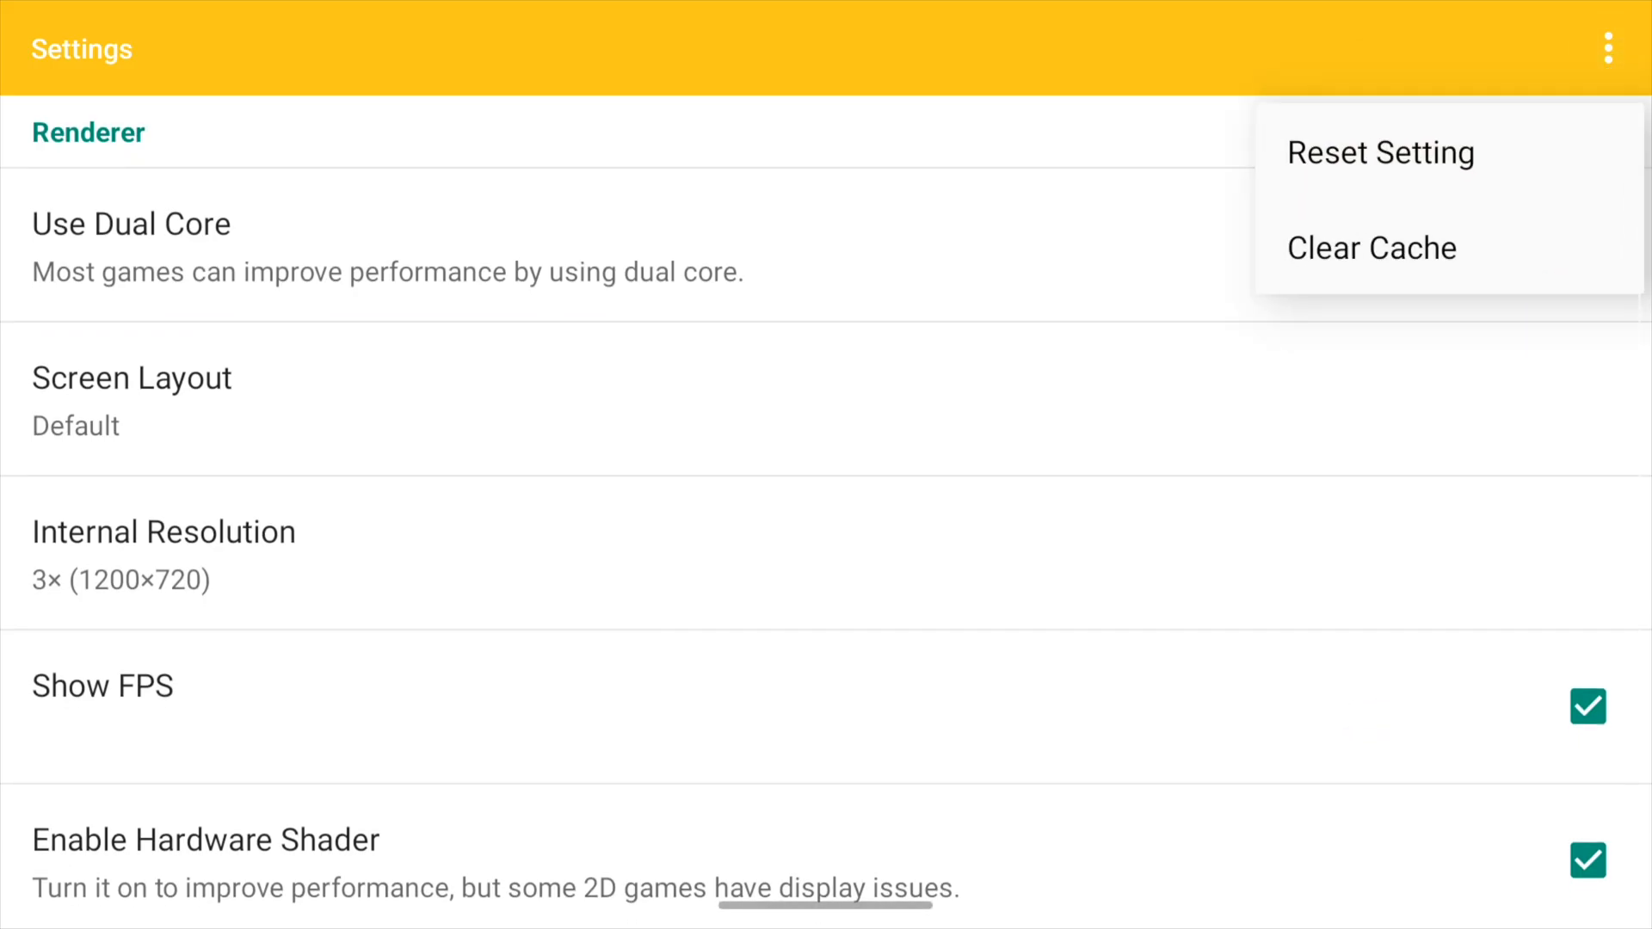
{"action": "scroll", "scroll_direction": "down", "scroll_amount": 3}
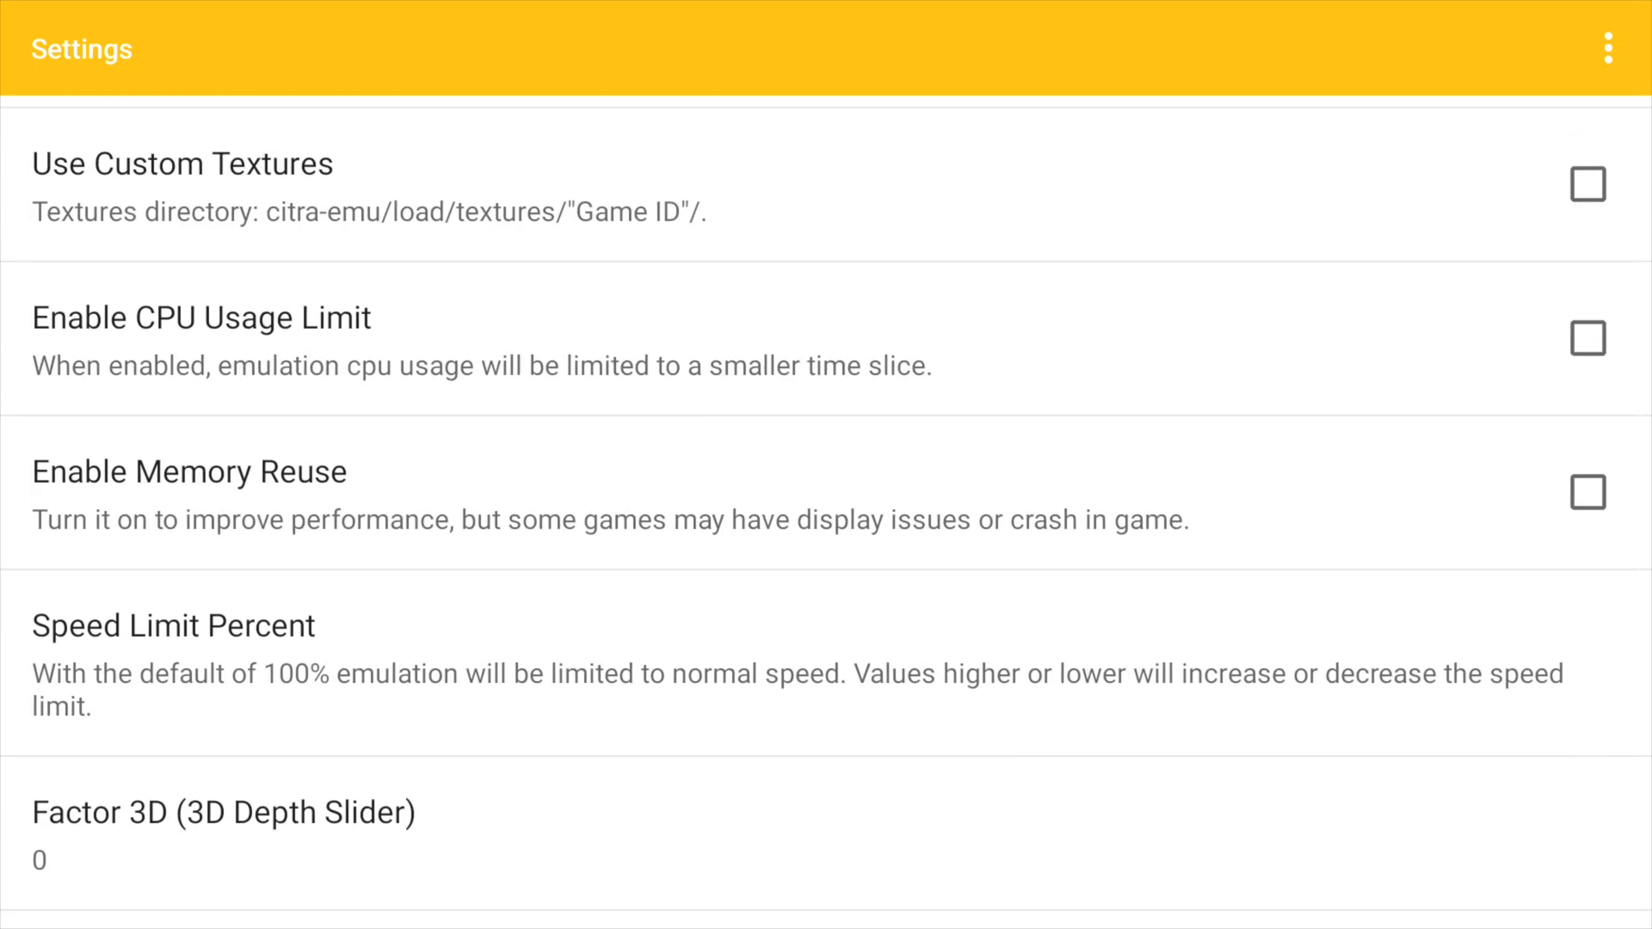
{"action": "scroll", "scroll_direction": "down", "scroll_amount": 3}
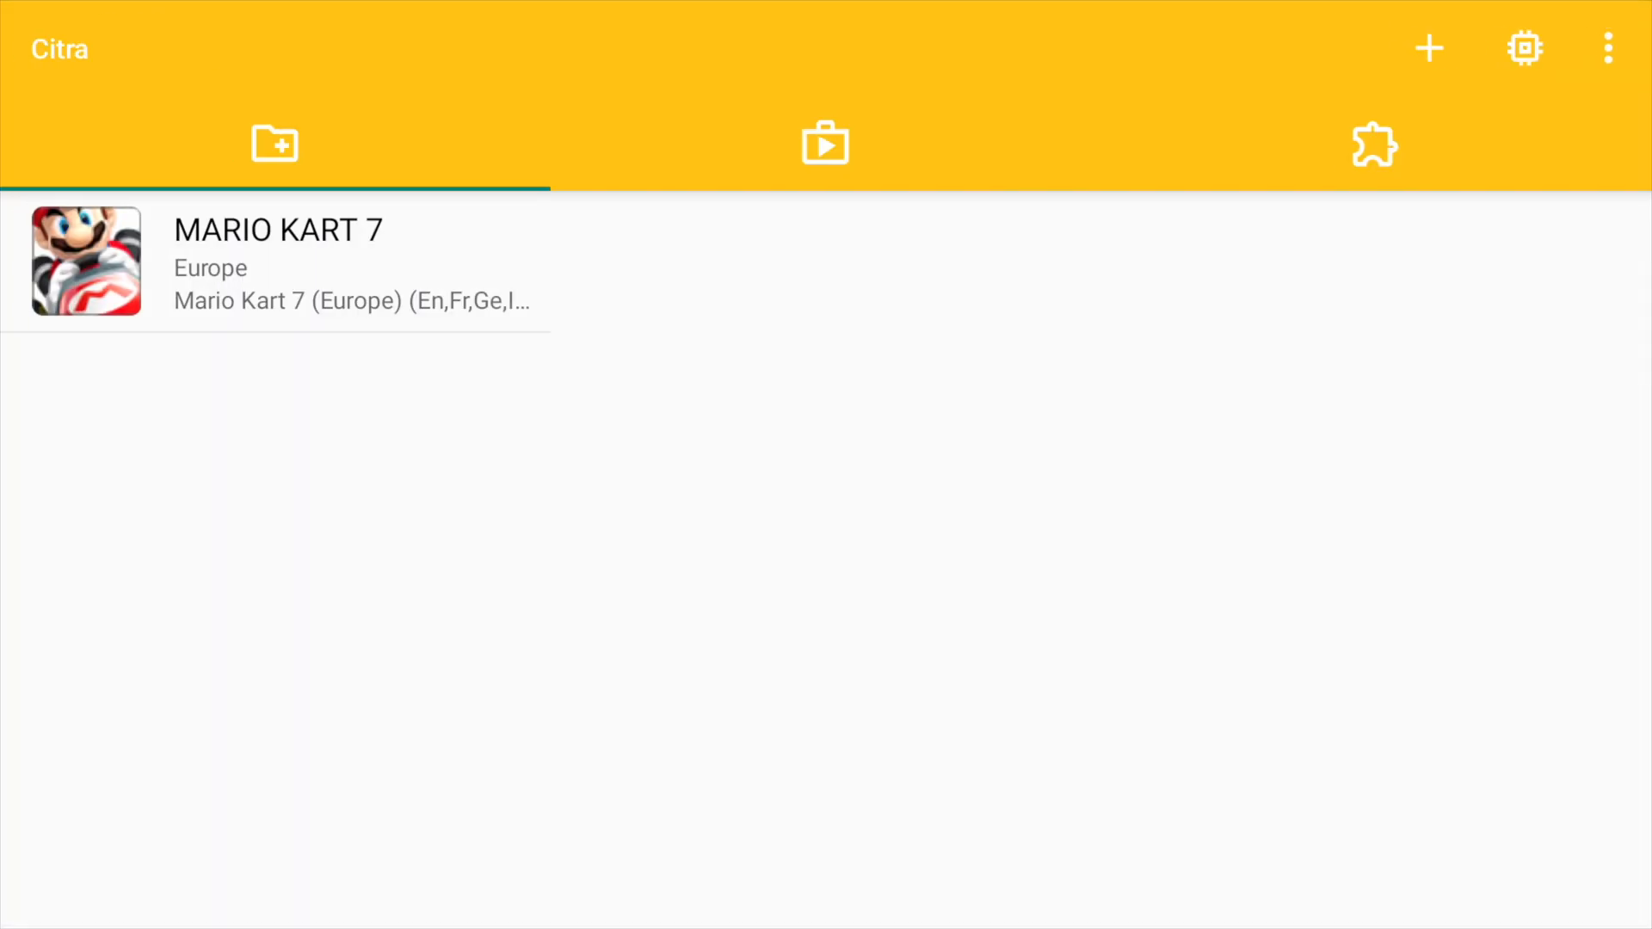
Reopen Citra MMJ settings and scroll through the Renderer, System and Audio options
{"action": "left_click", "coordinate": [1607, 48]}
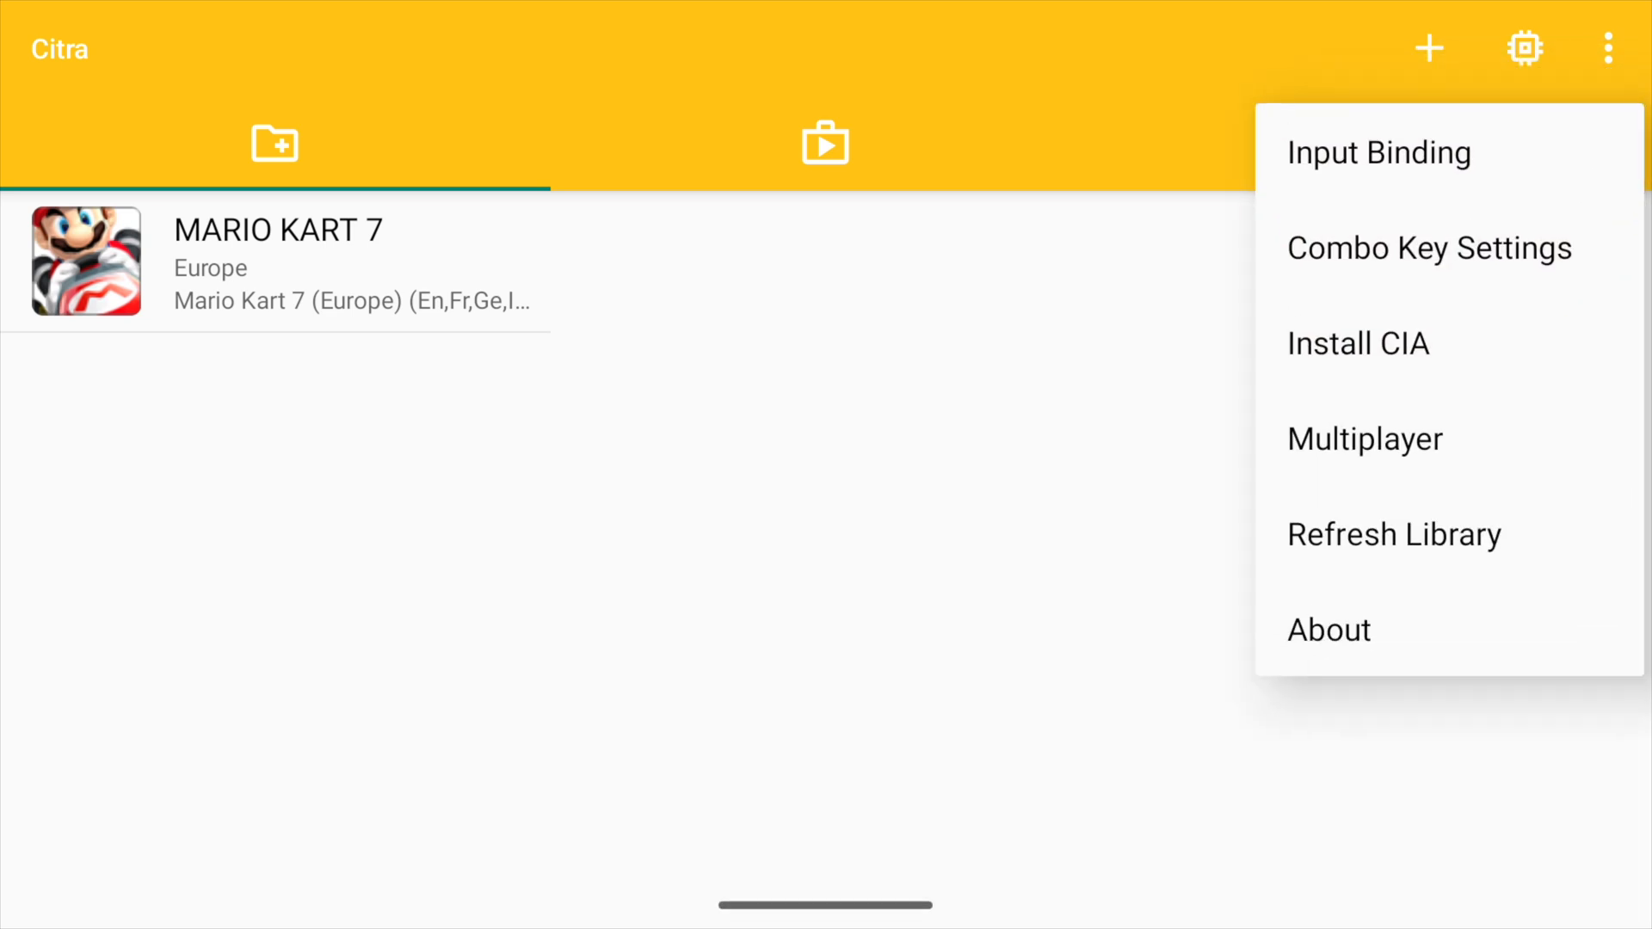
{"action": "left_click", "coordinate": [1523, 48]}
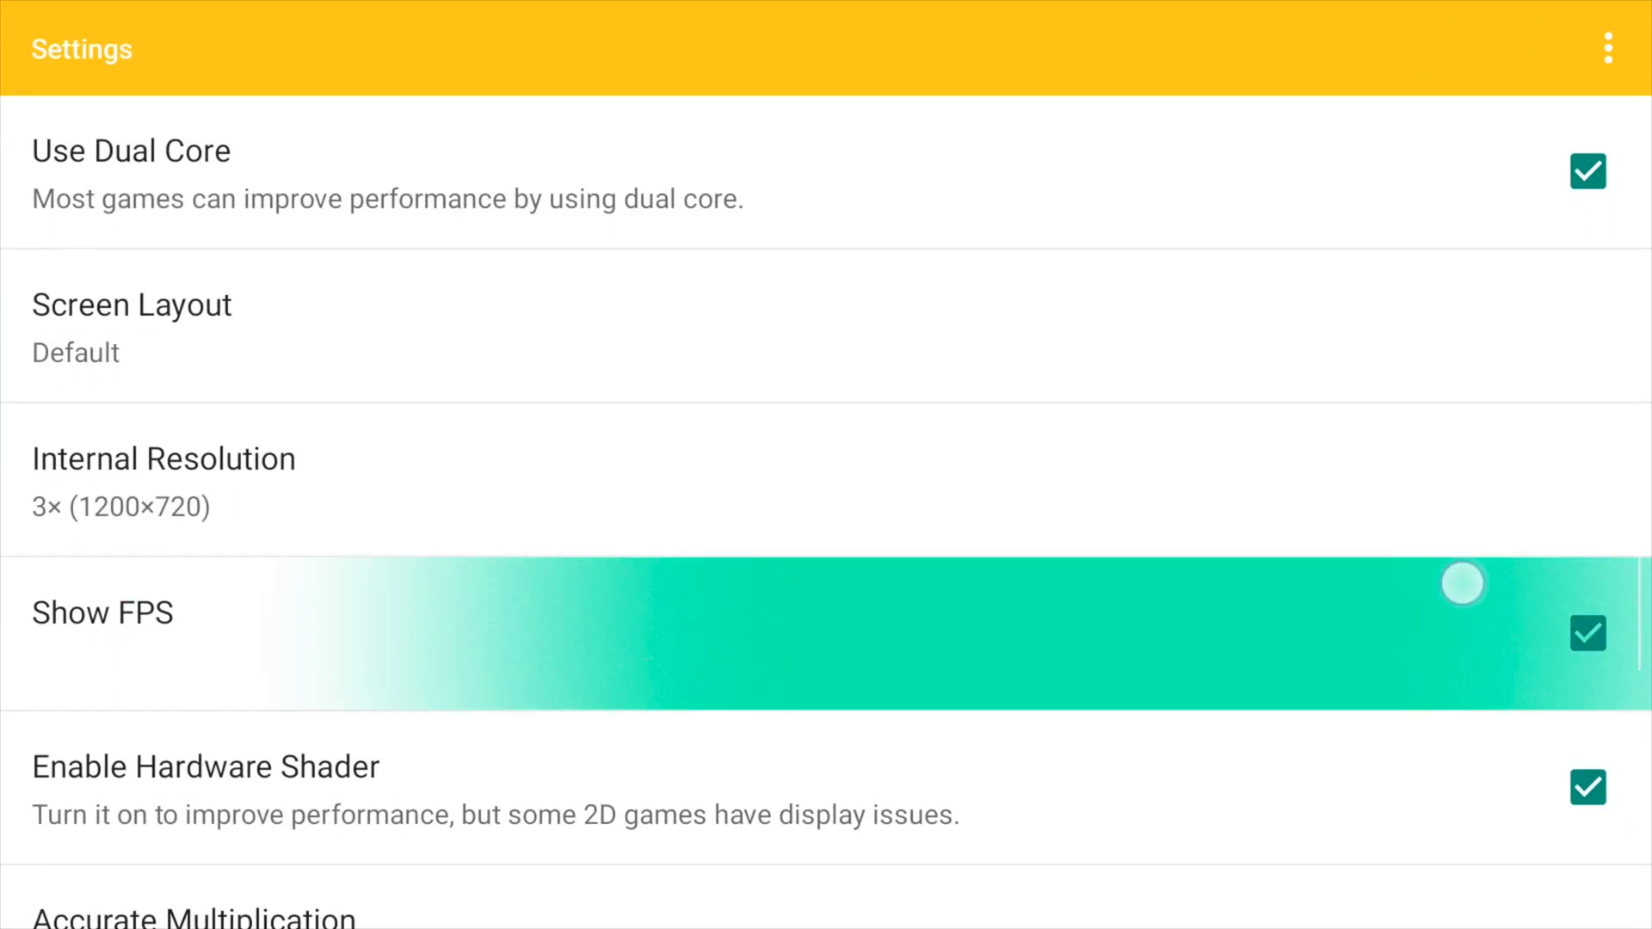
{"action": "scroll", "scroll_direction": "down", "scroll_amount": 3}
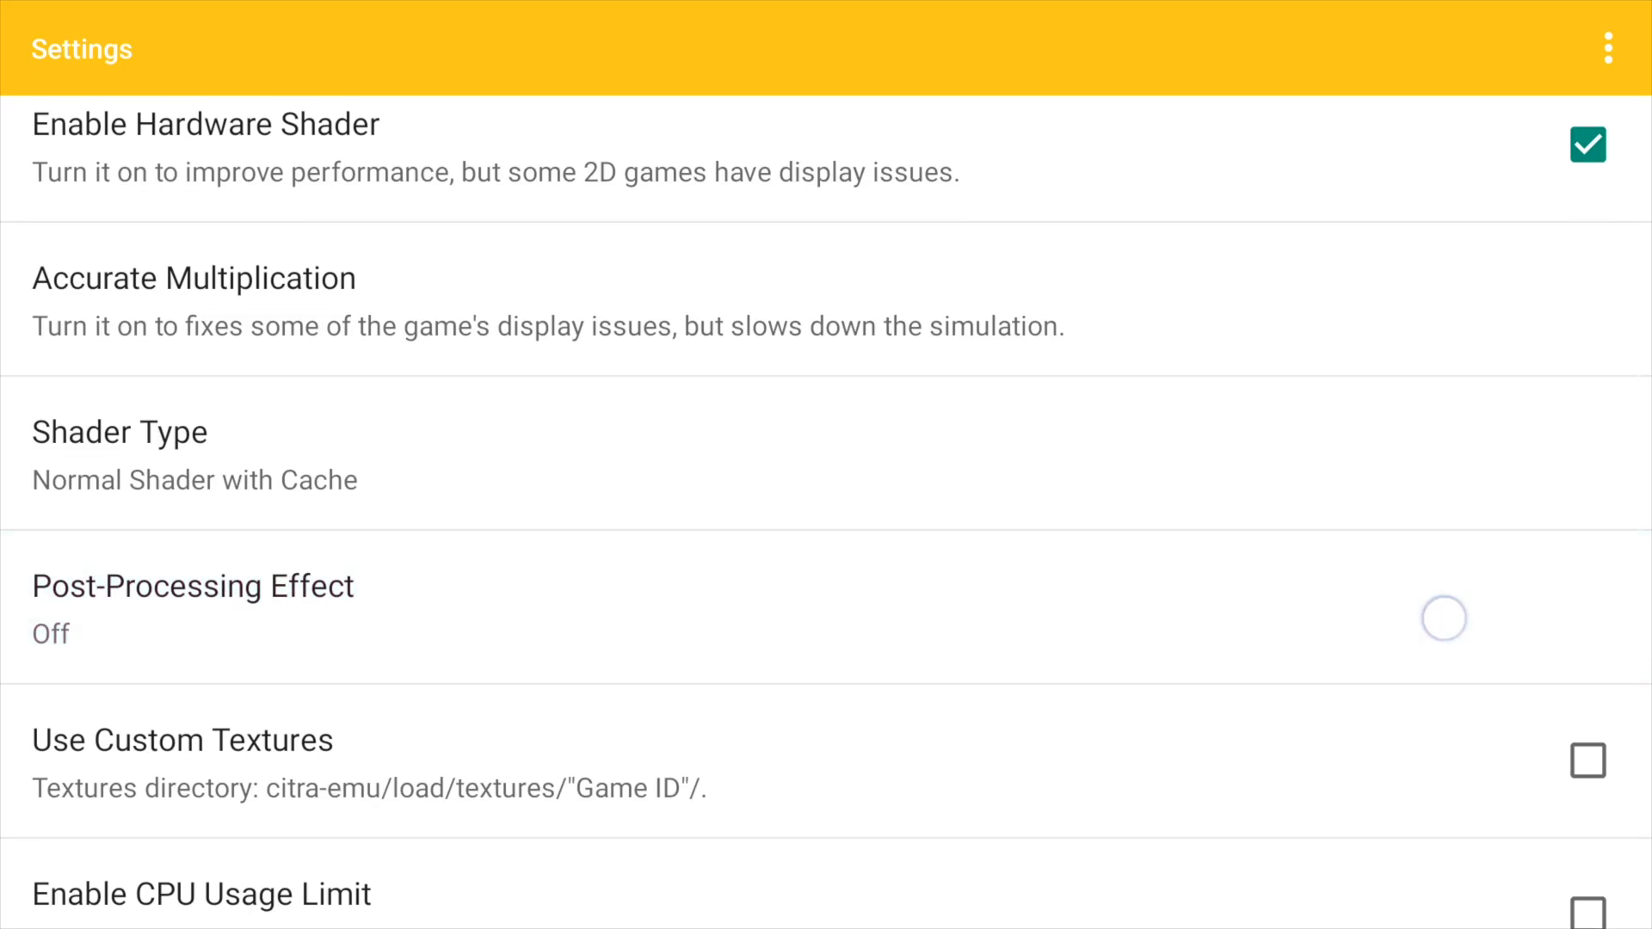
{"action": "scroll", "scroll_direction": "down", "scroll_amount": 3}
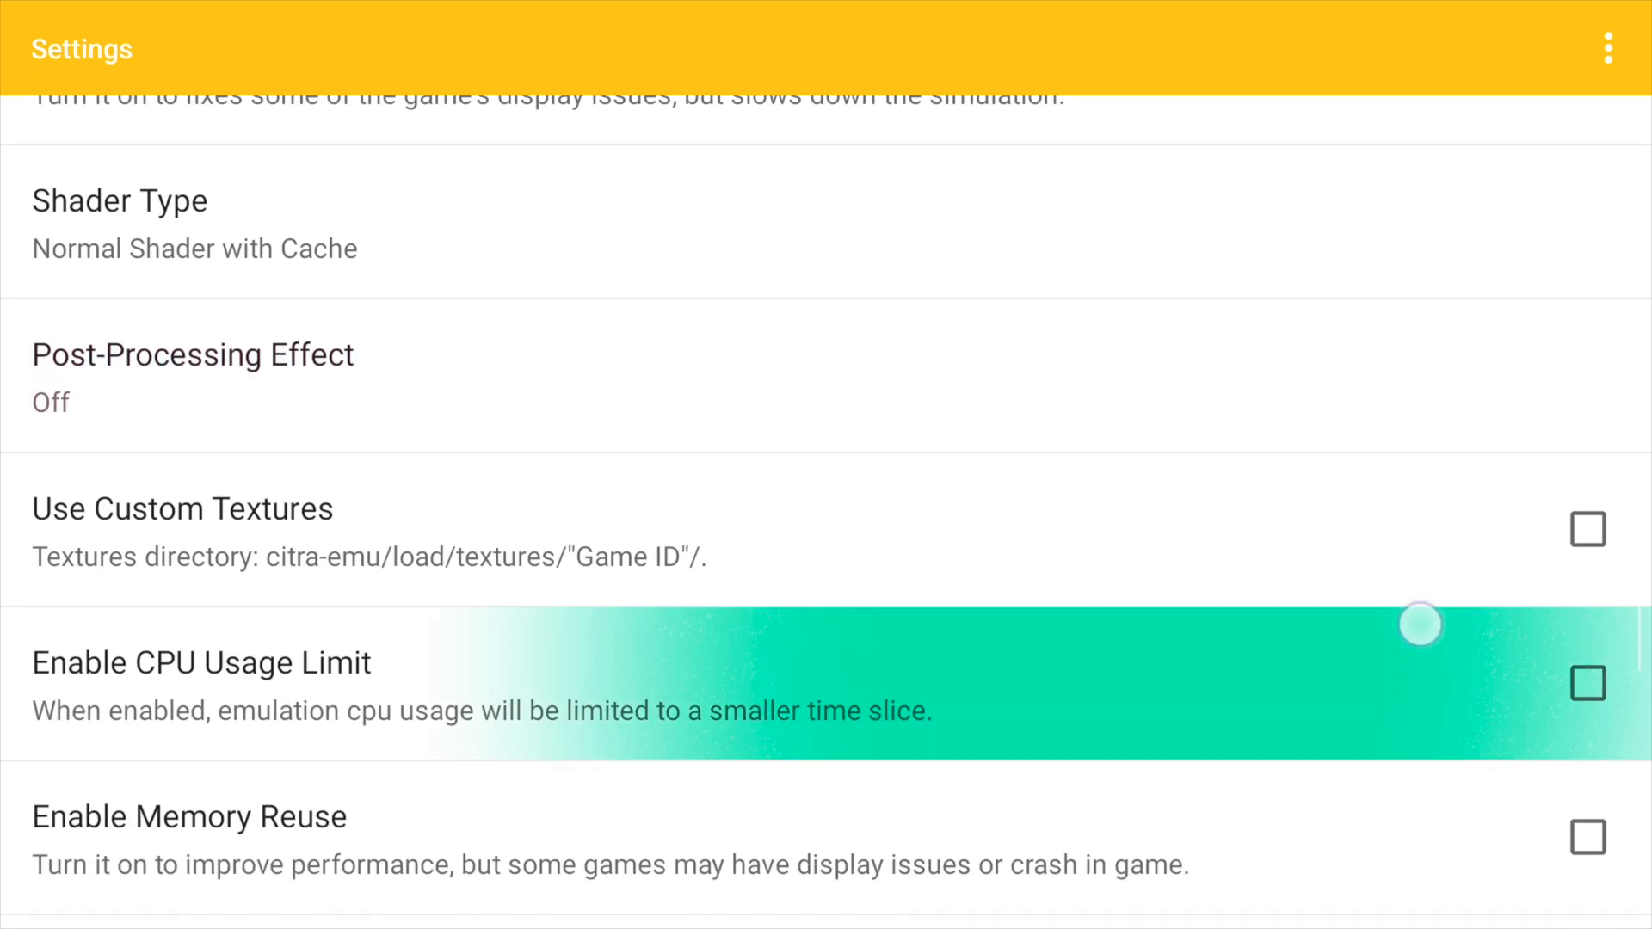
{"action": "scroll", "scroll_direction": "down", "scroll_amount": 3}
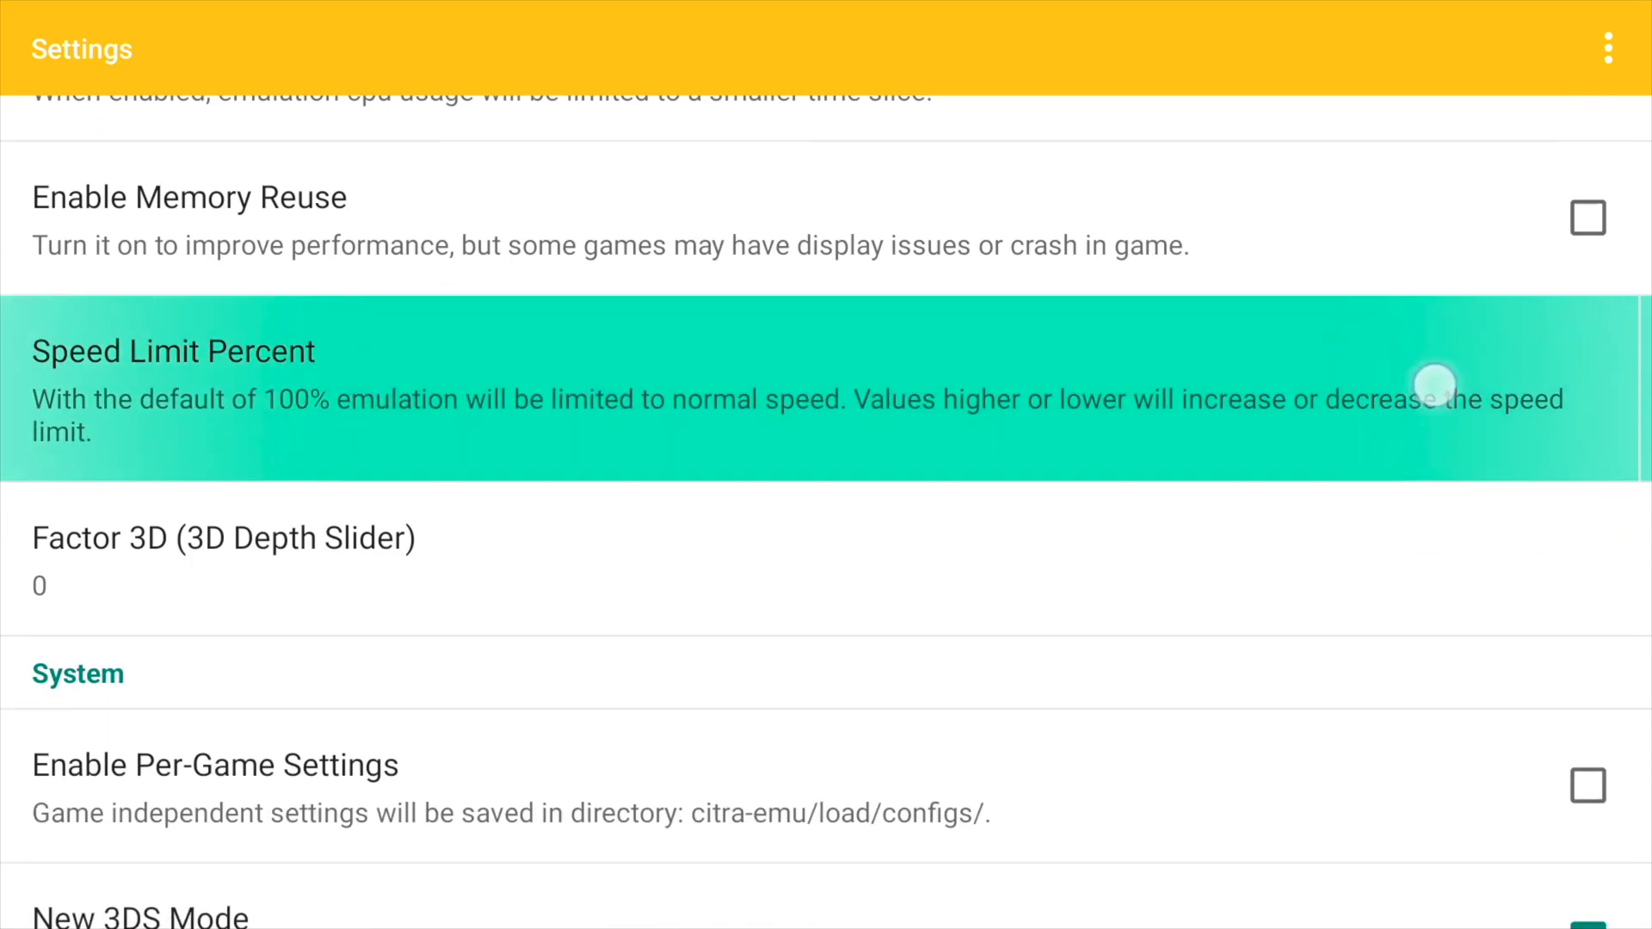
{"action": "scroll", "scroll_direction": "down", "scroll_amount": 3}
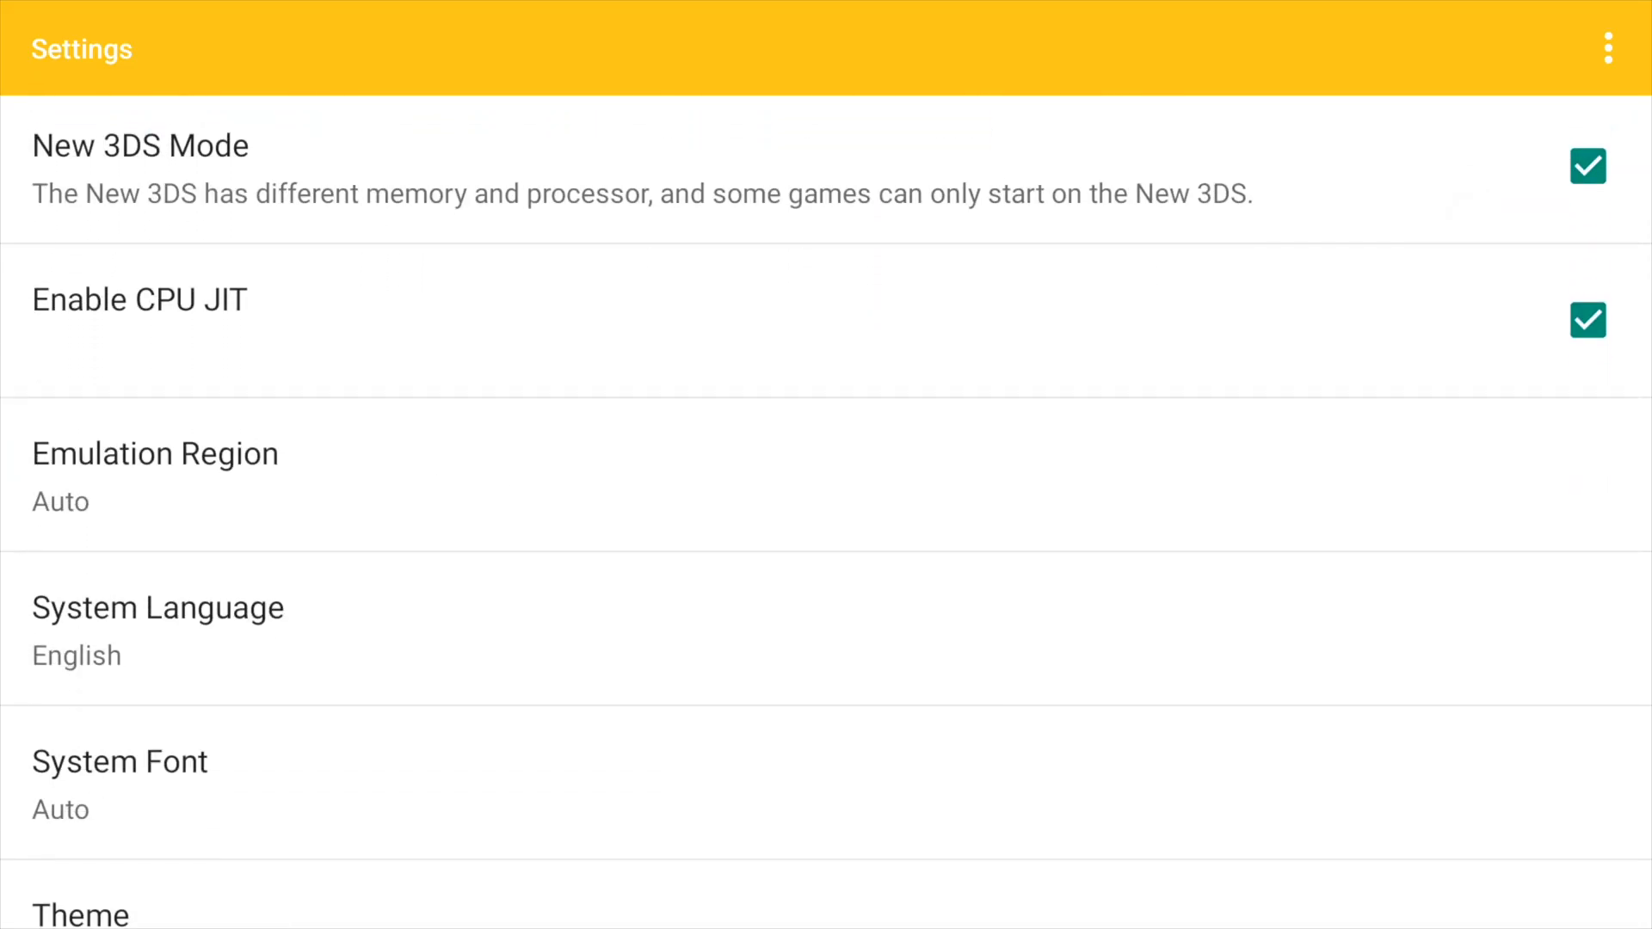
{"action": "scroll", "scroll_direction": "down", "scroll_amount": 3}
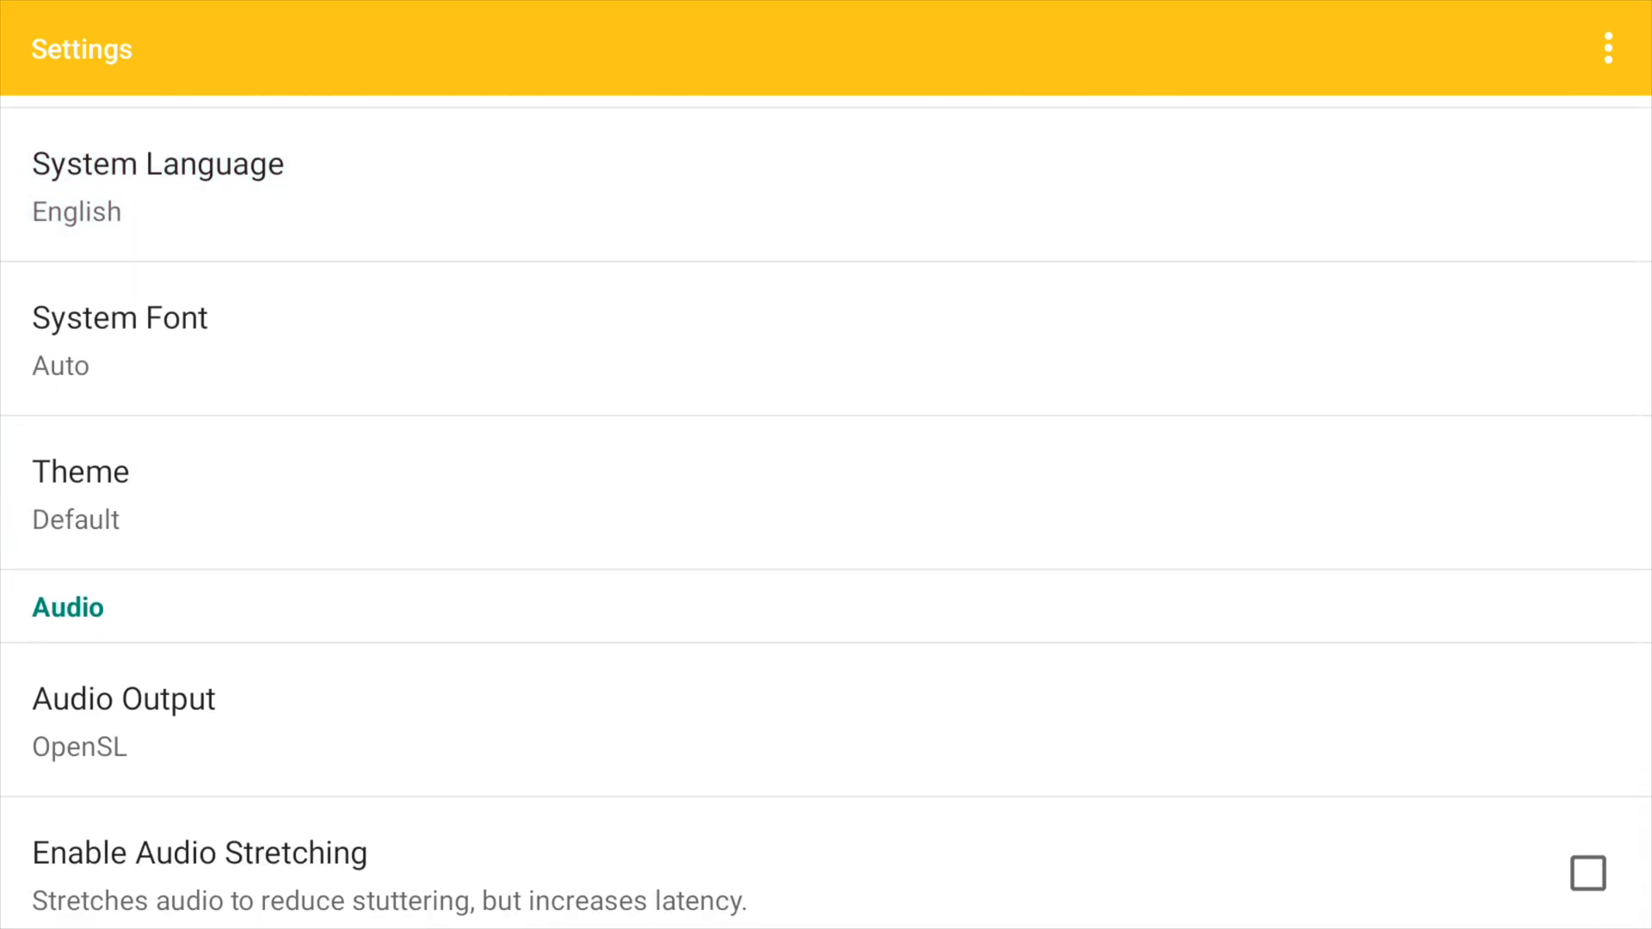
{"action": "scroll", "scroll_direction": "down", "scroll_amount": 3}
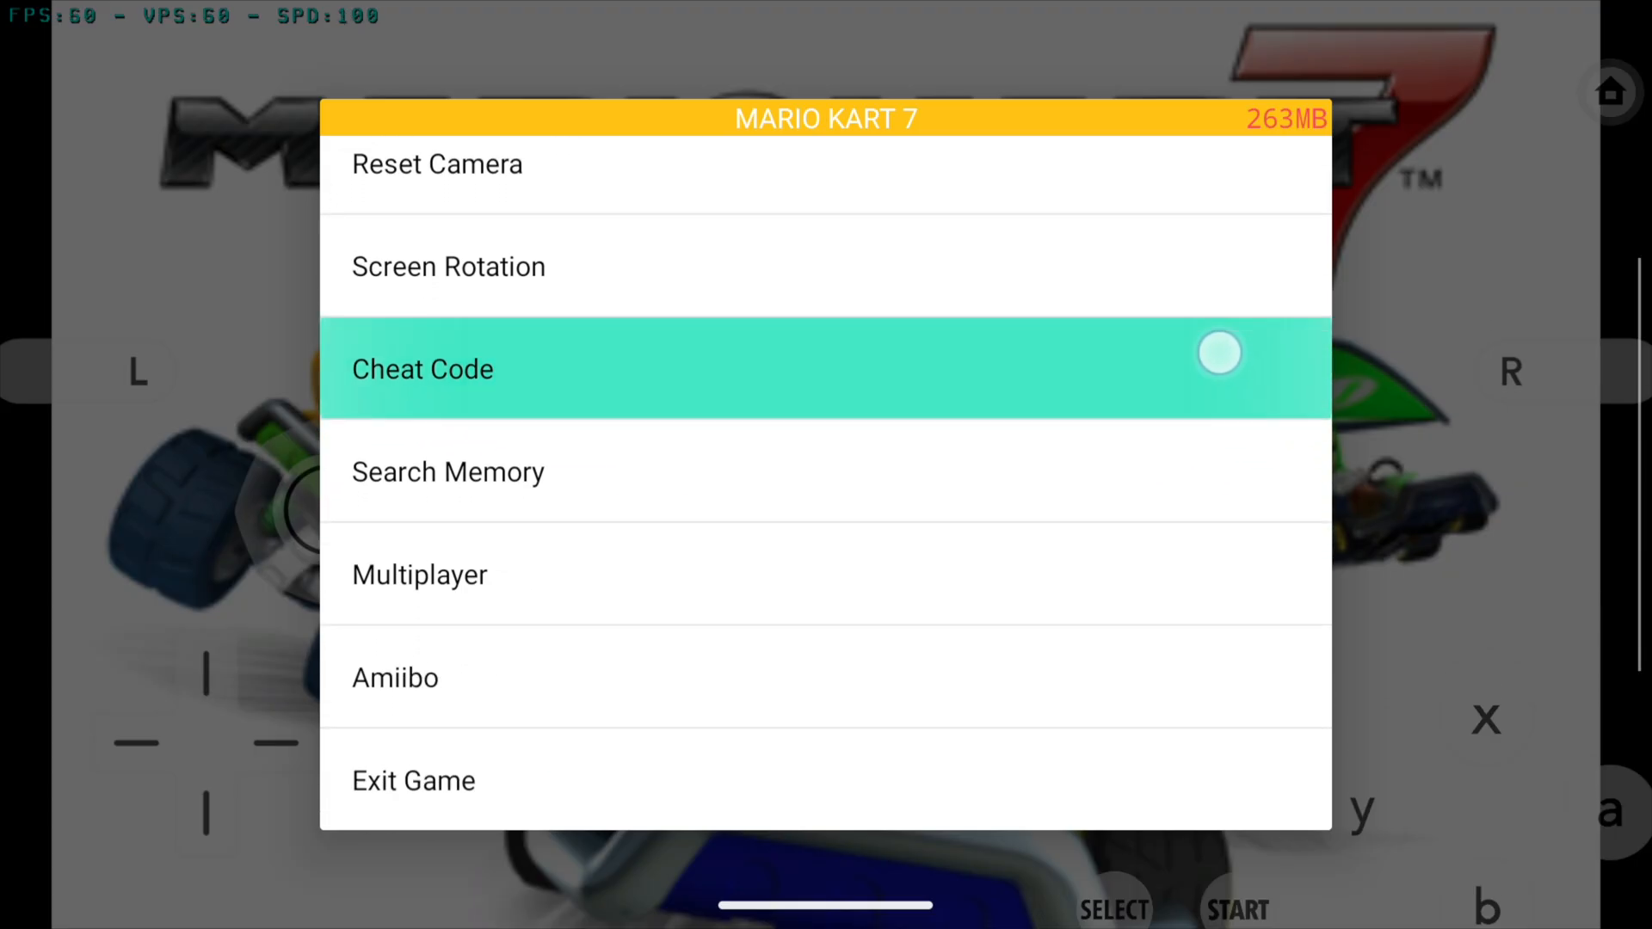
Enter Edit Buttons mode for the on-screen controls and finish with DONE
{"action": "scroll", "scroll_direction": "down", "scroll_amount": 3}
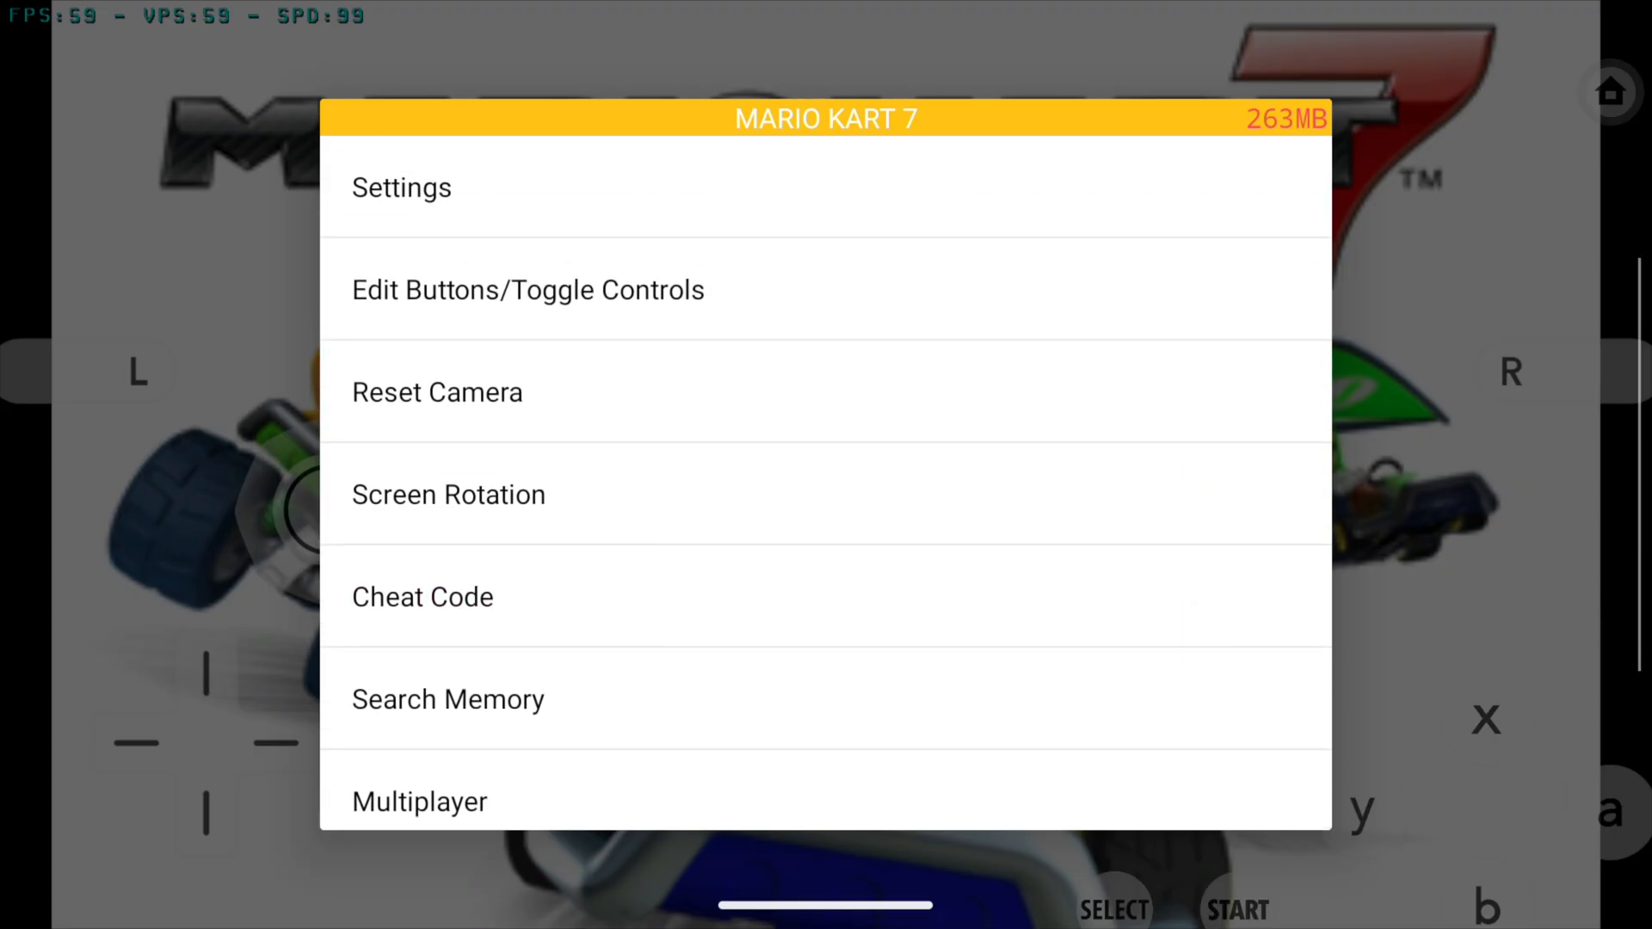
{"action": "left_click", "coordinate": [527, 290]}
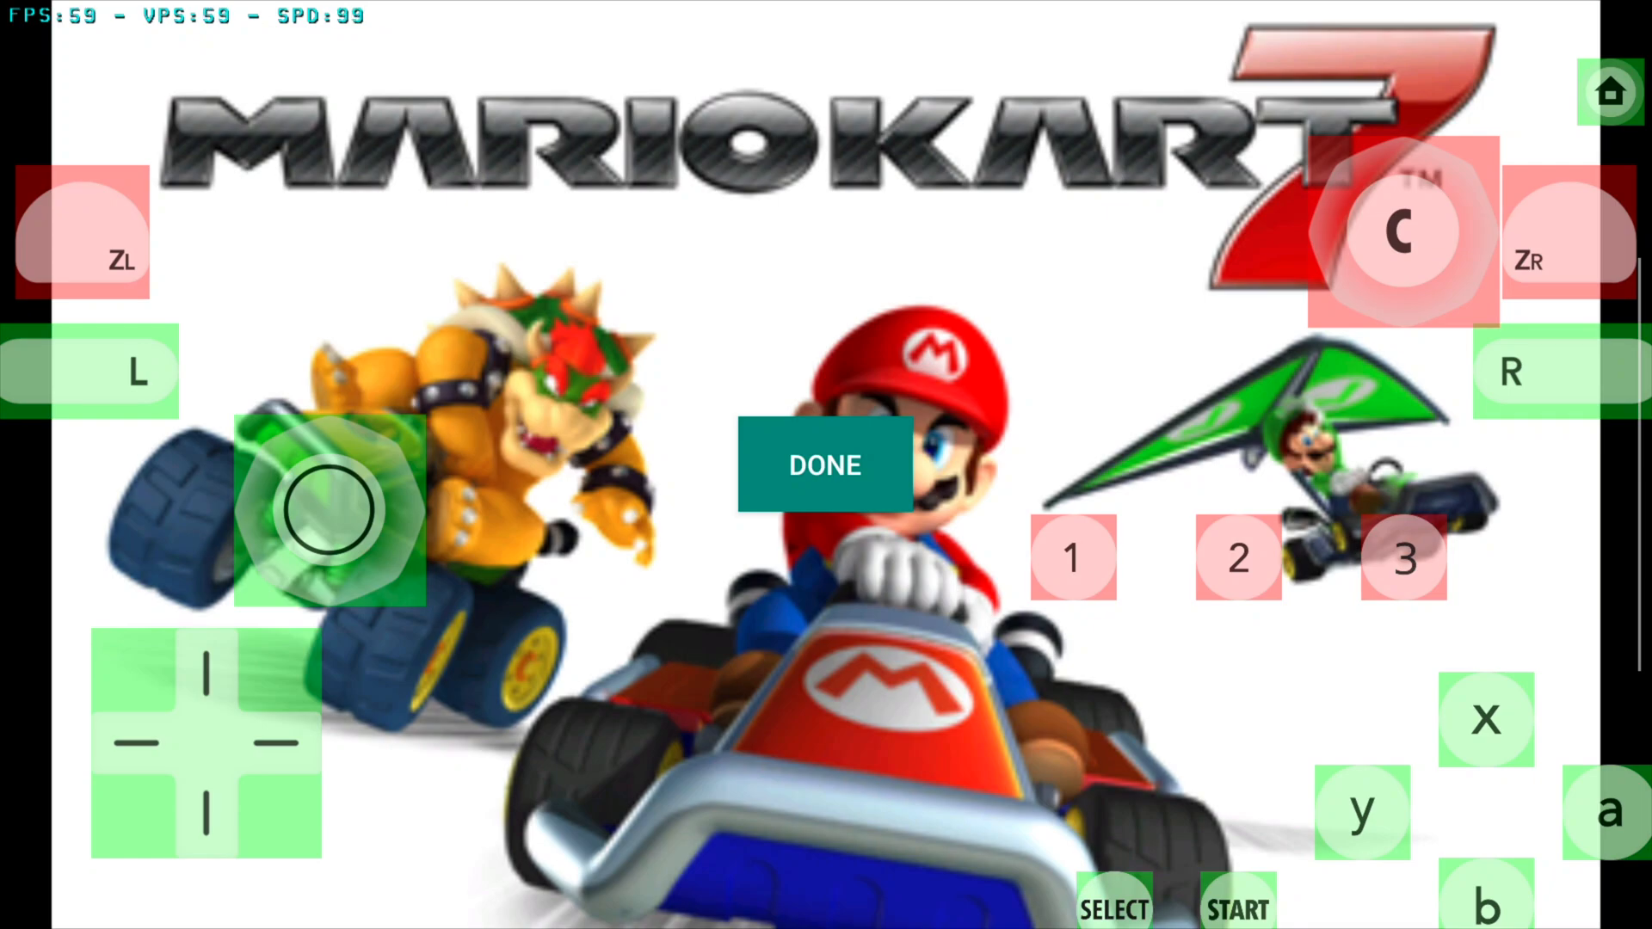
{"action": "left_click", "coordinate": [824, 465]}
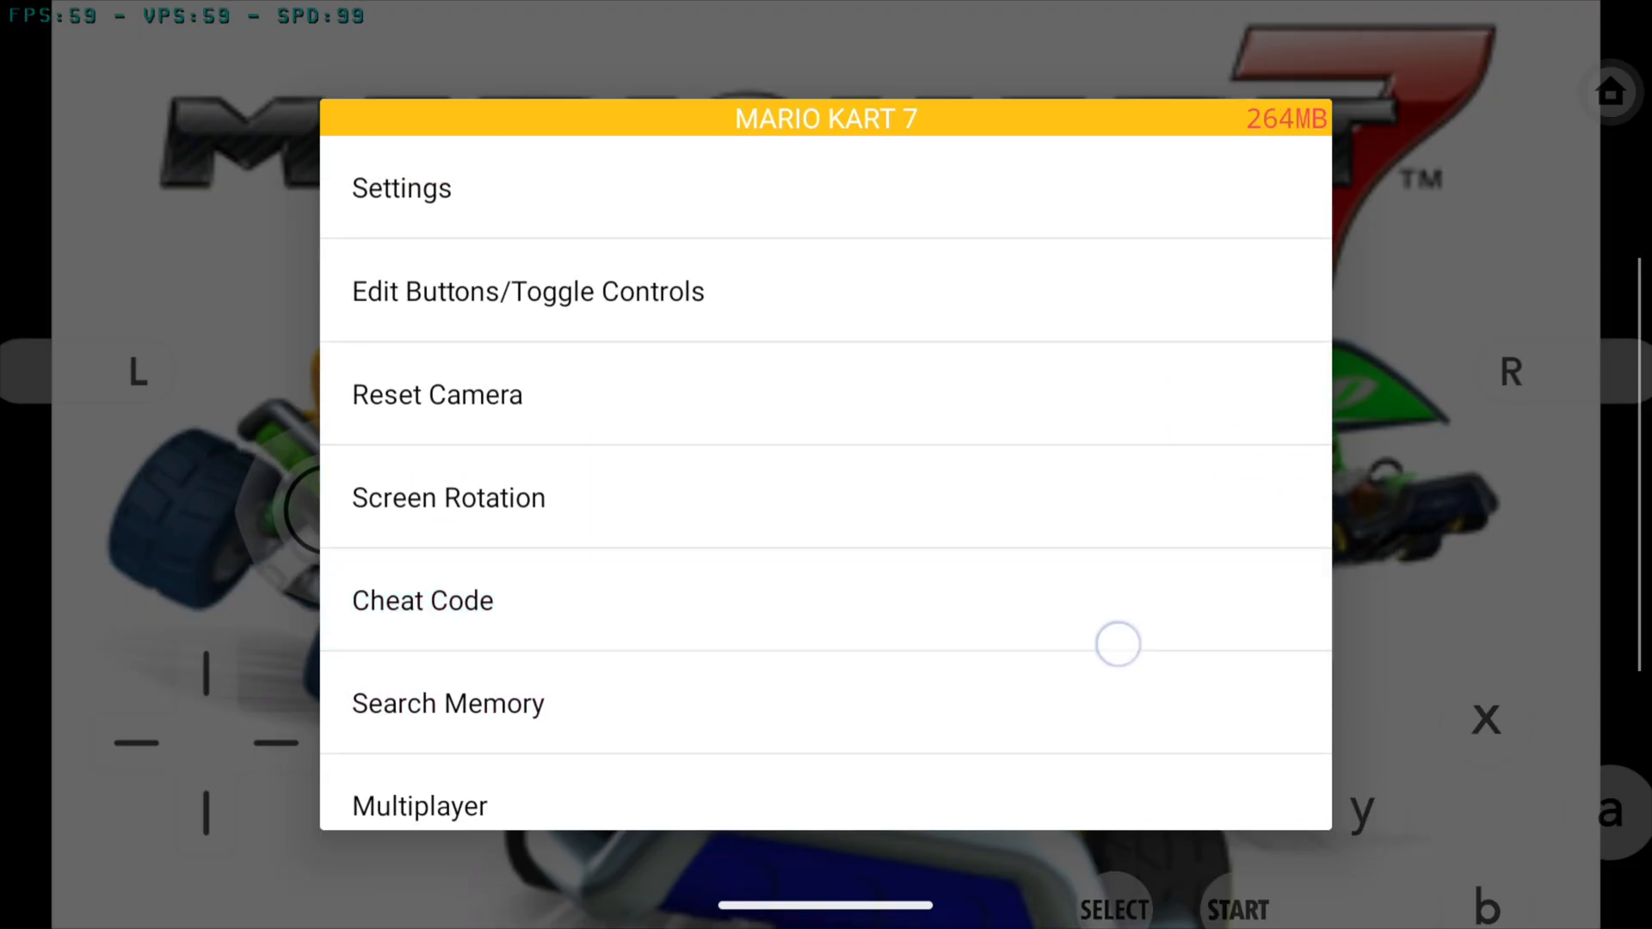
Enable Hide Input Buttons in Mario Kart 7's in-game Settings
{"action": "left_click", "coordinate": [401, 188]}
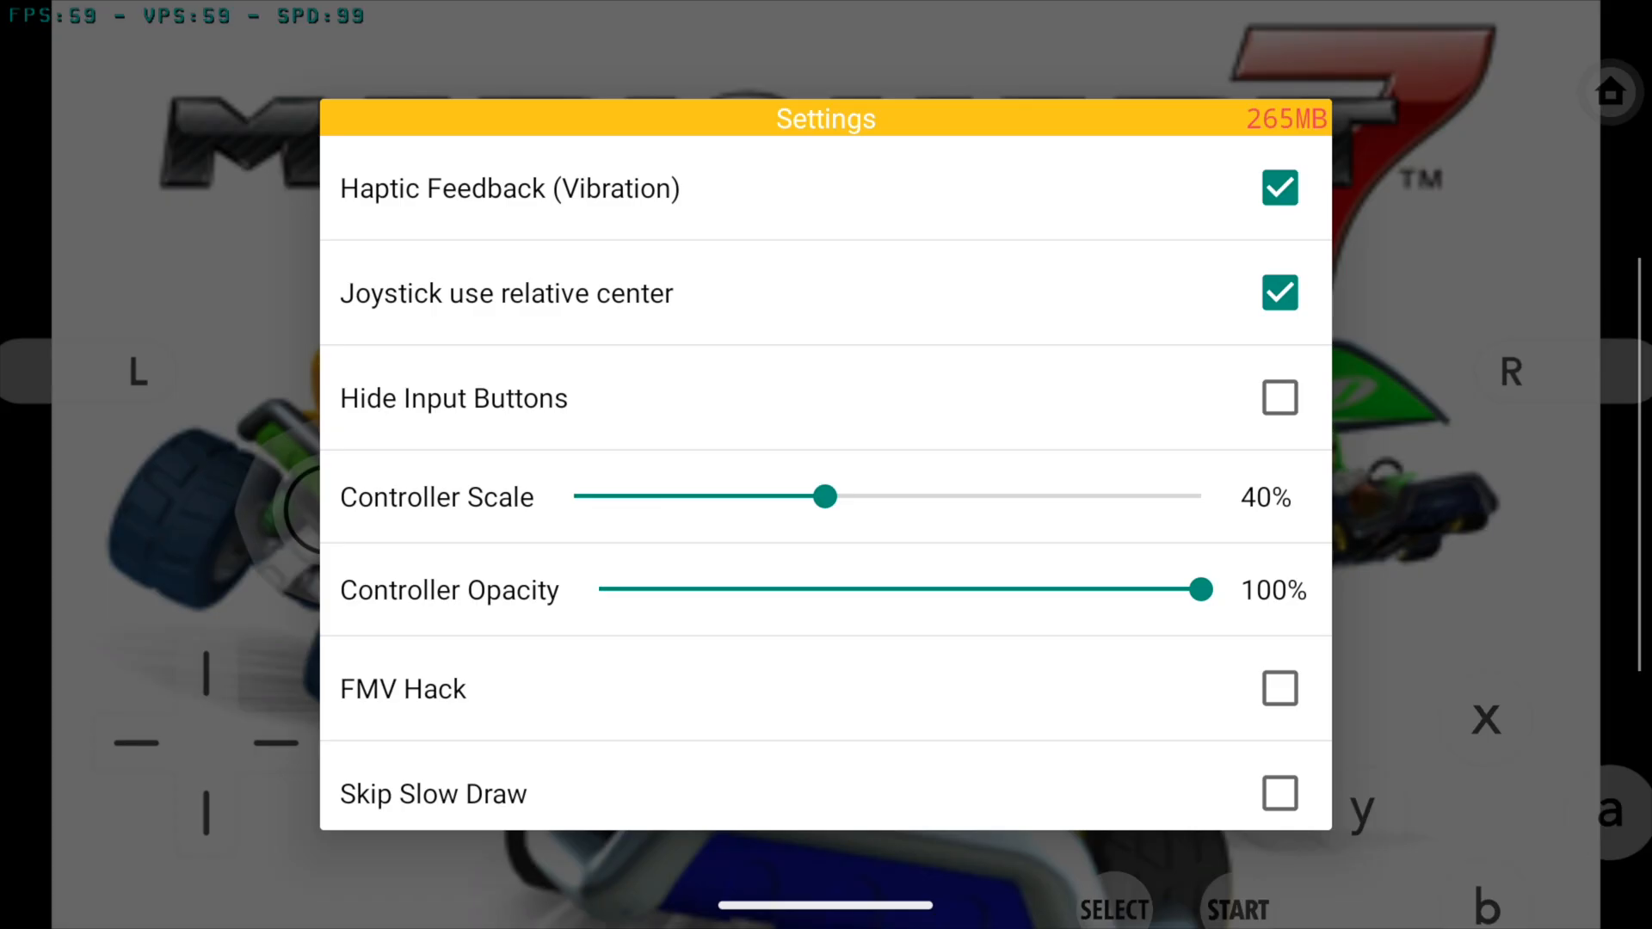
{"action": "left_click", "coordinate": [1279, 398]}
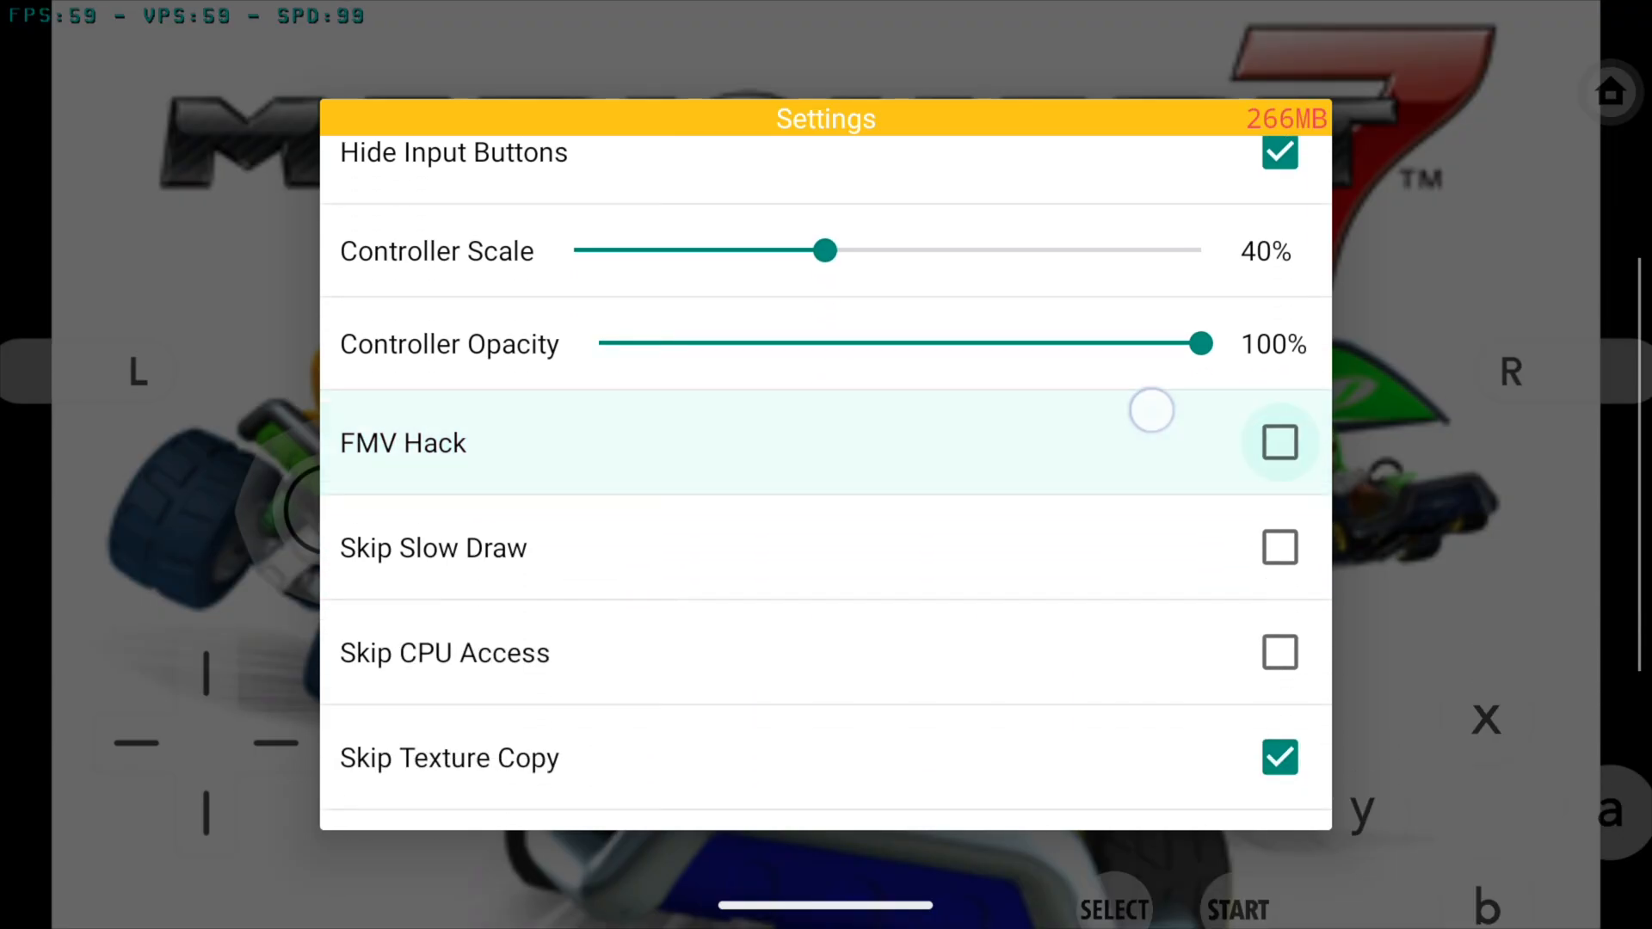
{"action": "scroll", "scroll_direction": "down", "scroll_amount": 3}
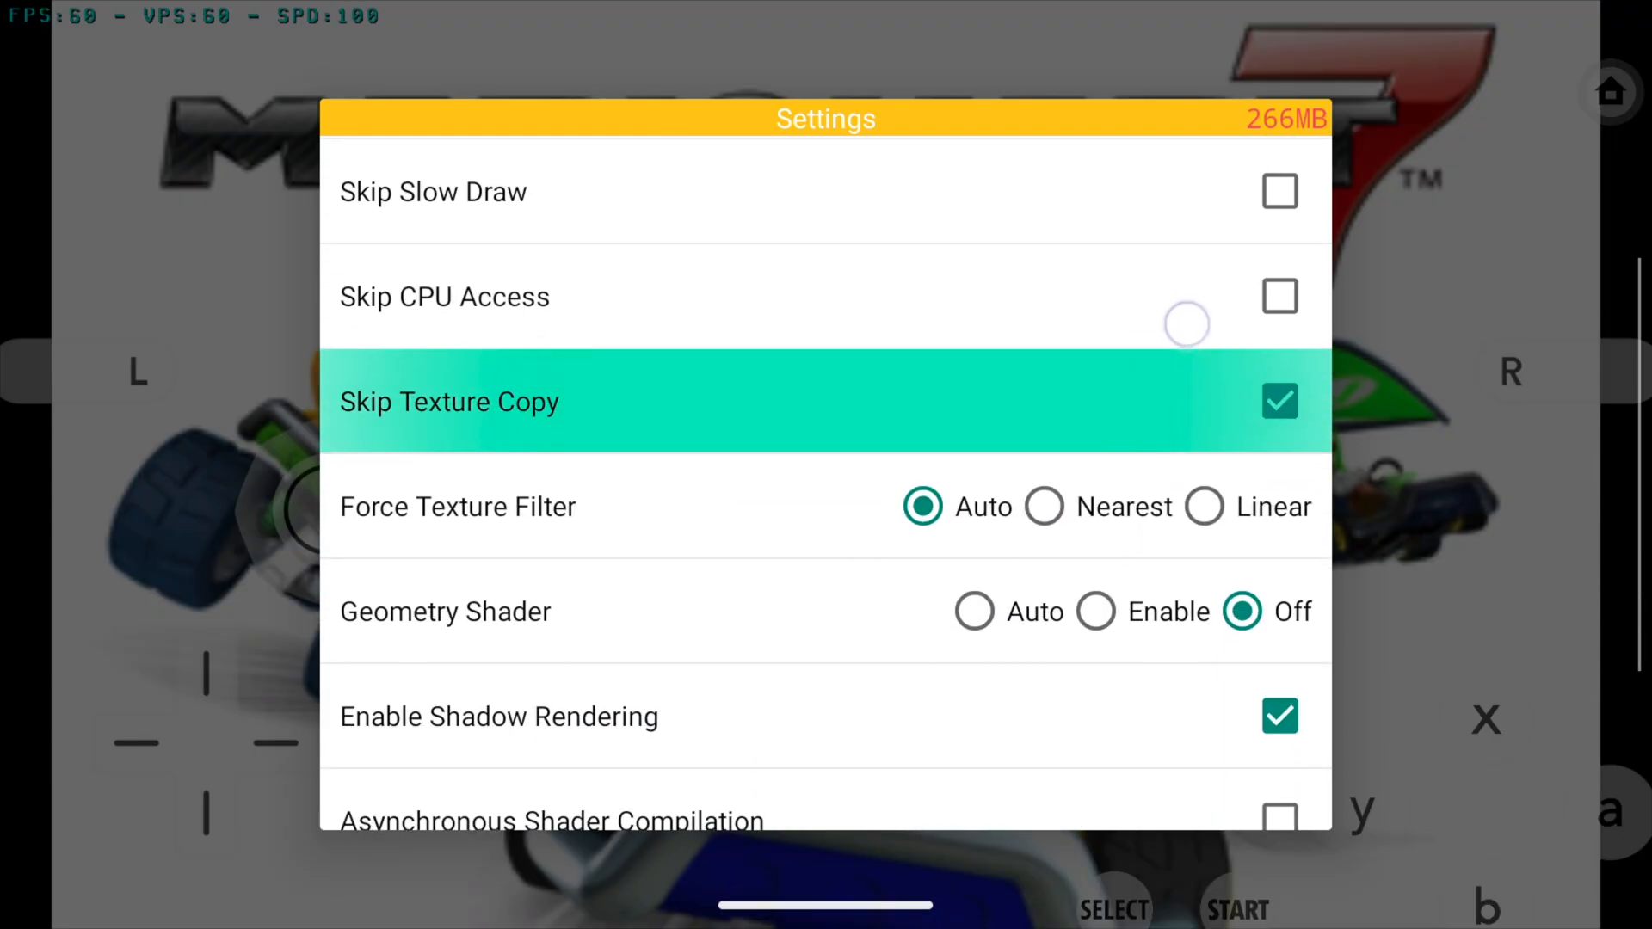